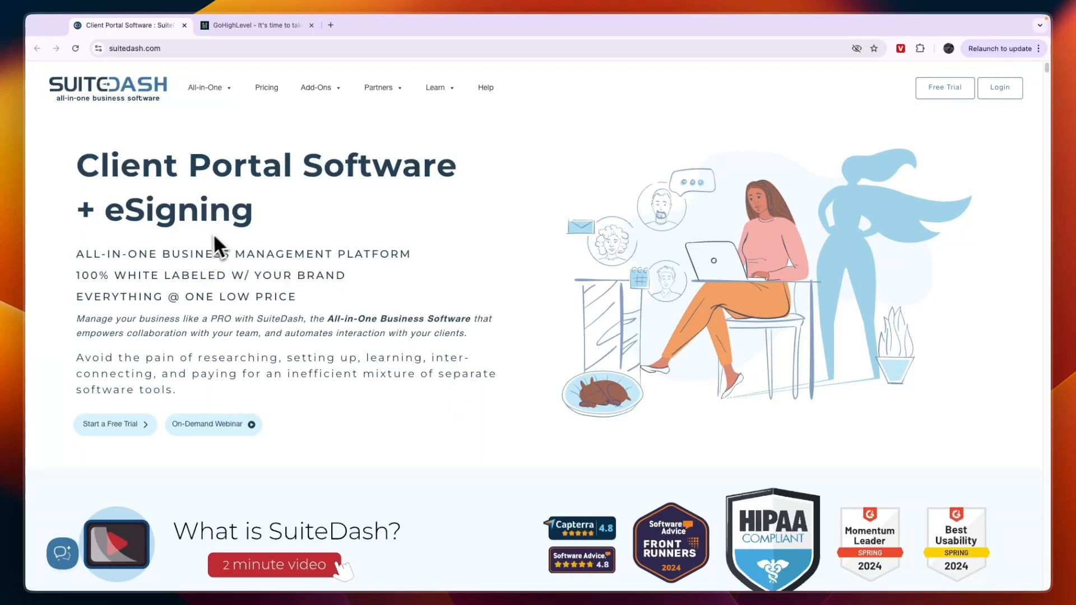
Scroll down through the GoHighLevel homepage to review its content.
{"action": "left_click", "coordinate": [254, 25]}
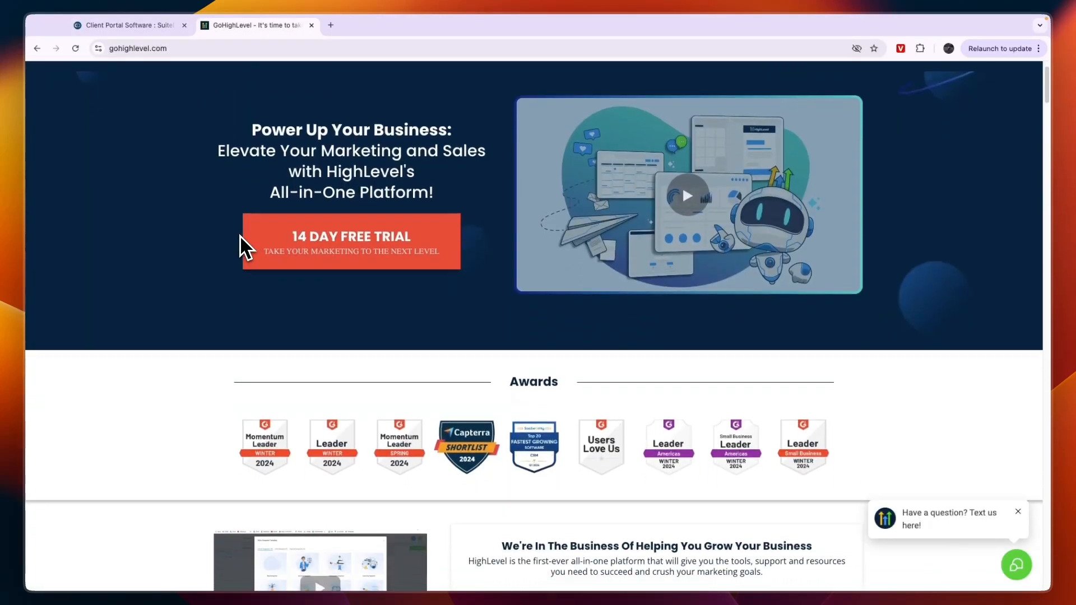
{"action": "scroll", "scroll_direction": "down", "scroll_amount": 3}
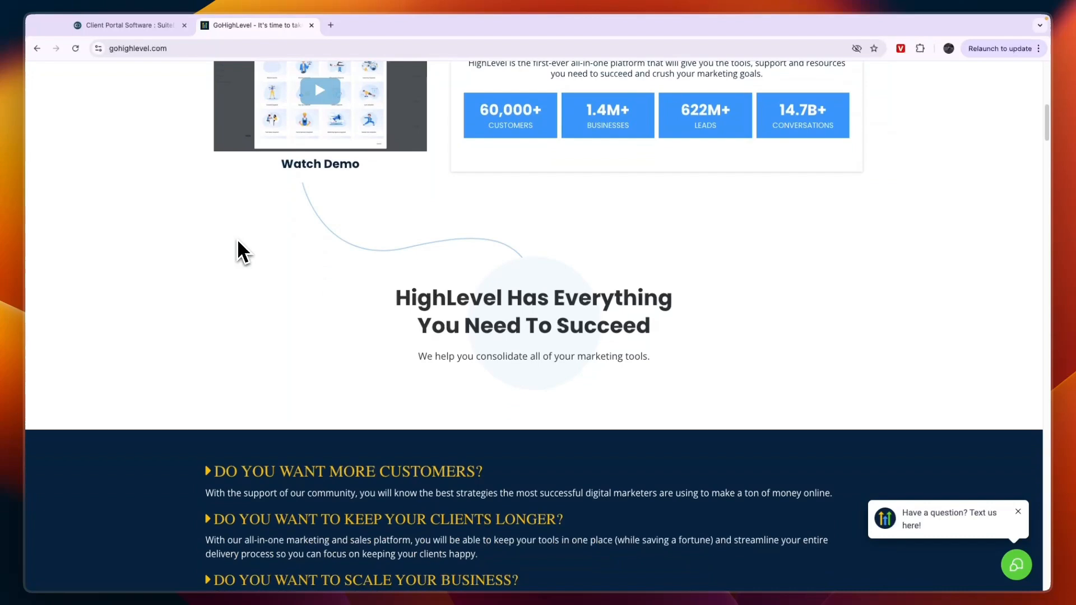
{"action": "scroll", "scroll_direction": "down", "scroll_amount": 3}
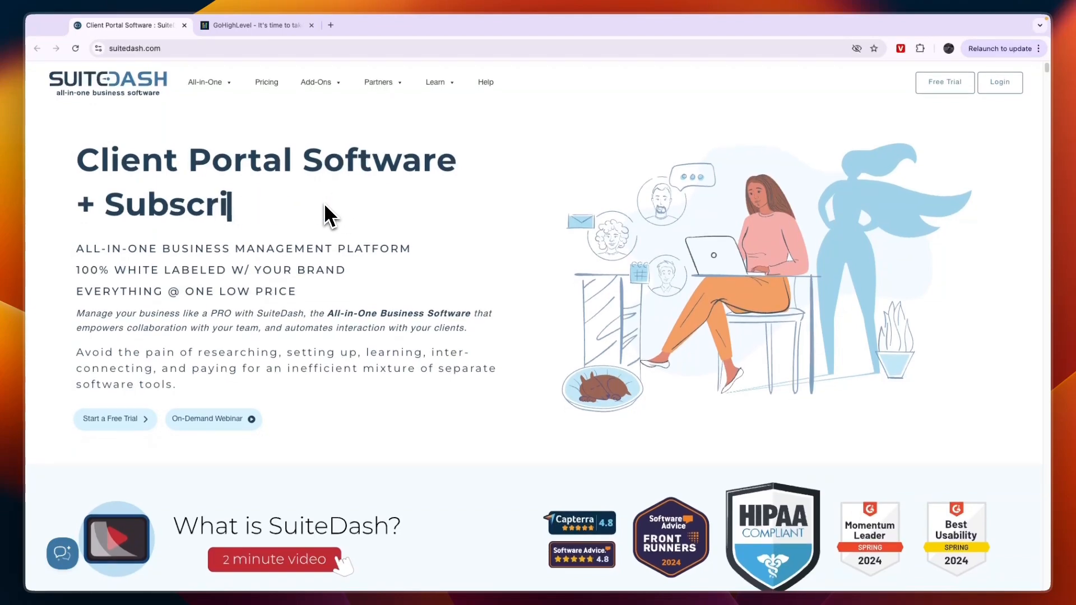
{"action": "scroll", "scroll_direction": "down", "scroll_amount": 3}
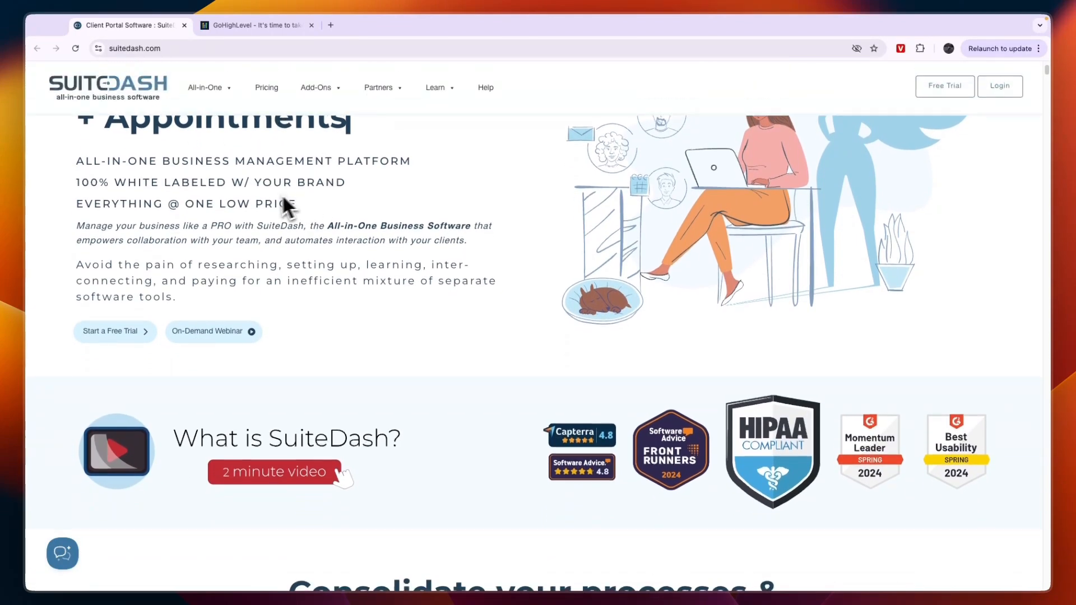
{"action": "scroll", "scroll_direction": "down", "scroll_amount": 3}
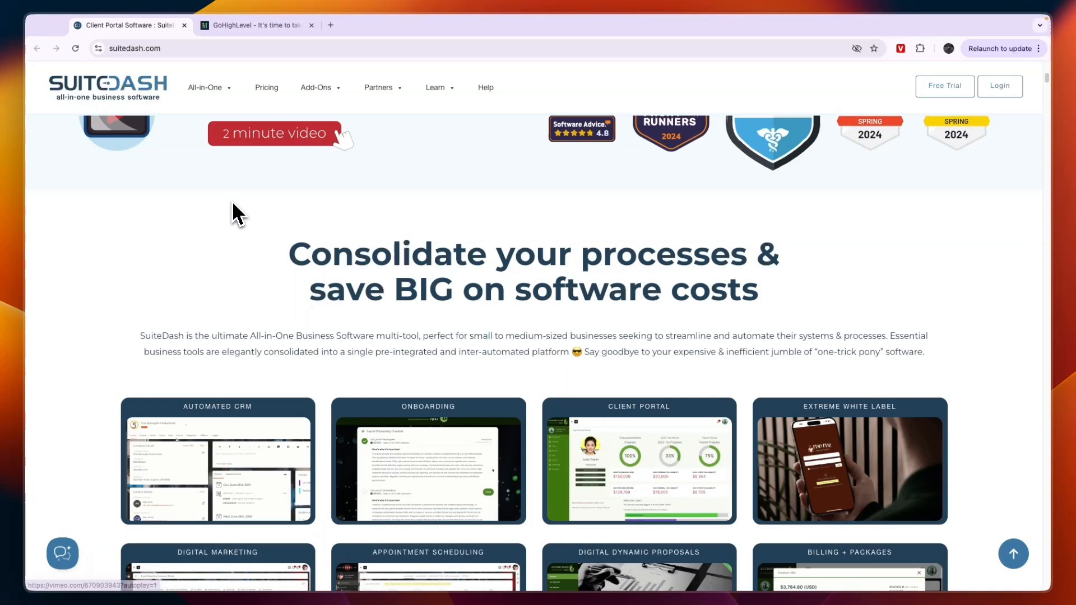
{"action": "scroll", "scroll_direction": "down", "scroll_amount": 3}
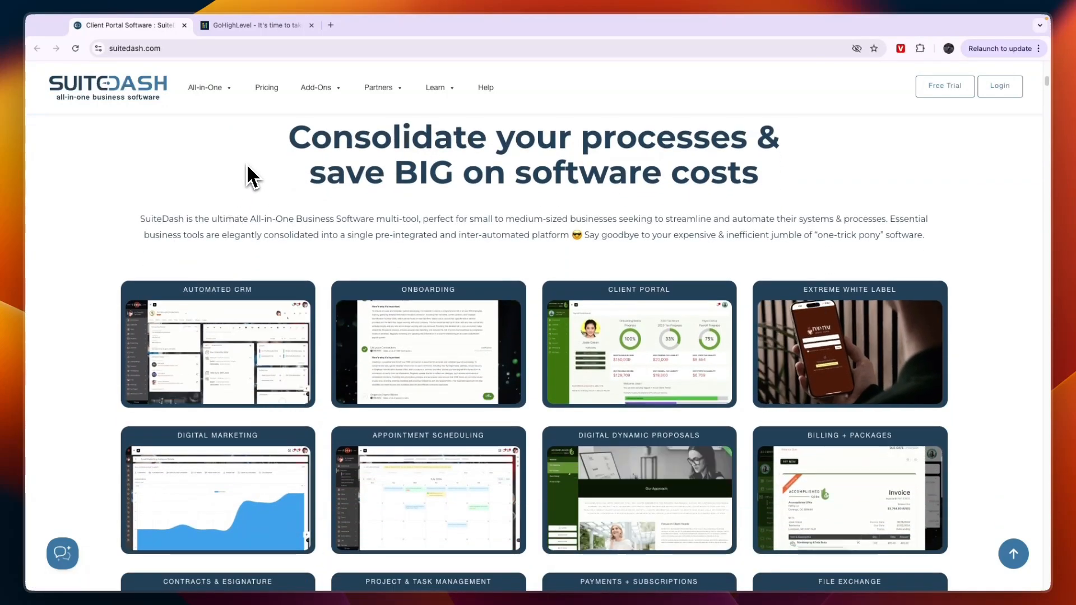
{"action": "scroll", "scroll_direction": "down", "scroll_amount": 3}
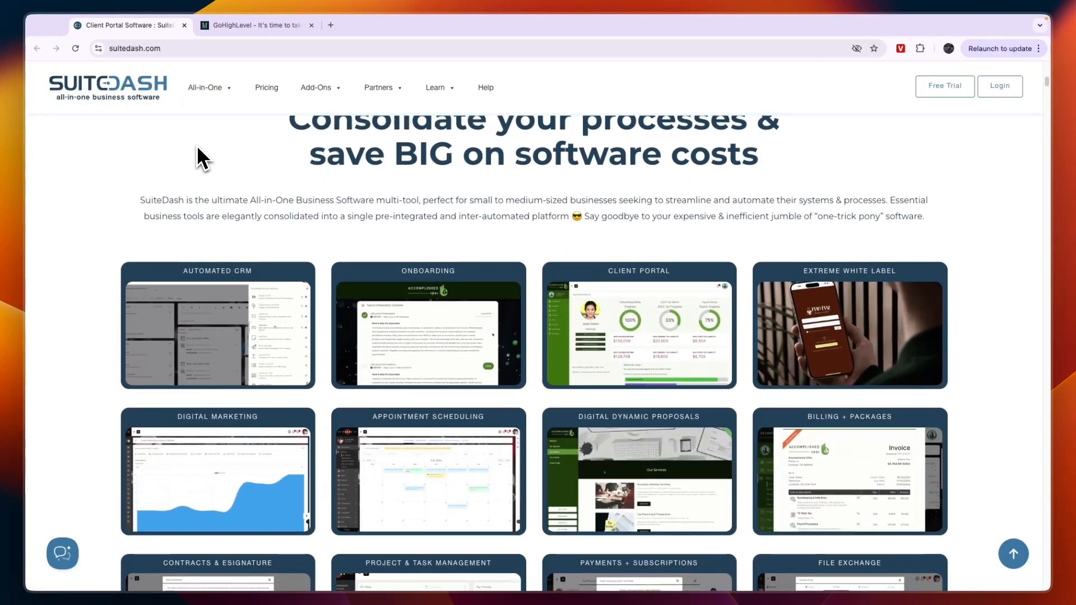
{"action": "scroll", "scroll_direction": "down", "scroll_amount": 3}
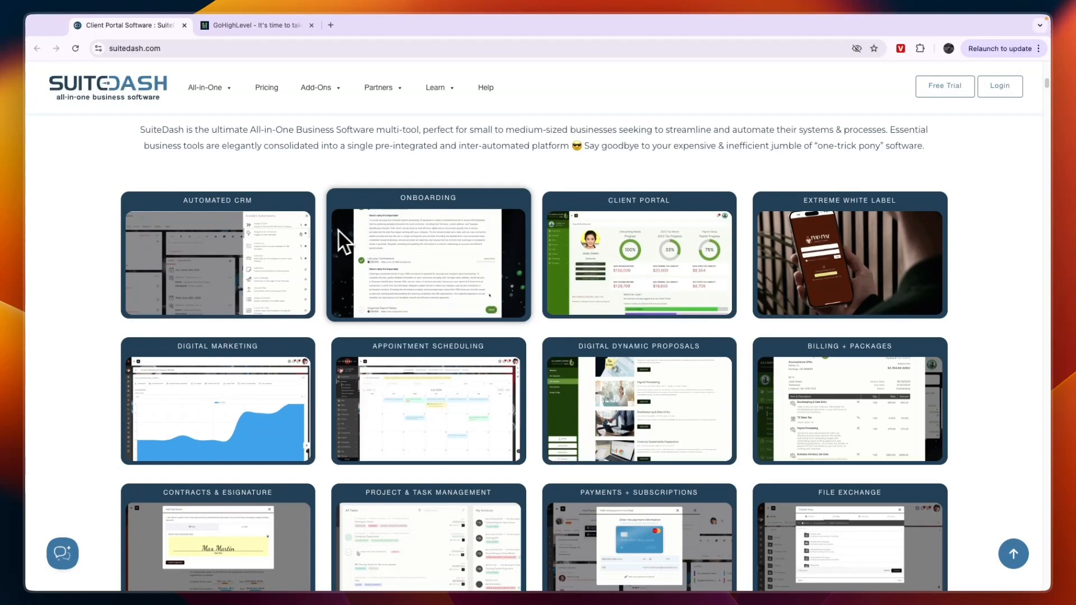
{"action": "scroll", "scroll_direction": "down", "scroll_amount": 3}
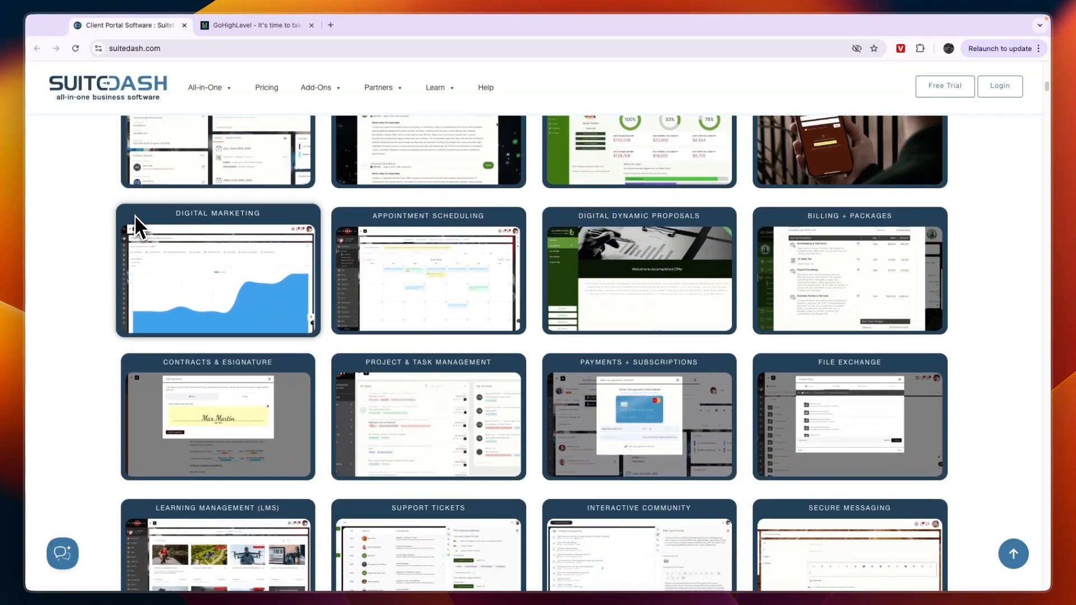
{"action": "scroll", "scroll_direction": "down", "scroll_amount": 3}
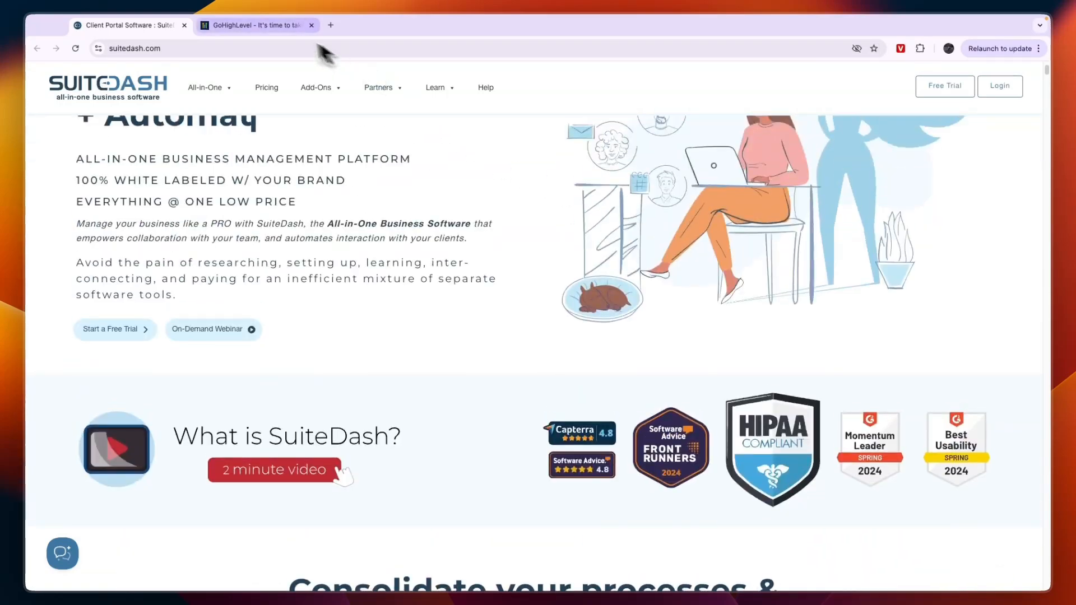
Return to the SuiteDash page and expand the All-in-One features mega-menu.
{"action": "left_click", "coordinate": [257, 25]}
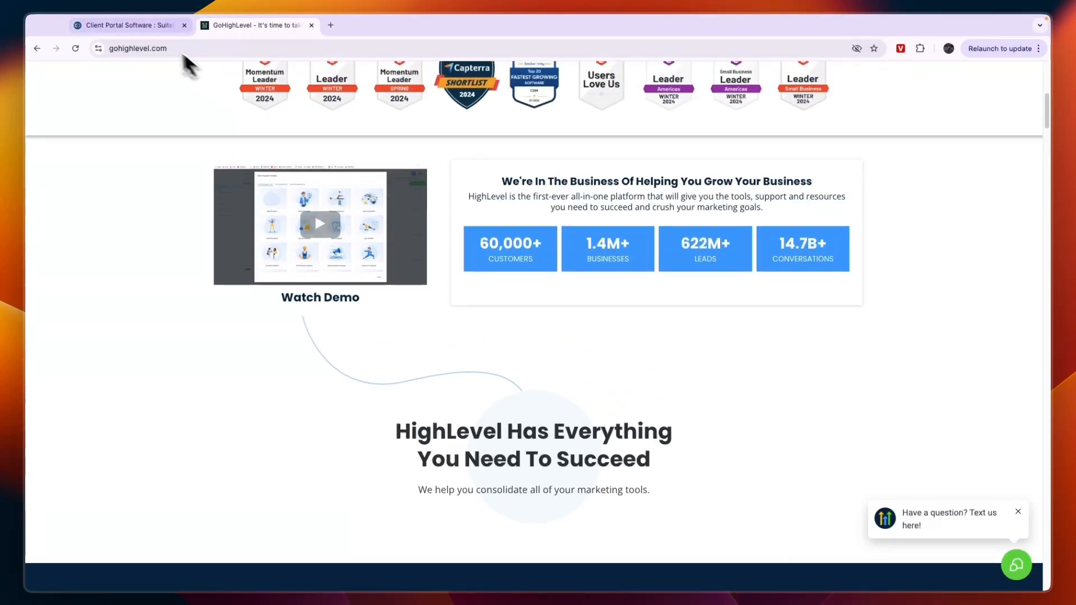
{"action": "left_click", "coordinate": [127, 25]}
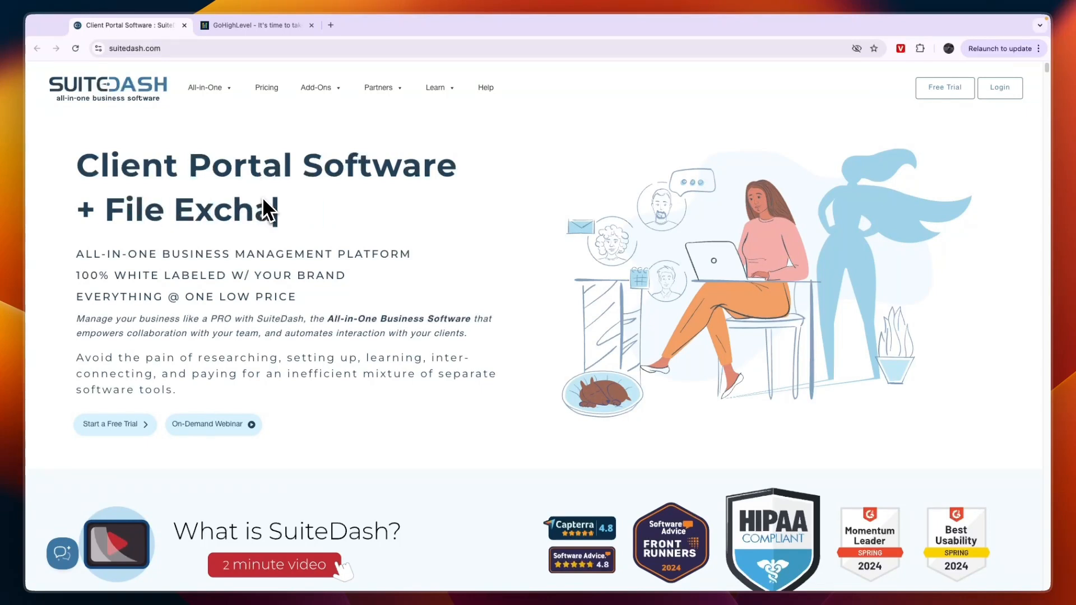
{"action": "left_click", "coordinate": [205, 87]}
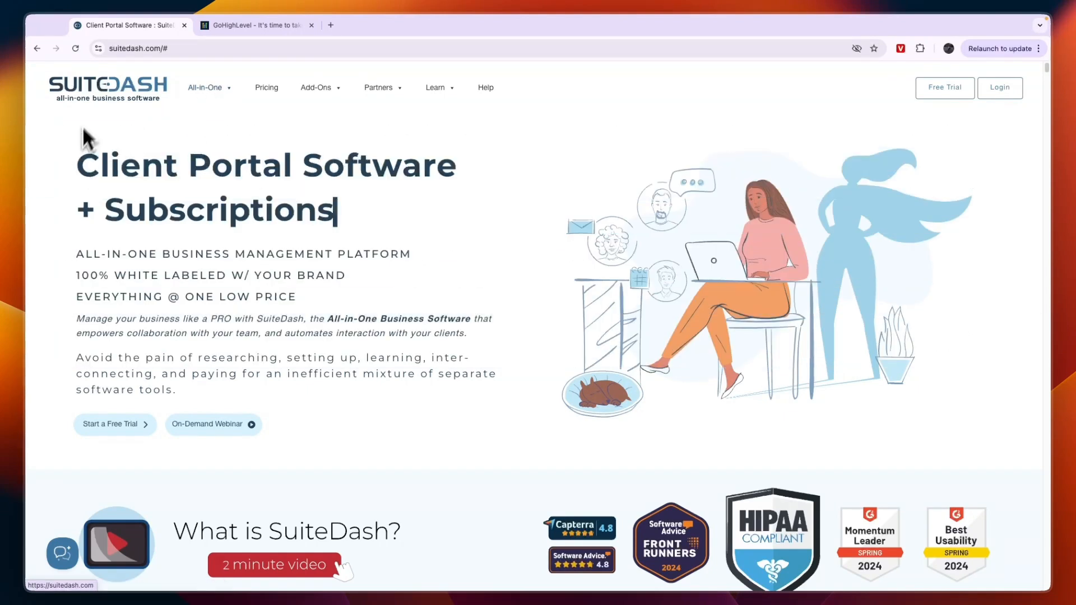
{"action": "left_click", "coordinate": [206, 88]}
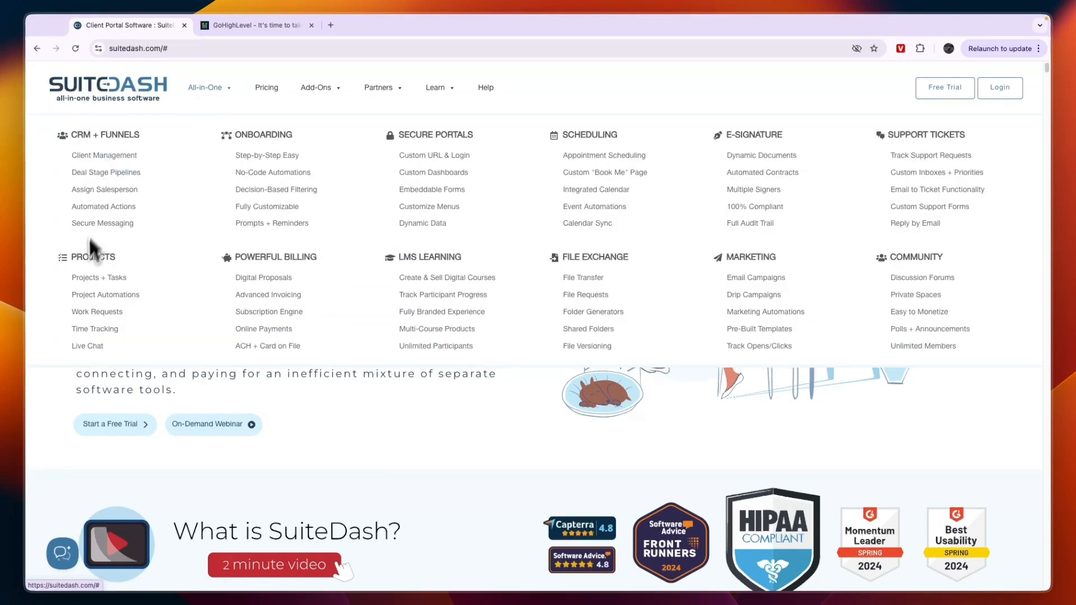
{"action": "mouse_move", "coordinate": [266, 278]}
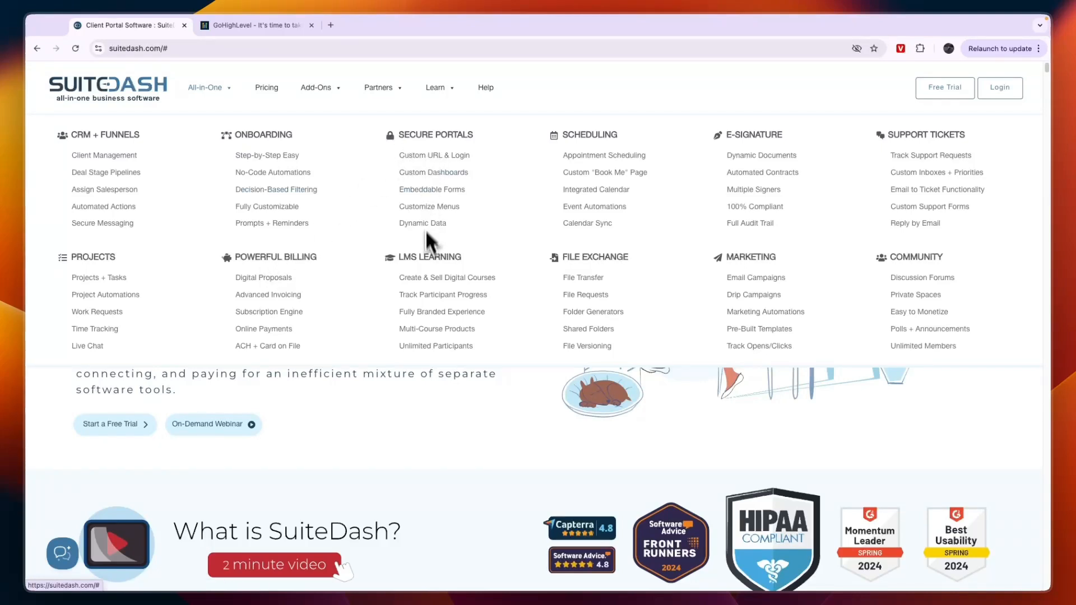
{"action": "mouse_move", "coordinate": [591, 206]}
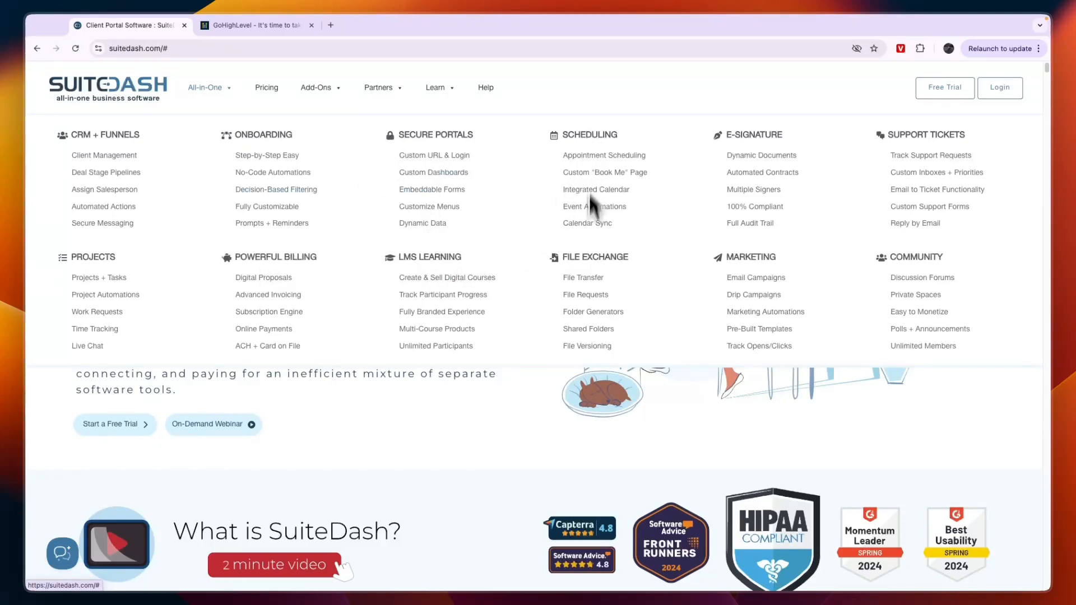
{"action": "mouse_move", "coordinate": [748, 195]}
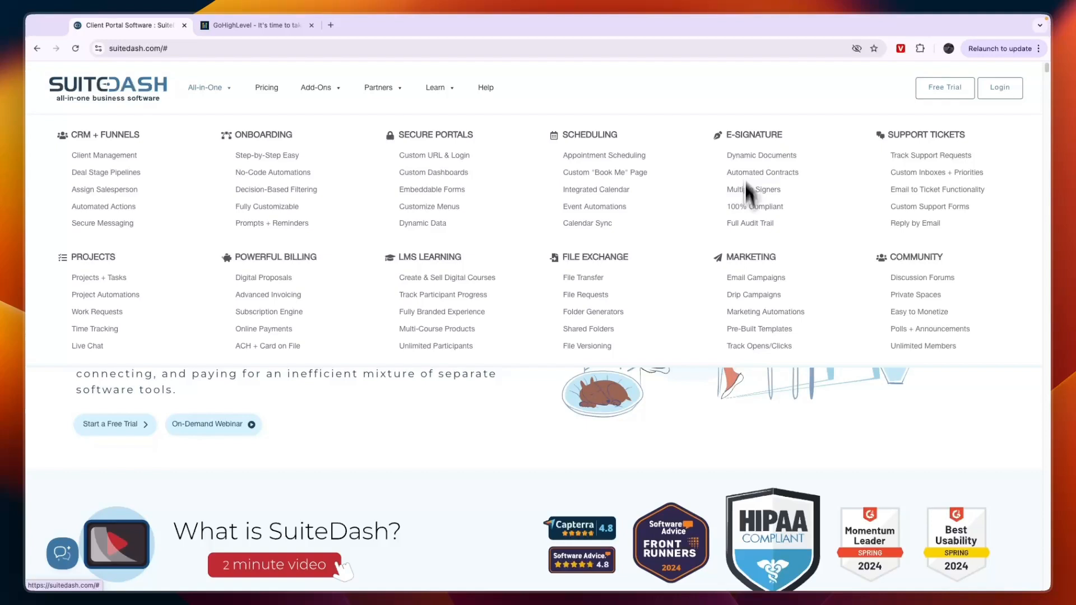
{"action": "mouse_move", "coordinate": [913, 265]}
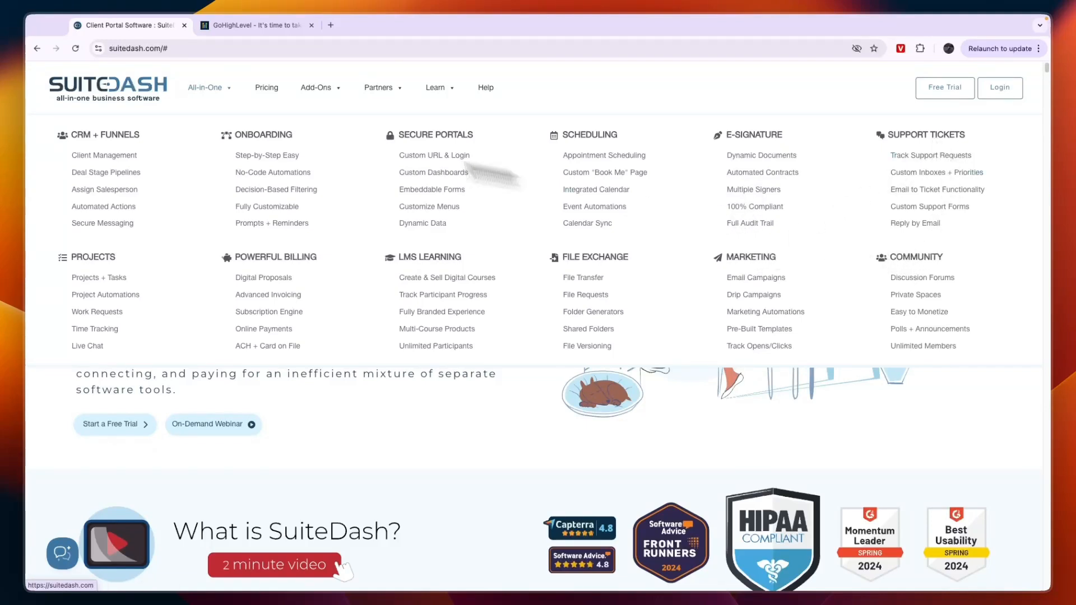
{"action": "mouse_move", "coordinate": [103, 155]}
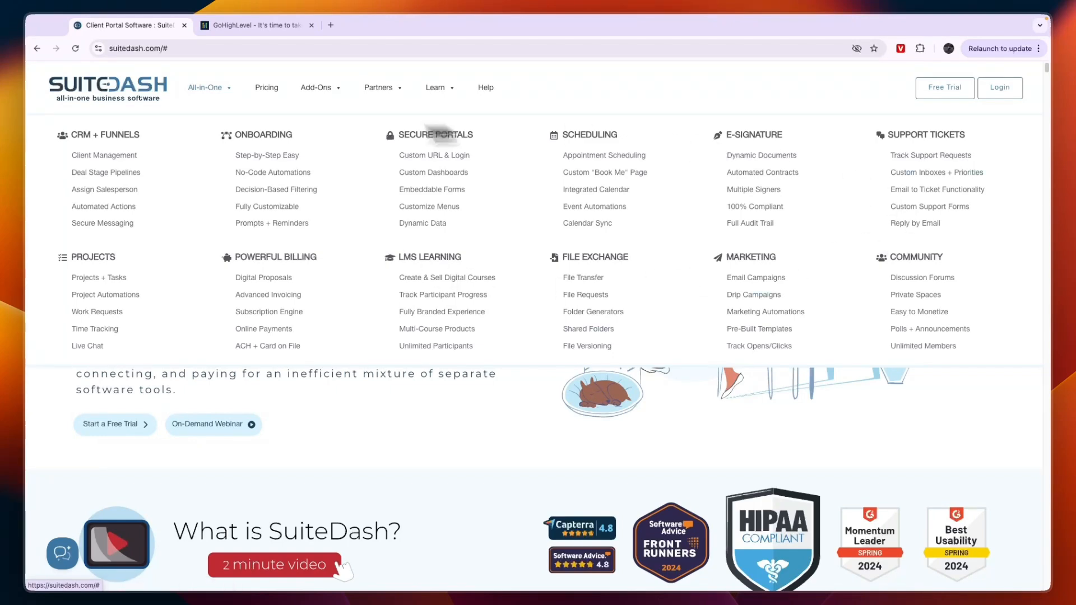
Scroll the GoHighLevel homepage down to its features-versus-other-tools price comparison table.
{"action": "left_click", "coordinate": [254, 25]}
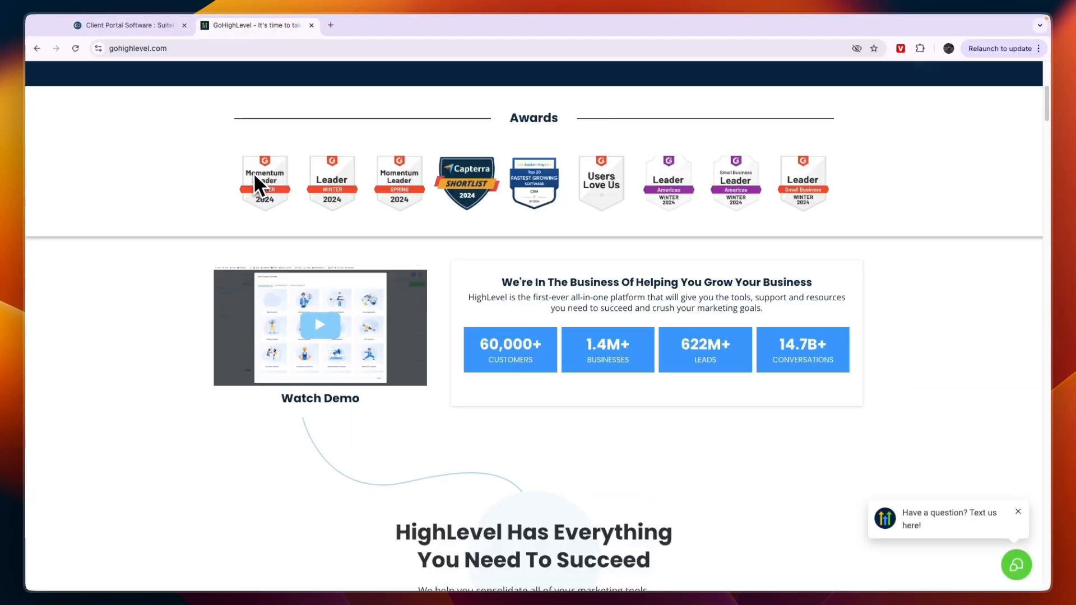
{"action": "scroll", "scroll_direction": "down", "scroll_amount": 3}
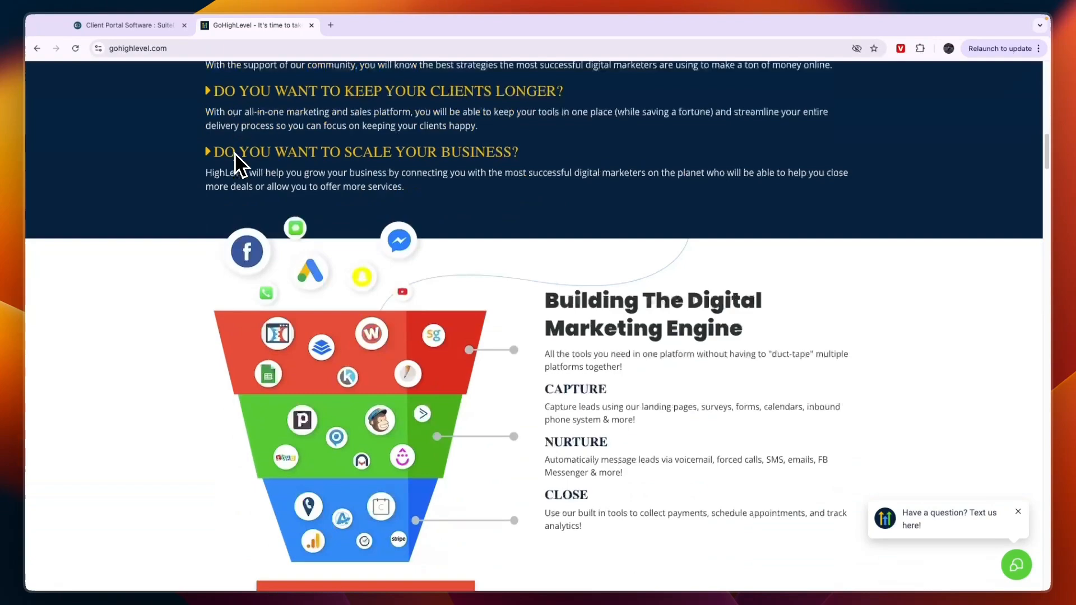
{"action": "scroll", "scroll_direction": "down", "scroll_amount": 3}
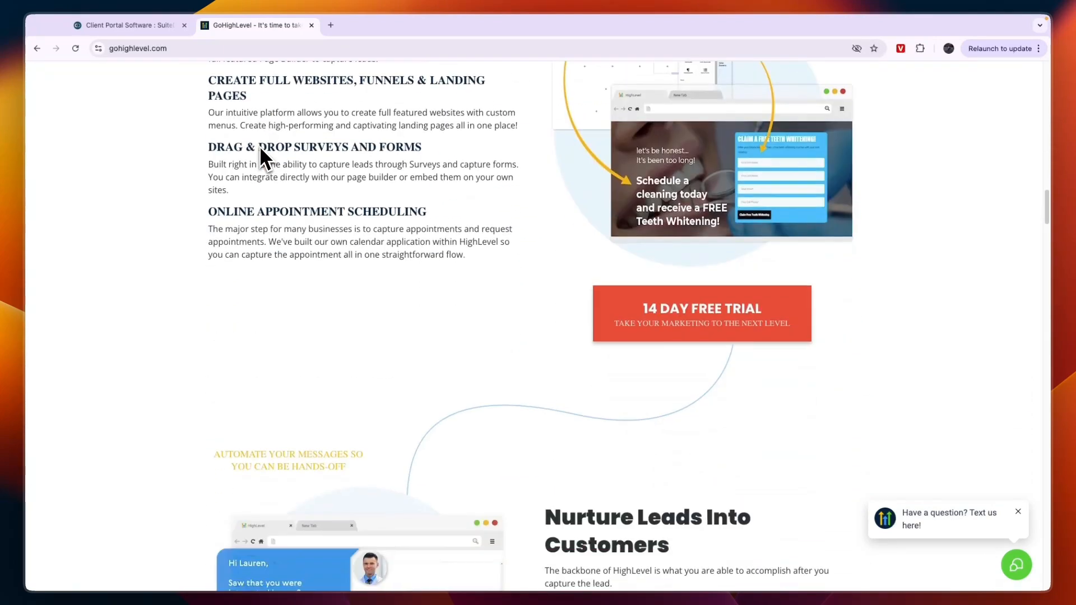
{"action": "scroll", "scroll_direction": "down", "scroll_amount": 3}
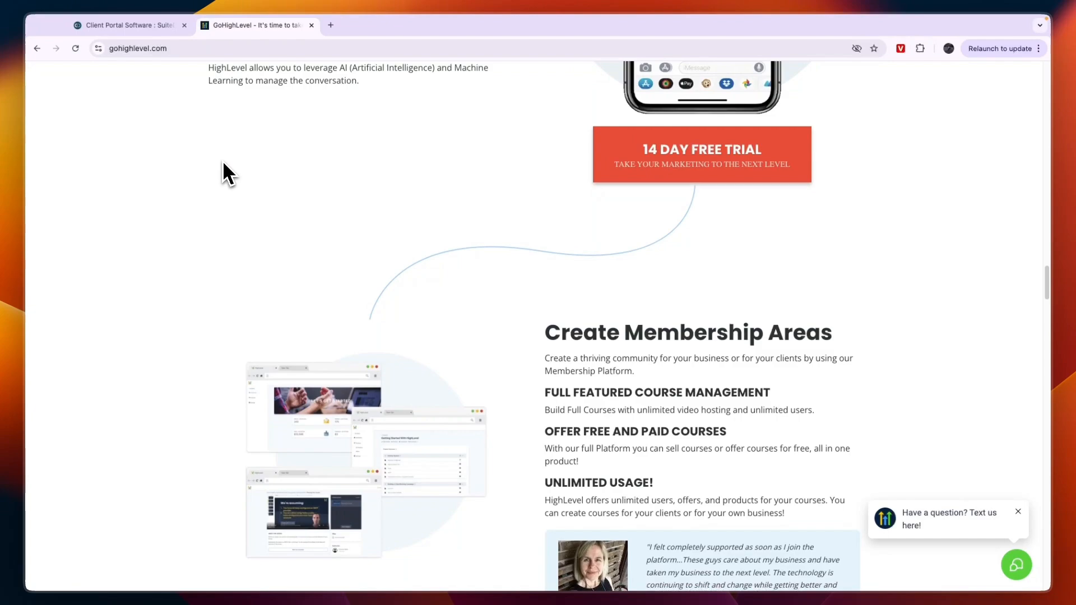
{"action": "scroll", "scroll_direction": "down", "scroll_amount": 3}
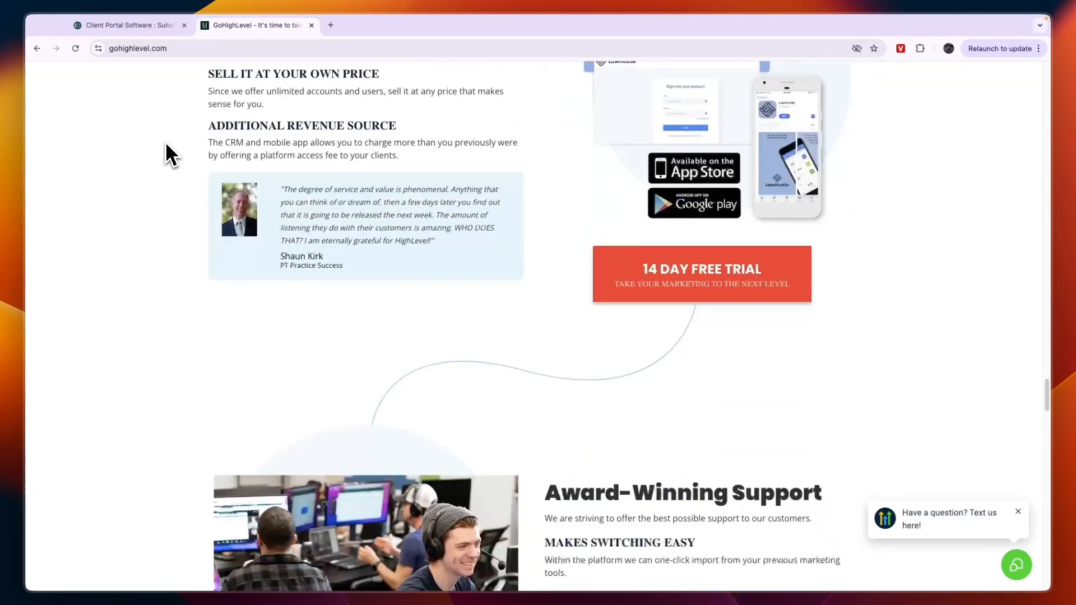
{"action": "scroll", "scroll_direction": "down", "scroll_amount": 3}
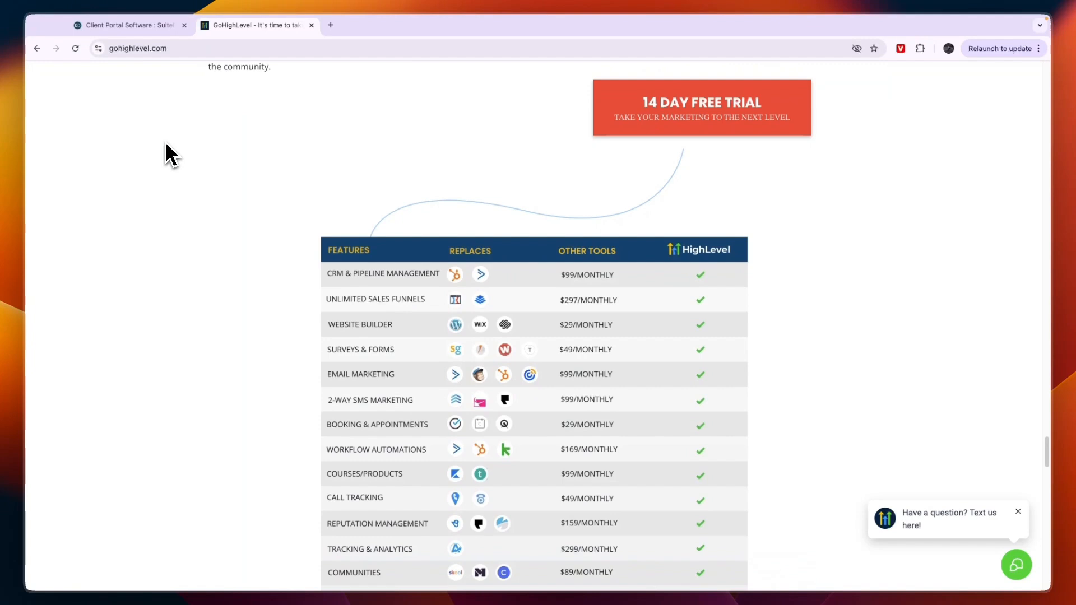
{"action": "scroll", "scroll_direction": "down", "scroll_amount": 3}
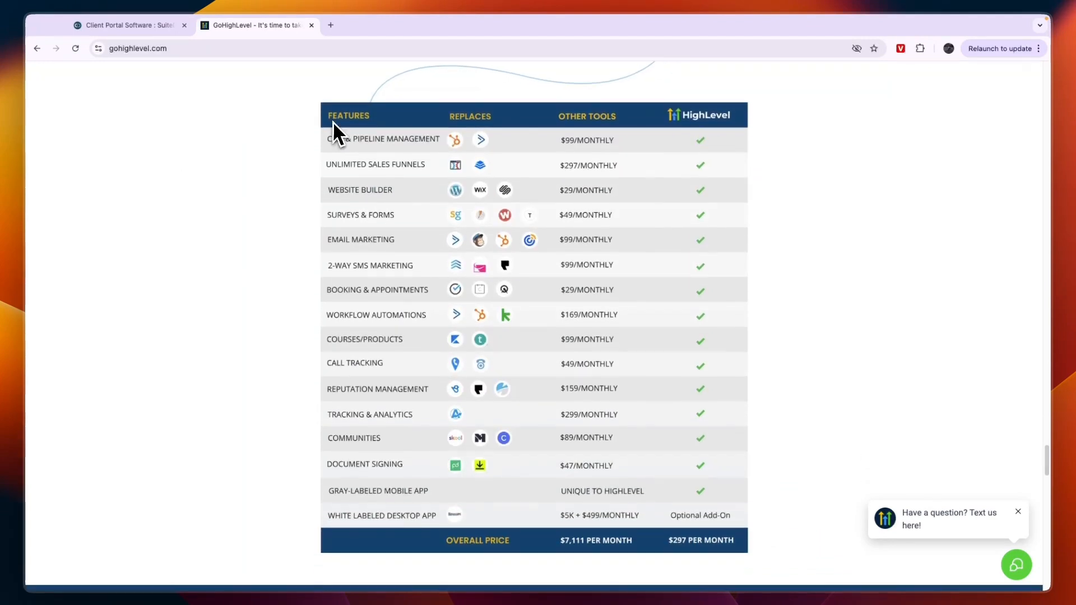
{"action": "mouse_move", "coordinate": [492, 360]}
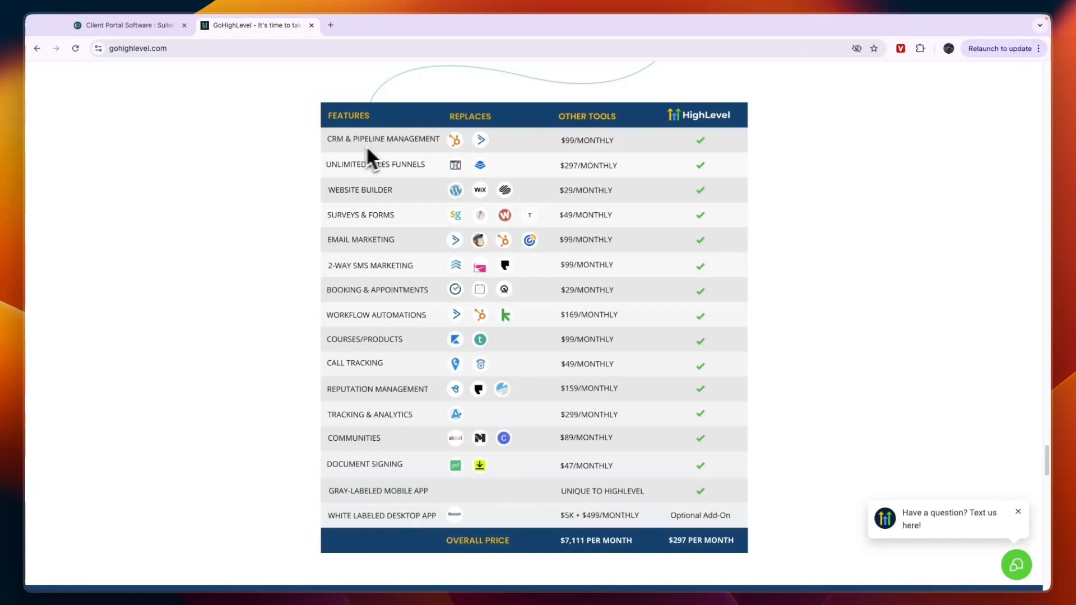
{"action": "mouse_move", "coordinate": [391, 181]}
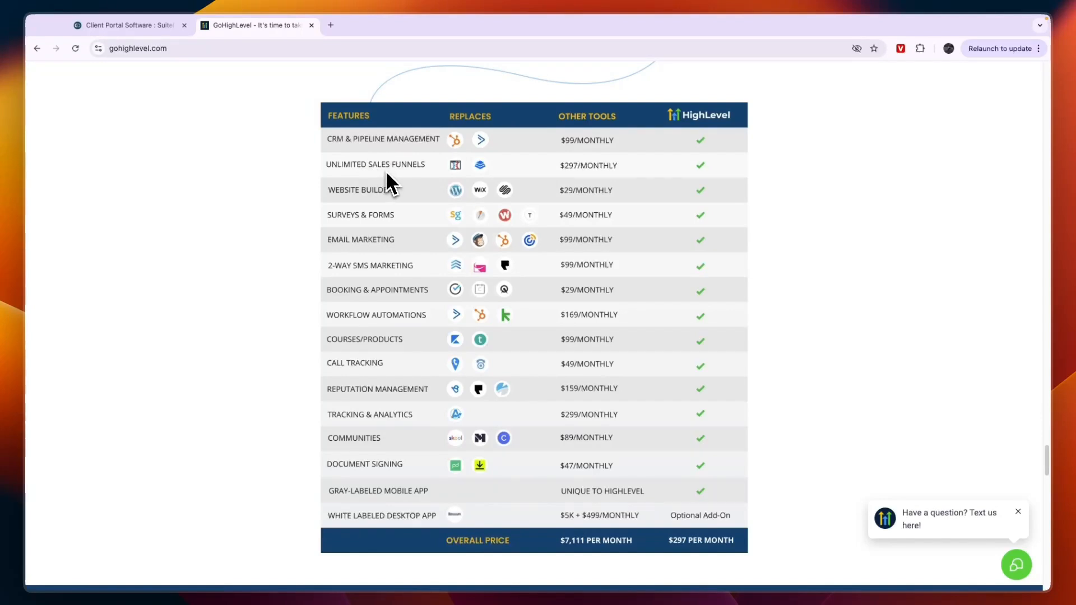
{"action": "mouse_move", "coordinate": [356, 228]}
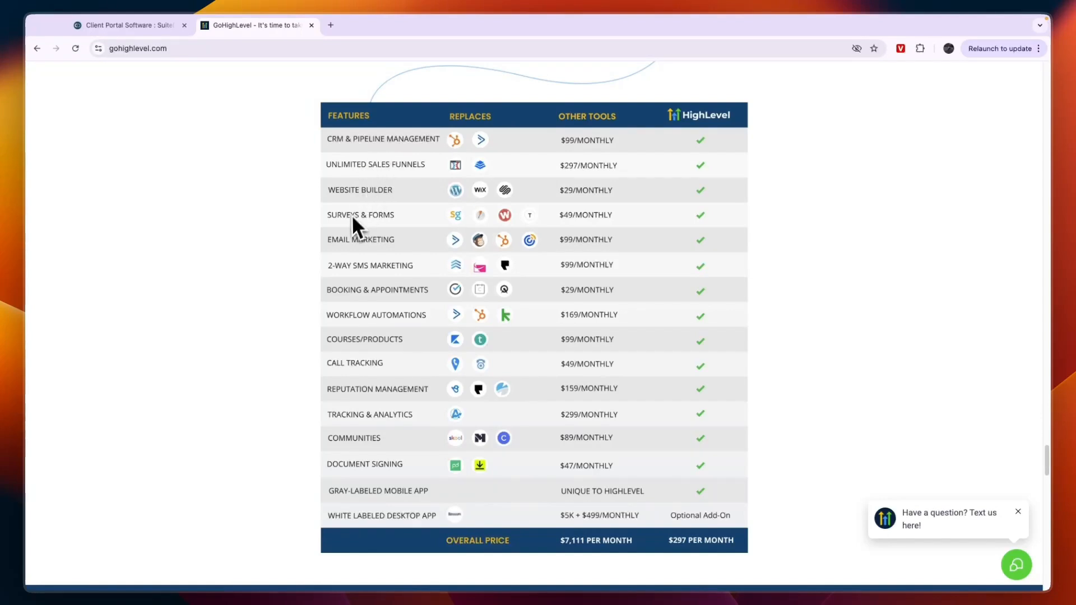
{"action": "mouse_move", "coordinate": [368, 255]}
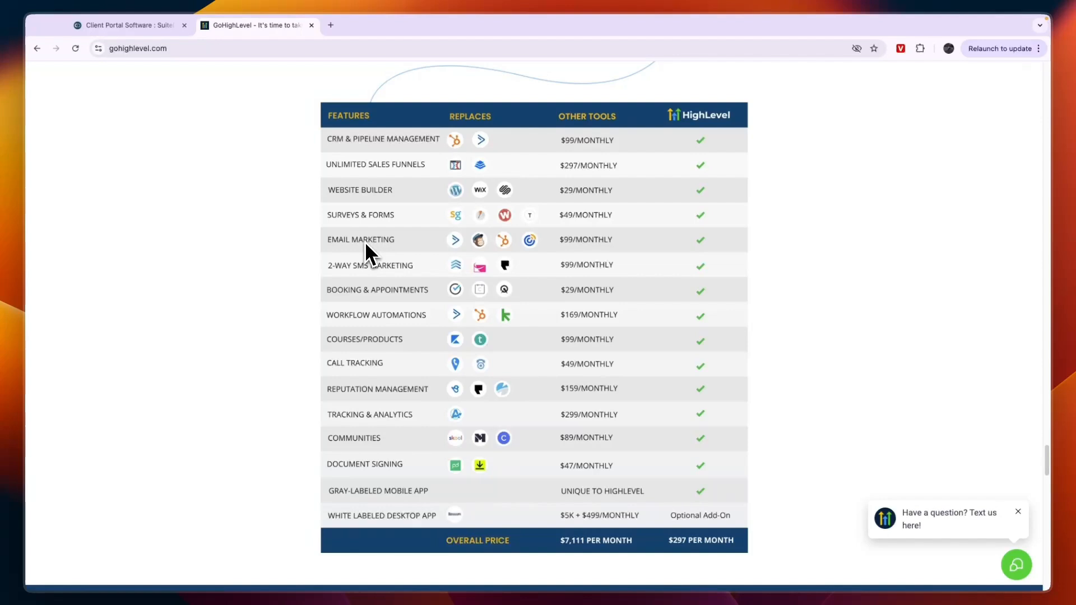
{"action": "mouse_move", "coordinate": [365, 280]}
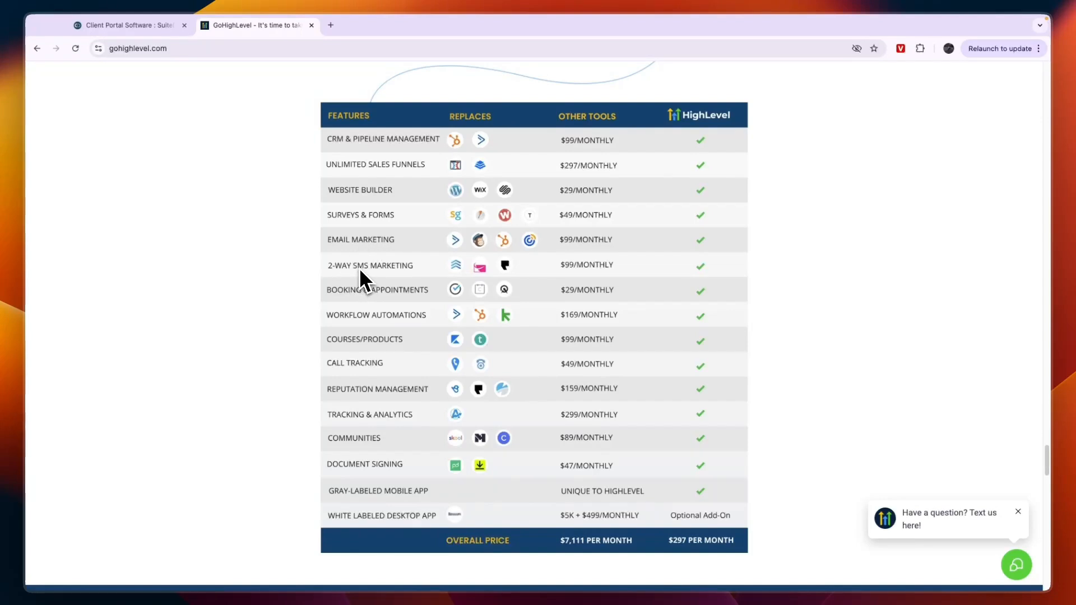
{"action": "mouse_move", "coordinate": [372, 320]}
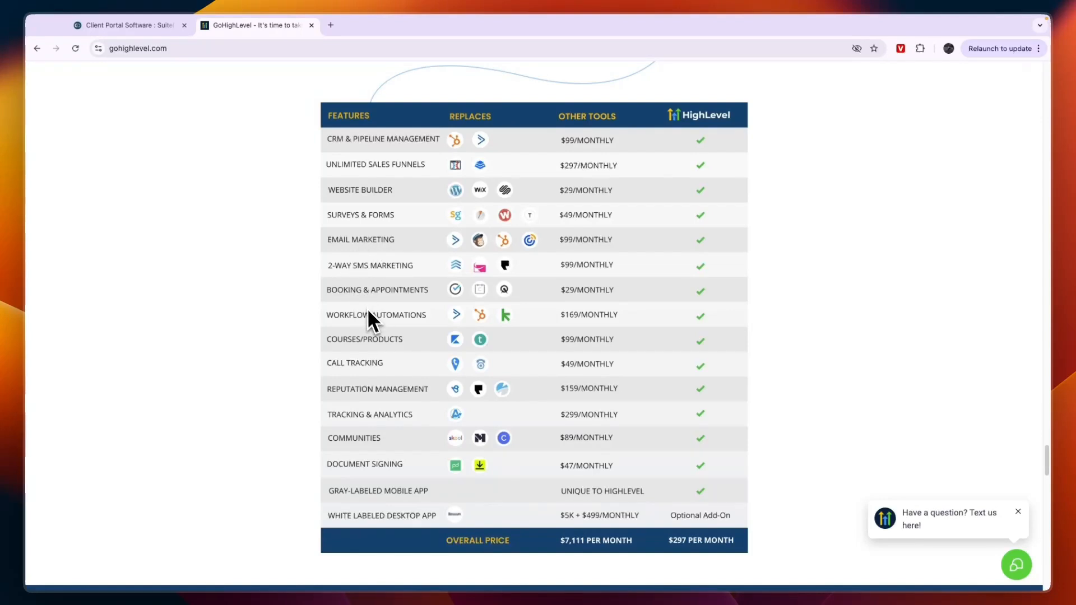
{"action": "mouse_move", "coordinate": [402, 362]}
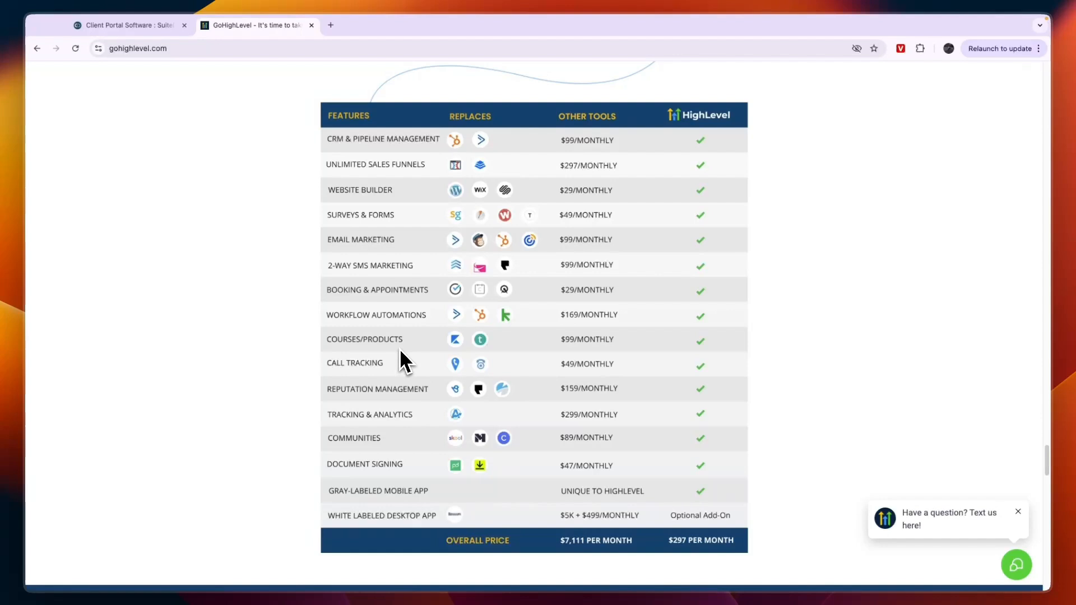
{"action": "mouse_move", "coordinate": [363, 388]}
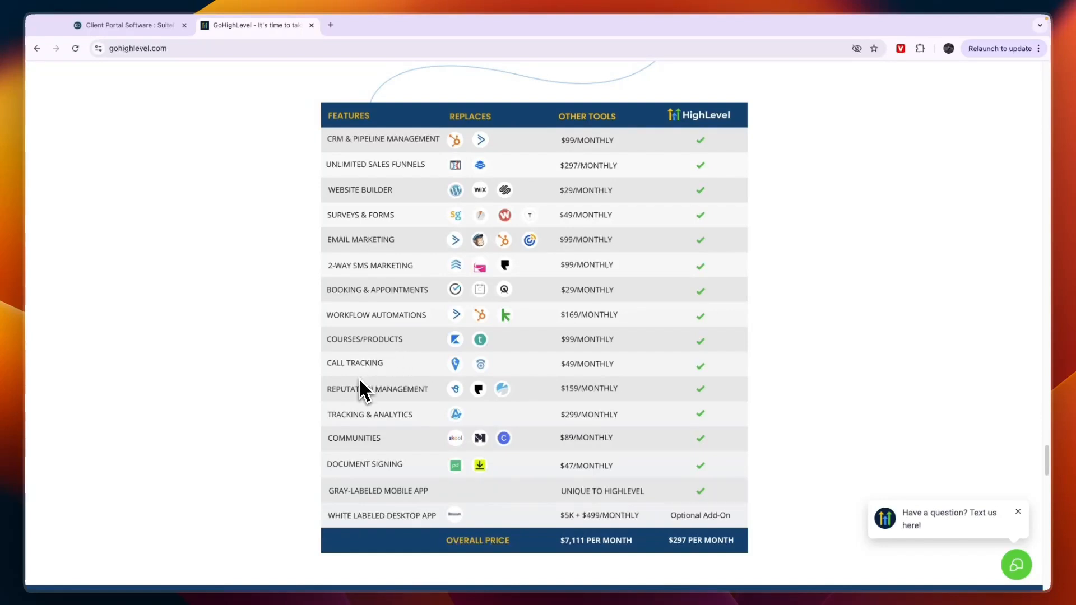
{"action": "mouse_move", "coordinate": [364, 421]}
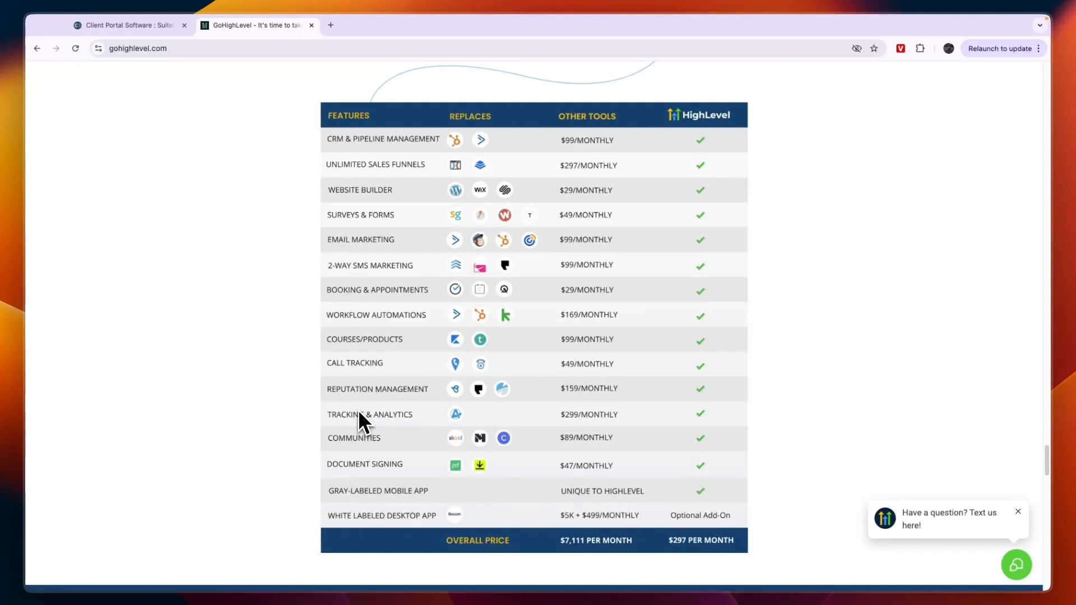
{"action": "mouse_move", "coordinate": [359, 448]}
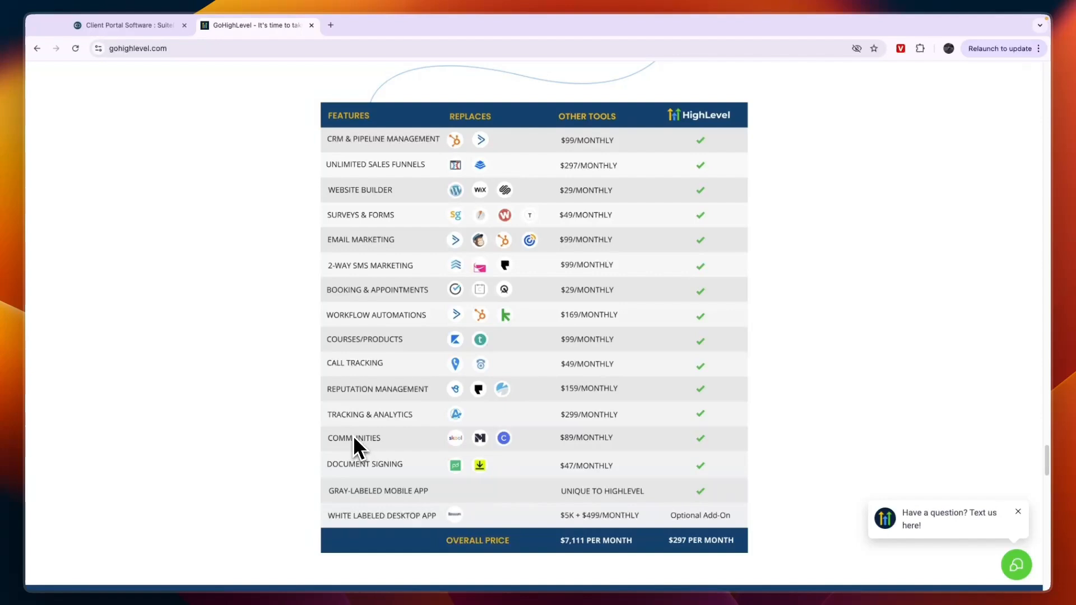
{"action": "mouse_move", "coordinate": [363, 515]}
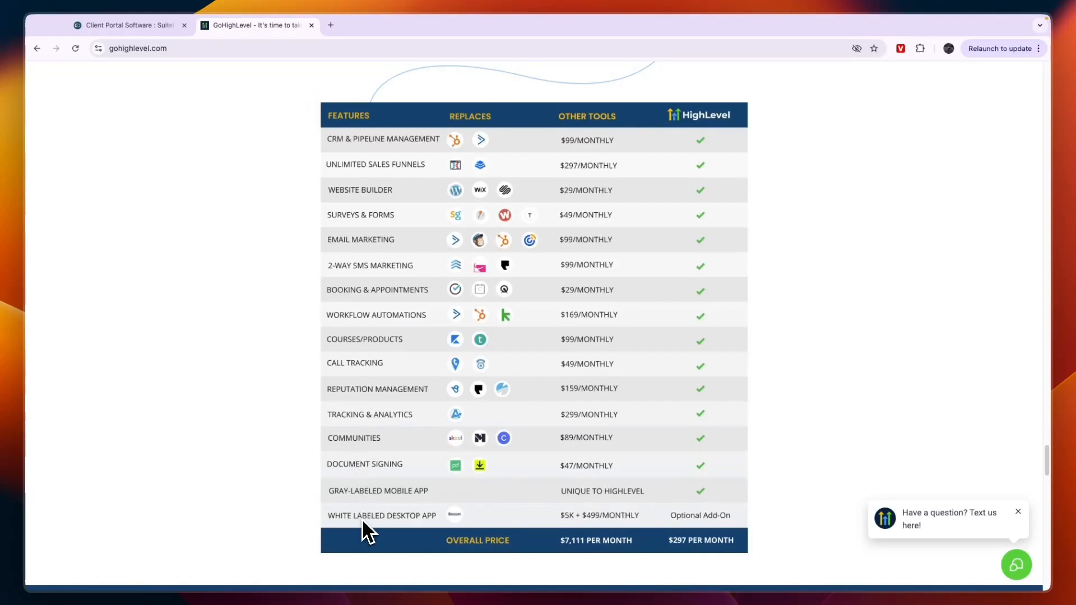
View SuiteDash pricing, toggling Lifetime and Monthly billing, ending on monthly $19/$49/$99 tiers.
{"action": "left_click", "coordinate": [127, 26]}
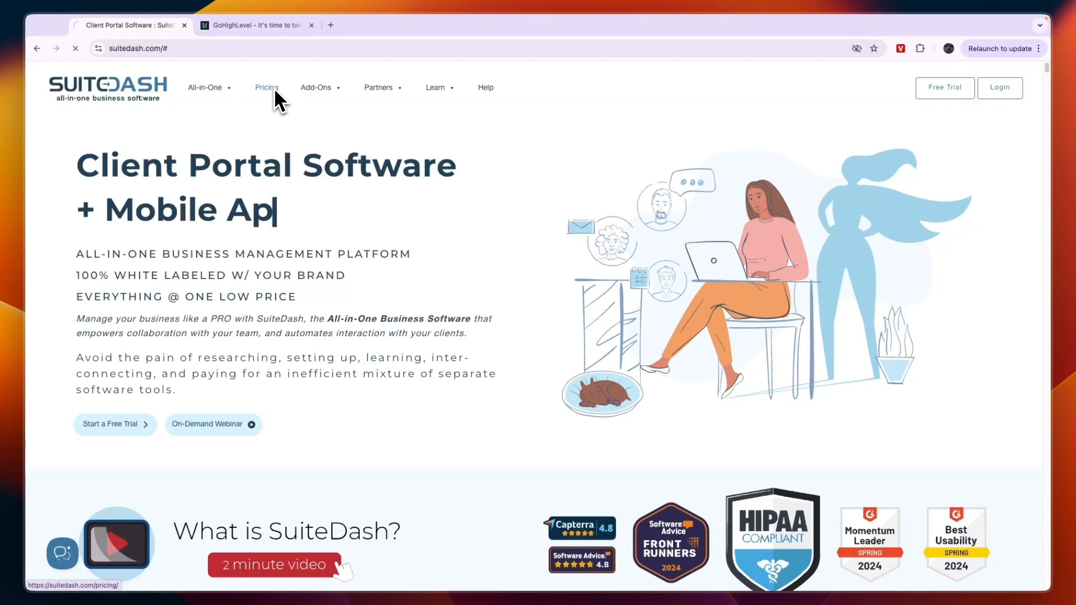
{"action": "left_click", "coordinate": [266, 88]}
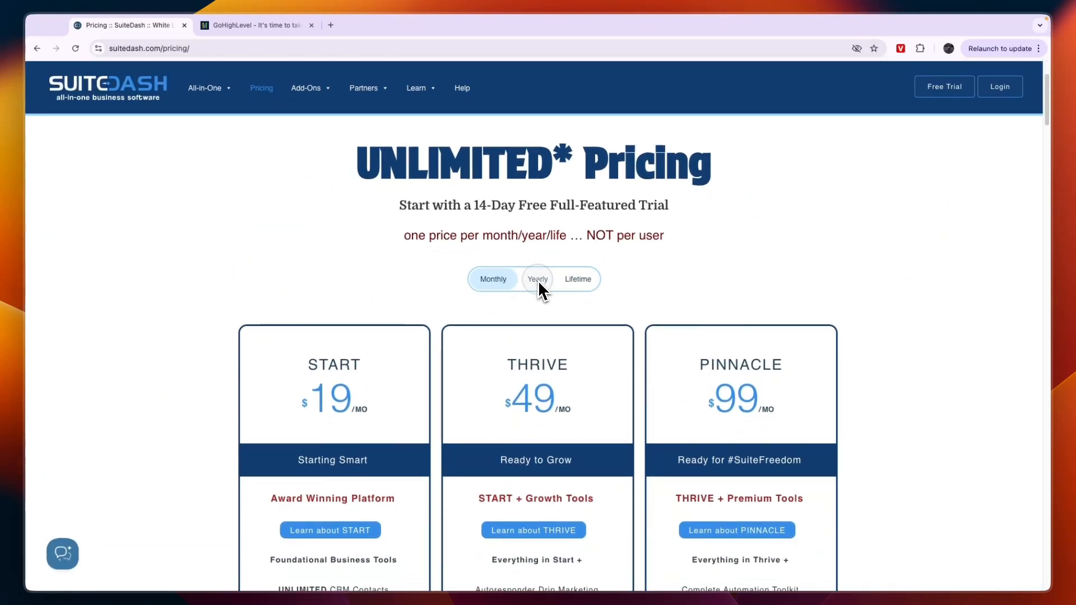
{"action": "left_click", "coordinate": [576, 279]}
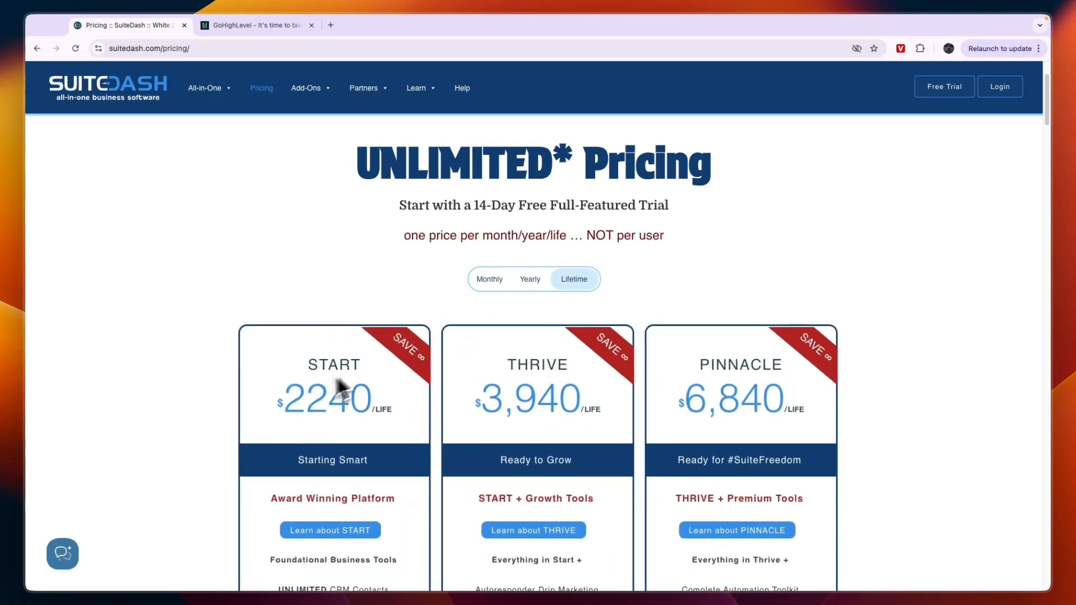
{"action": "left_click", "coordinate": [492, 279]}
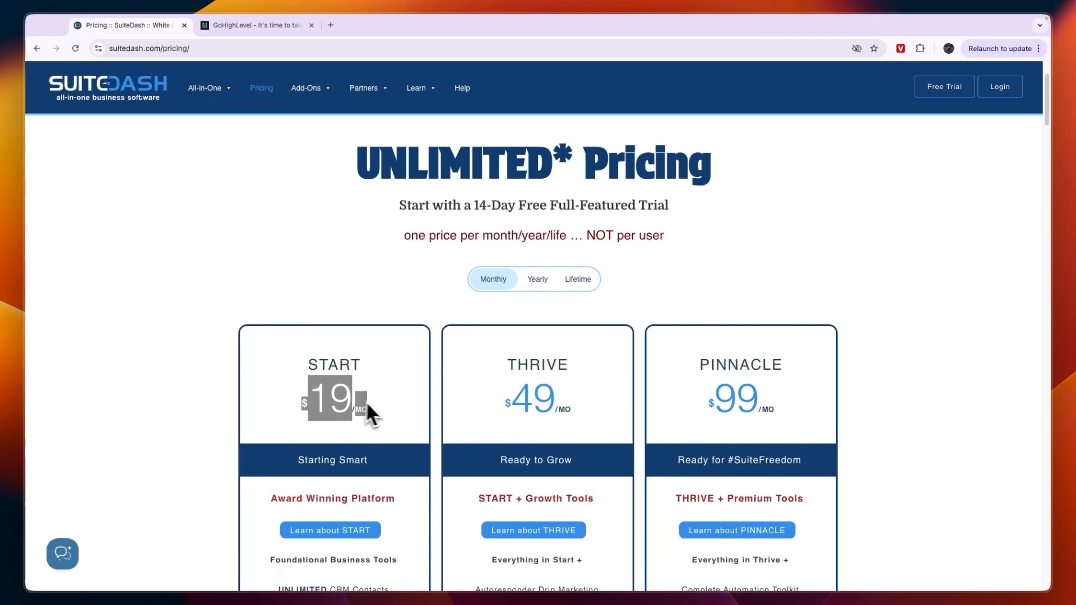
{"action": "left_click", "coordinate": [575, 280]}
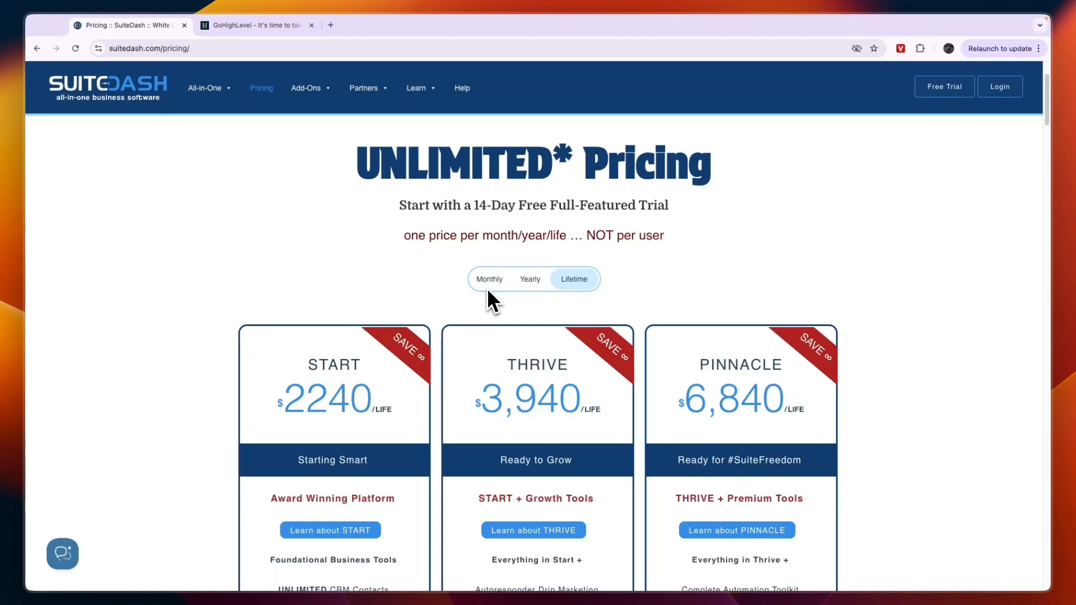
{"action": "mouse_move", "coordinate": [508, 307]}
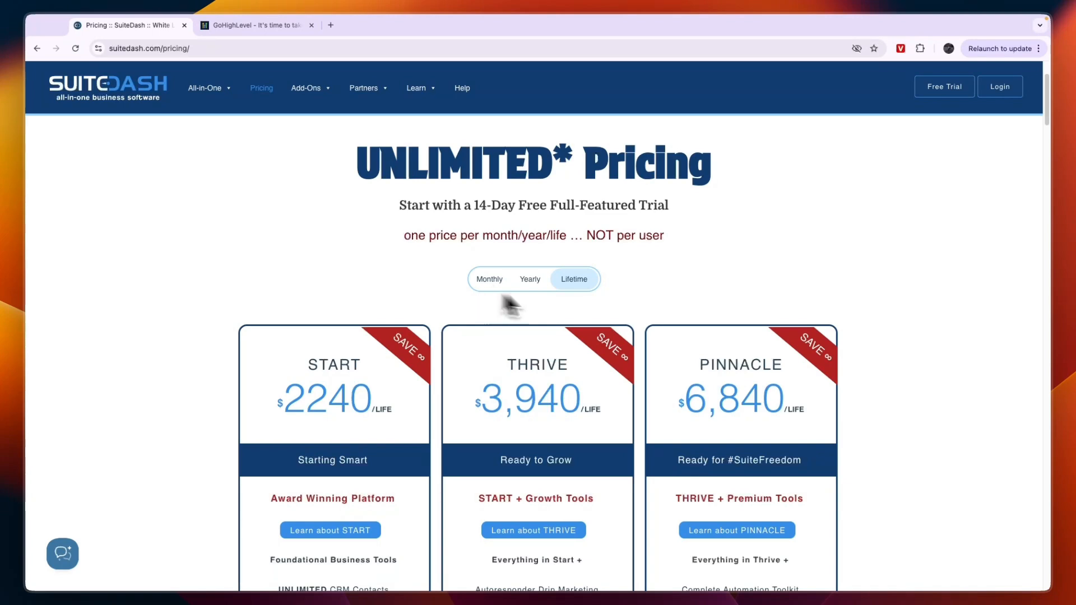
{"action": "mouse_move", "coordinate": [543, 298]}
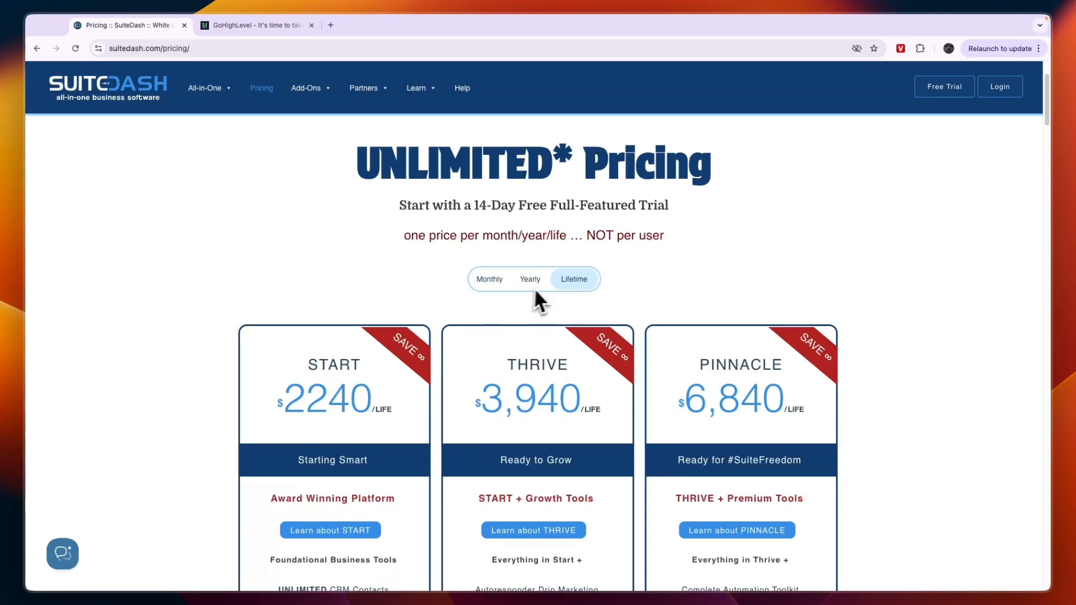
{"action": "left_click", "coordinate": [492, 279]}
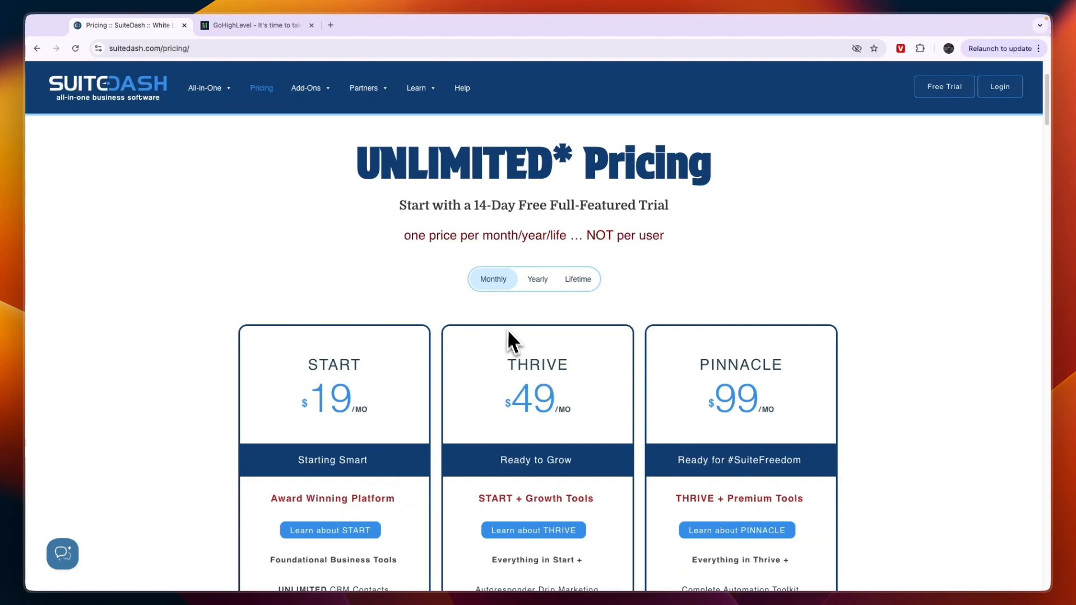
Review the START, THRIVE and PINNACLE plan cards, highlighting Advanced Custom Menus and Complete Automation Toolkit.
{"action": "scroll", "scroll_direction": "down", "scroll_amount": 3}
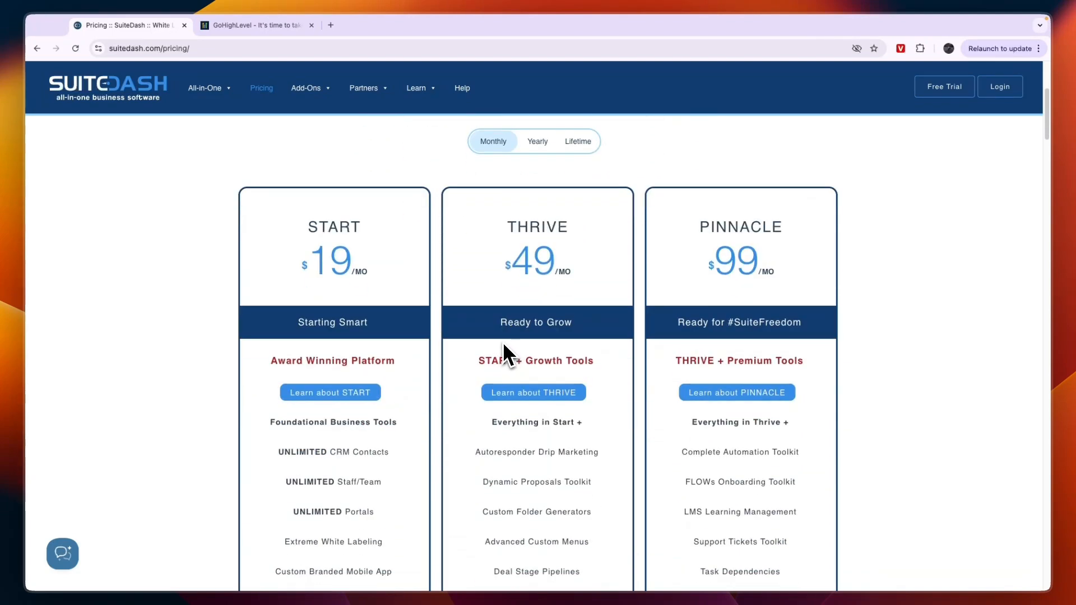
{"action": "mouse_move", "coordinate": [312, 268]}
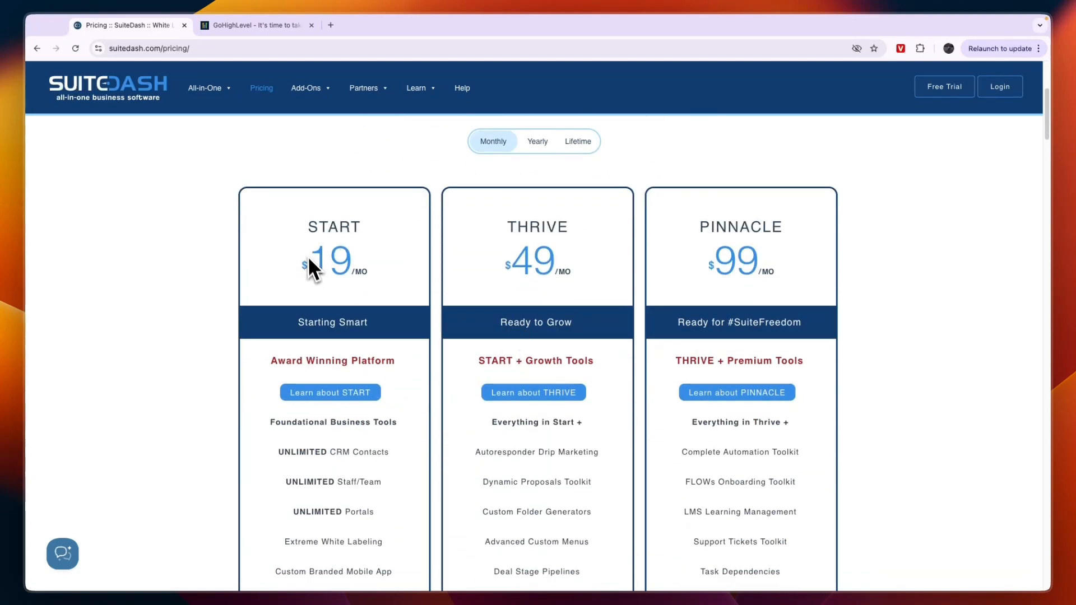
{"action": "scroll", "scroll_direction": "down", "scroll_amount": 3}
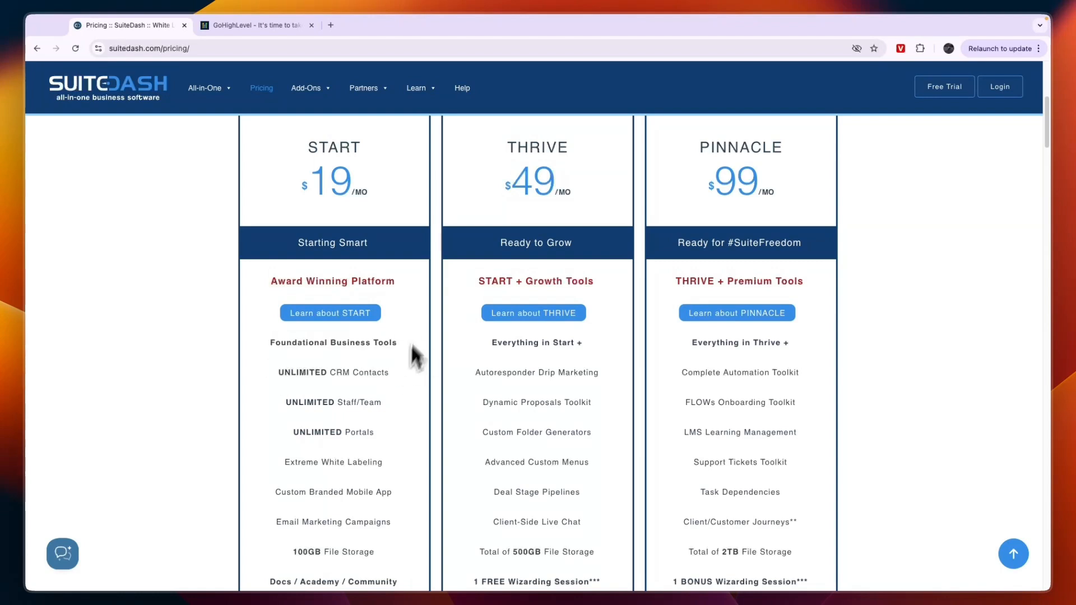
{"action": "double_click", "coordinate": [536, 343]}
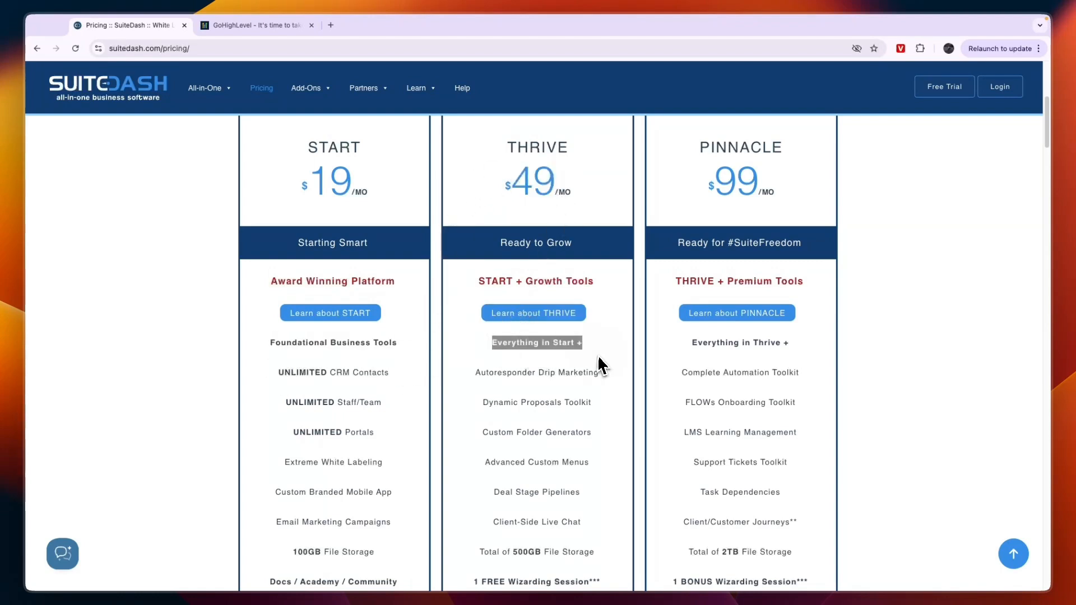
{"action": "scroll", "scroll_direction": "down", "scroll_amount": 3}
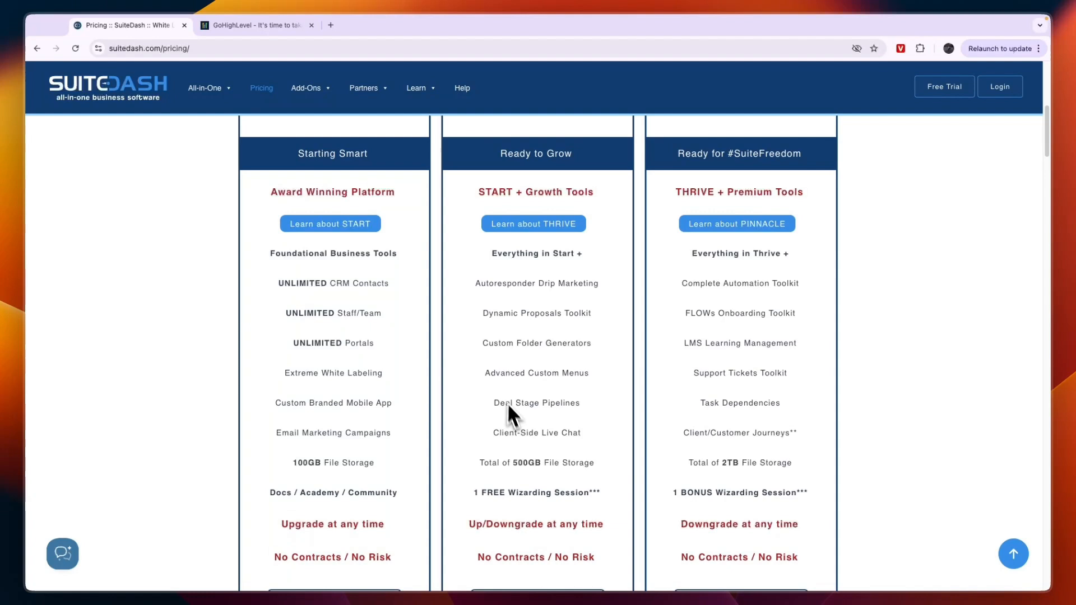
{"action": "double_click", "coordinate": [536, 403]}
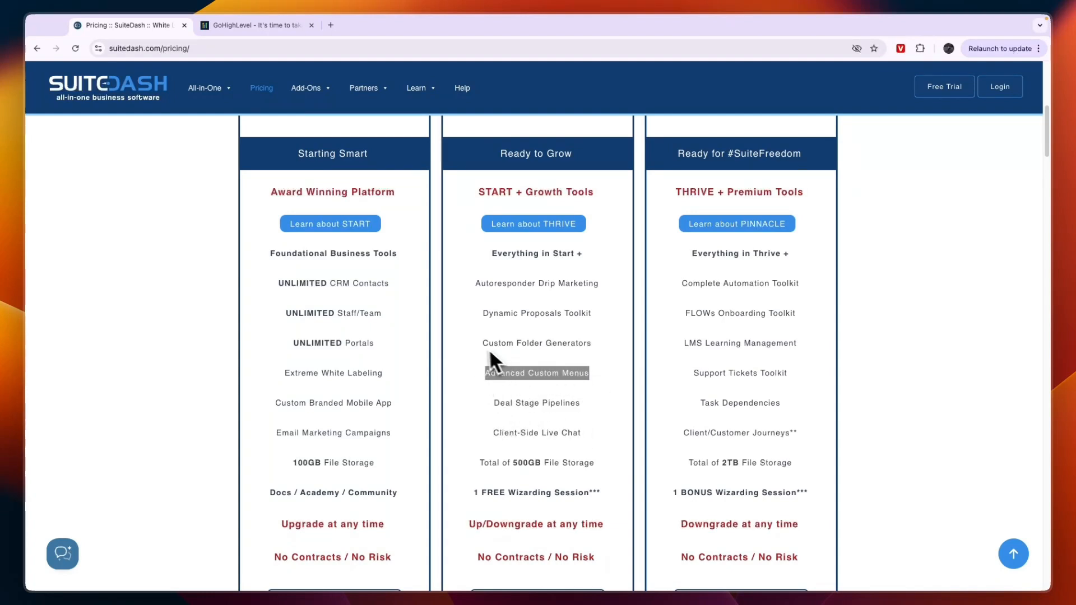
{"action": "scroll", "scroll_direction": "up", "scroll_amount": 3}
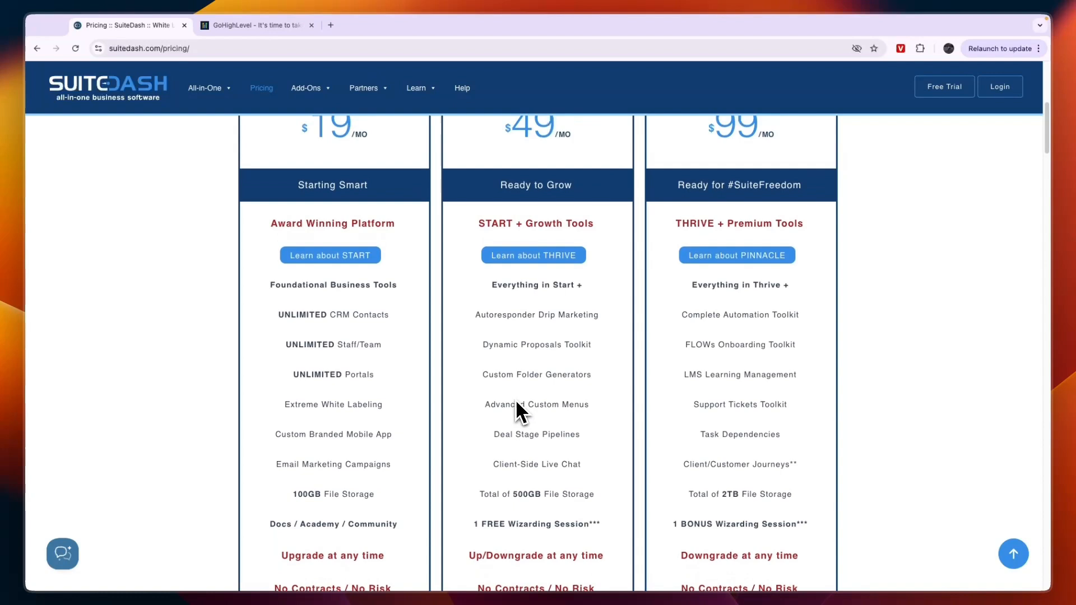
{"action": "scroll", "scroll_direction": "up", "scroll_amount": 3}
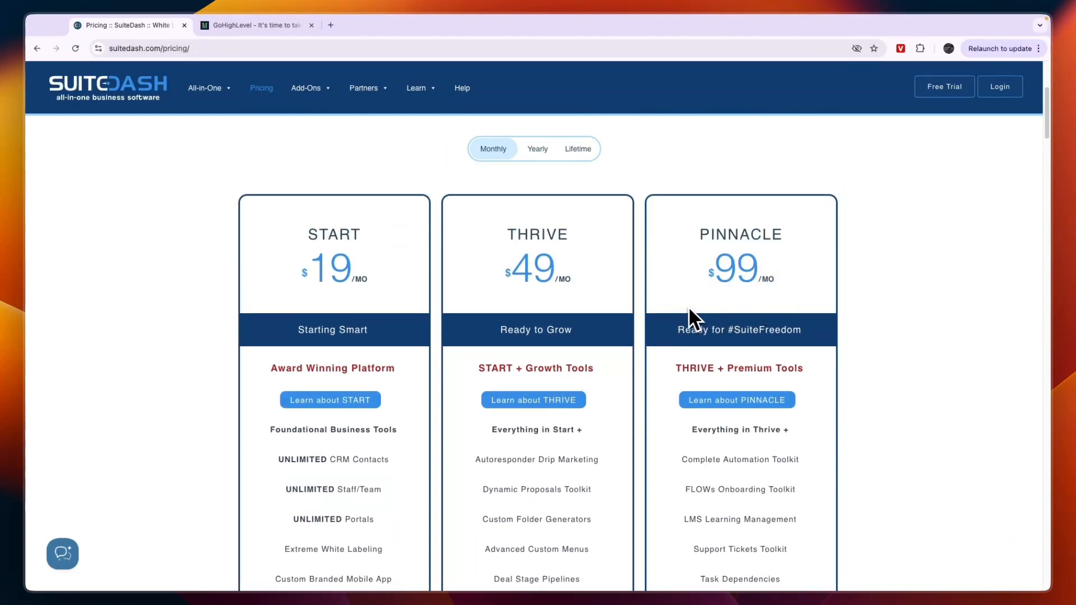
{"action": "scroll", "scroll_direction": "down", "scroll_amount": 3}
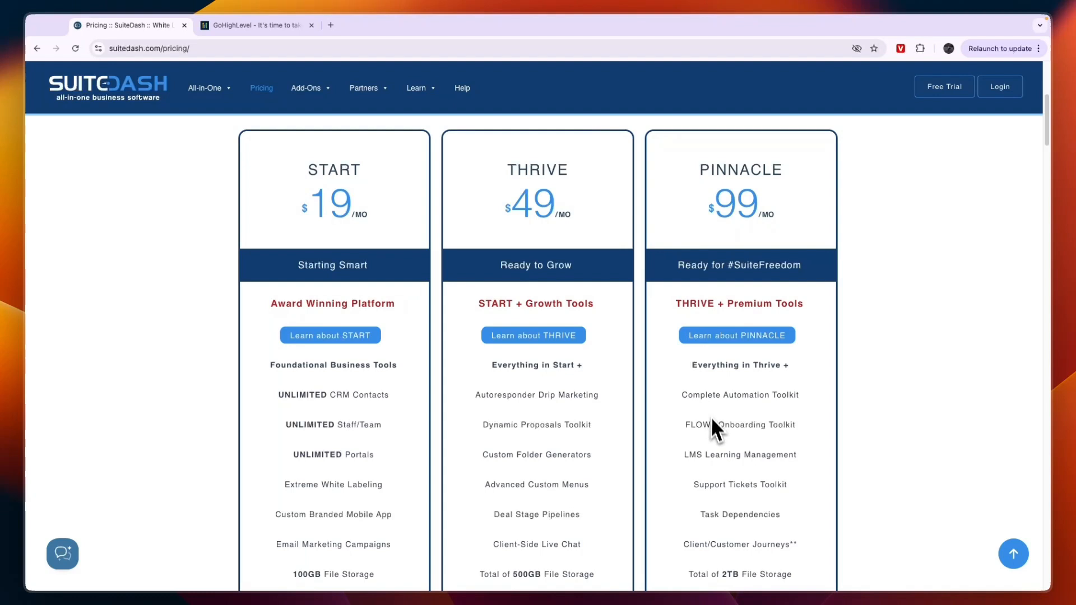
{"action": "double_click", "coordinate": [740, 395]}
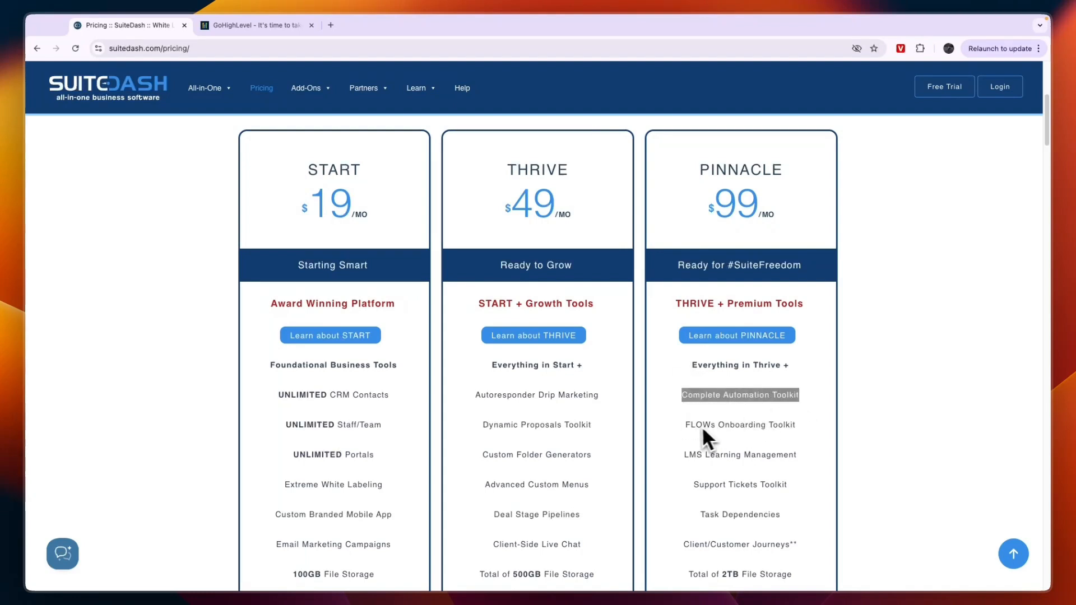
Scroll through the rest of SuiteDash pricing, then bring up GoHighLevel's Starter $97 and Unlimited $297 plans.
{"action": "scroll", "scroll_direction": "down", "scroll_amount": 3}
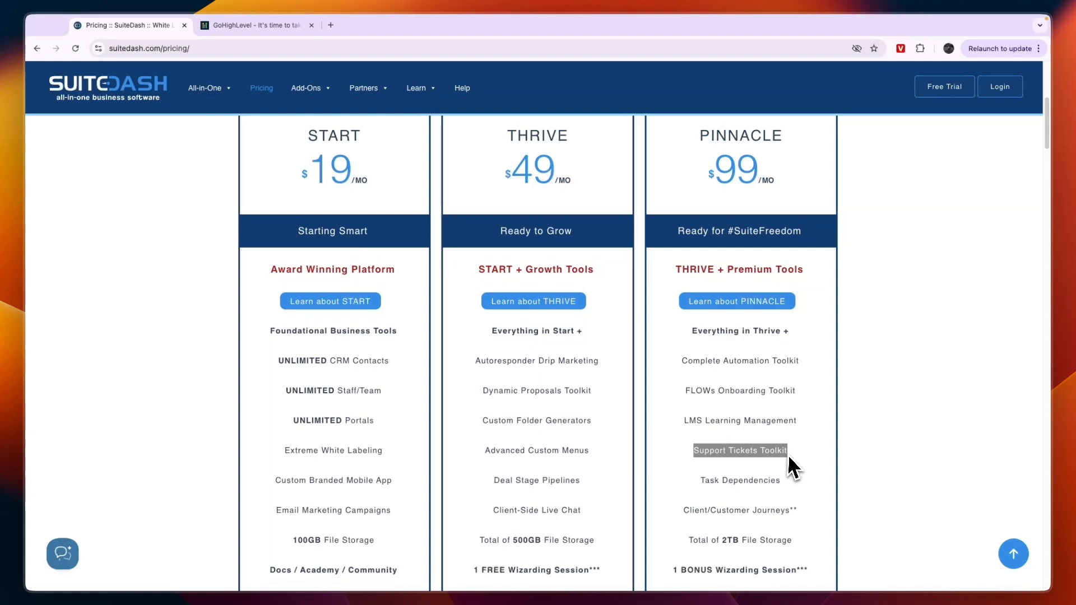
{"action": "scroll", "scroll_direction": "down", "scroll_amount": 3}
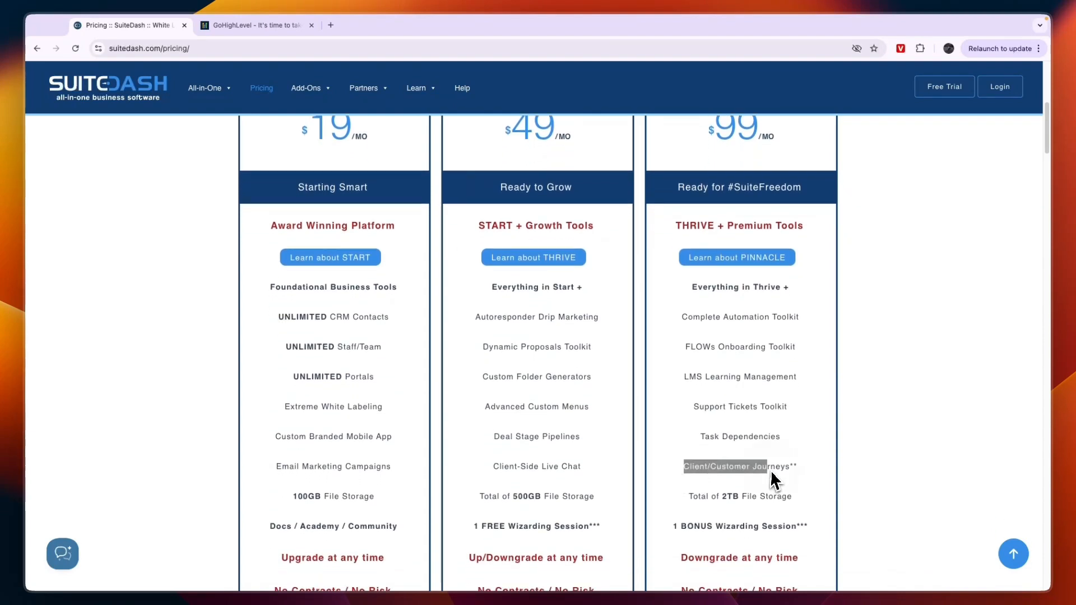
{"action": "scroll", "scroll_direction": "down", "scroll_amount": 3}
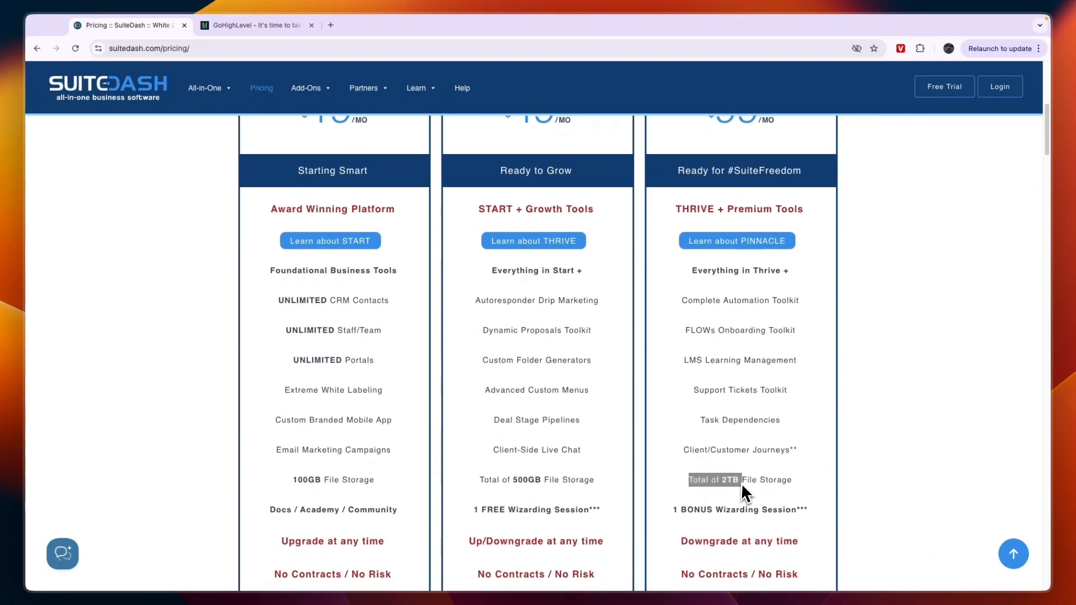
{"action": "scroll", "scroll_direction": "down", "scroll_amount": 3}
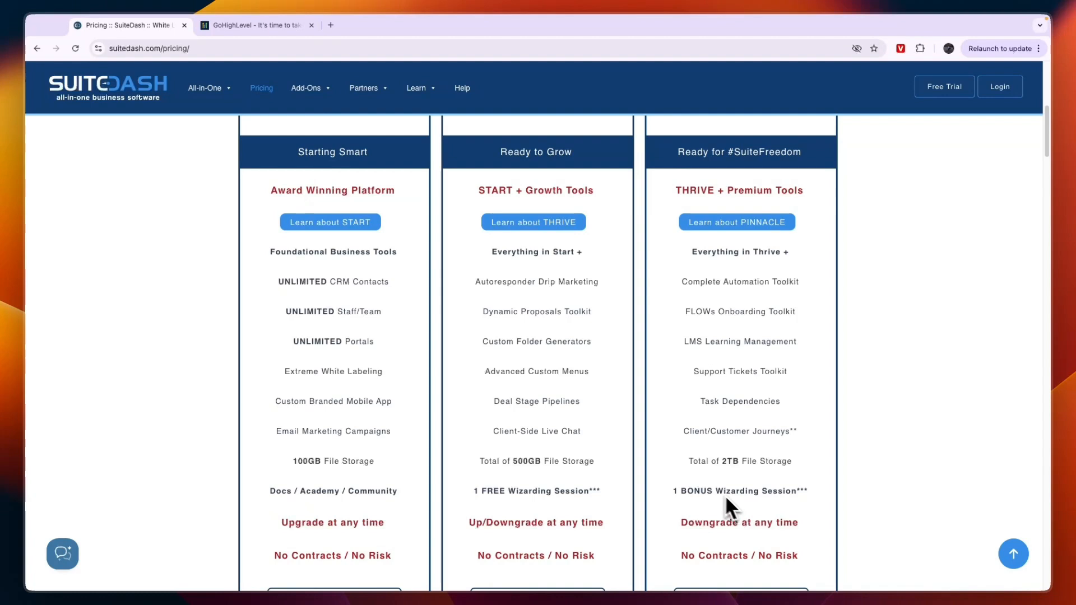
{"action": "mouse_move", "coordinate": [814, 512]}
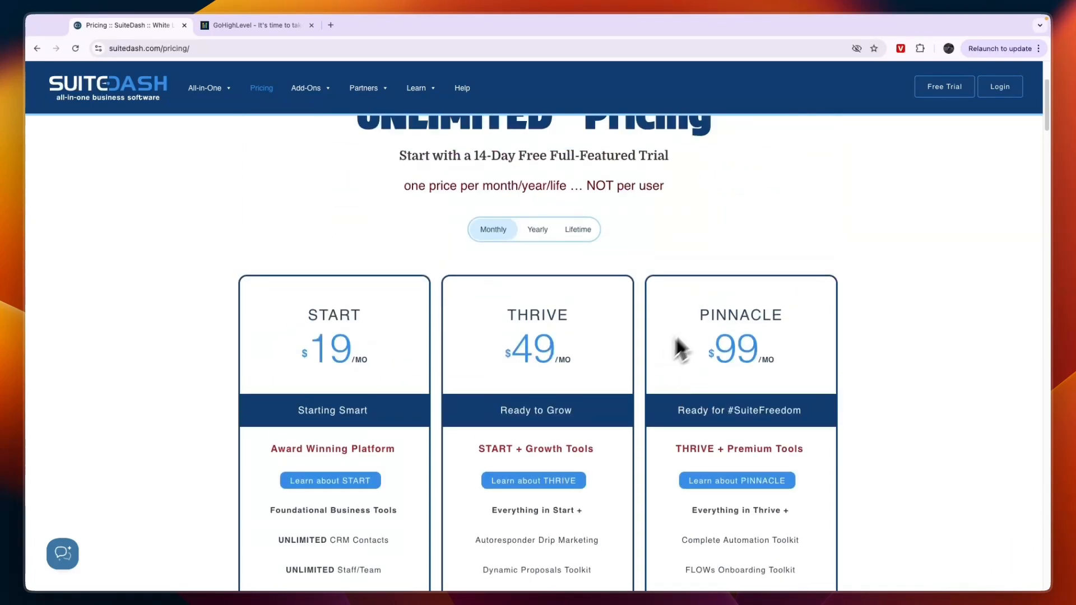
{"action": "scroll", "scroll_direction": "down", "scroll_amount": 3}
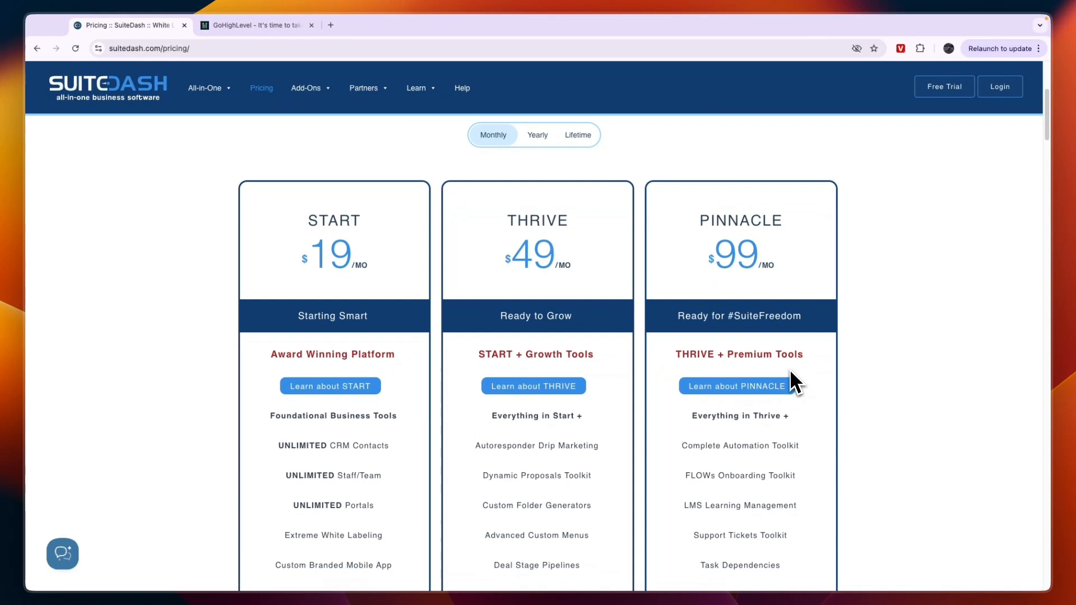
{"action": "scroll", "scroll_direction": "down", "scroll_amount": 3}
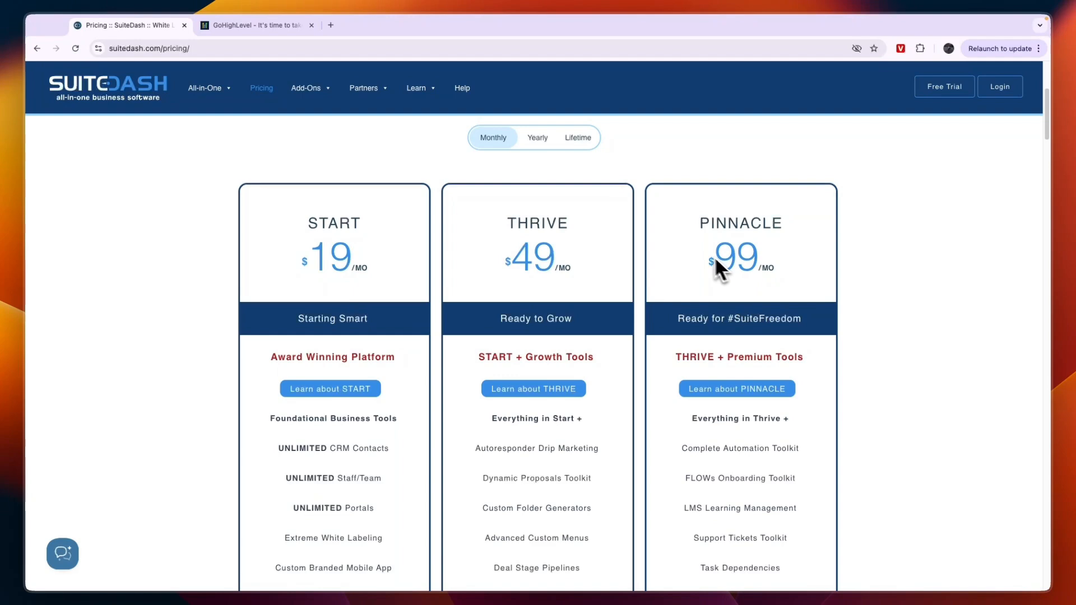
{"action": "mouse_move", "coordinate": [720, 275]}
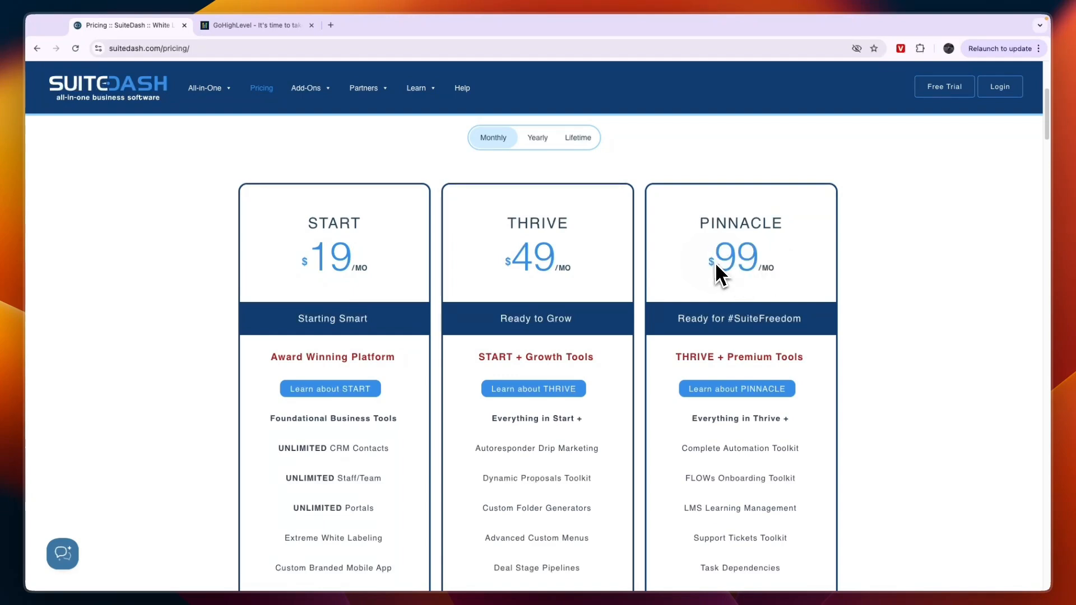
{"action": "left_click", "coordinate": [256, 25]}
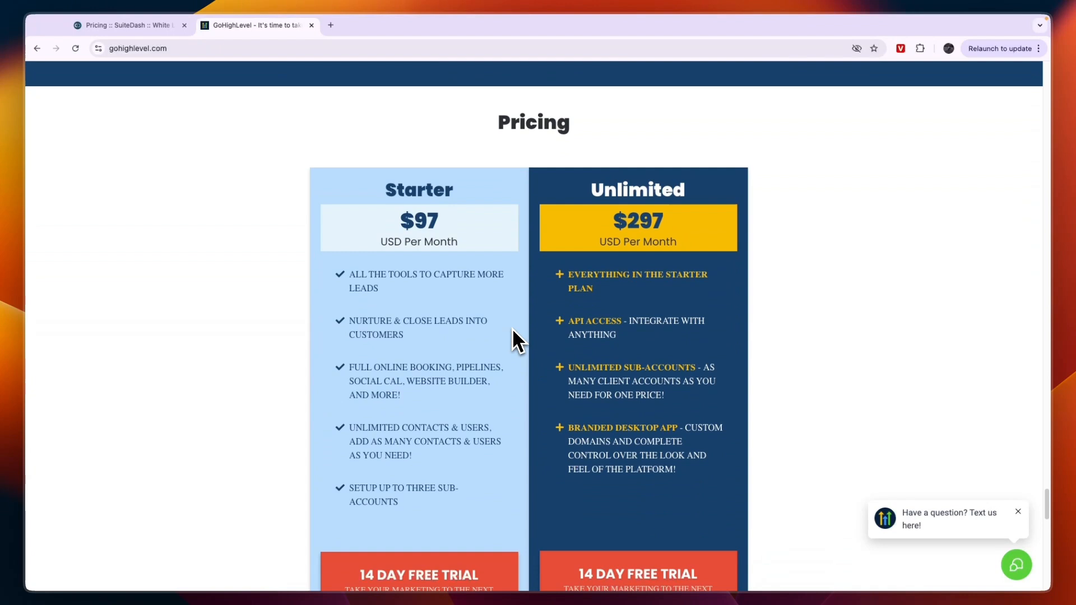
{"action": "scroll", "scroll_direction": "down", "scroll_amount": 3}
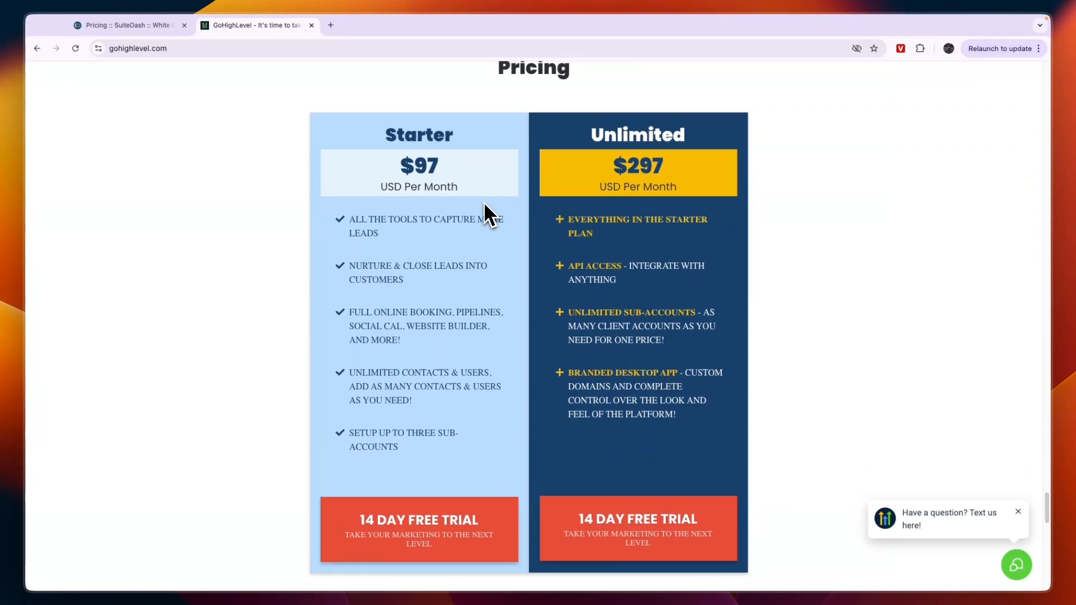
{"action": "mouse_move", "coordinate": [521, 233]}
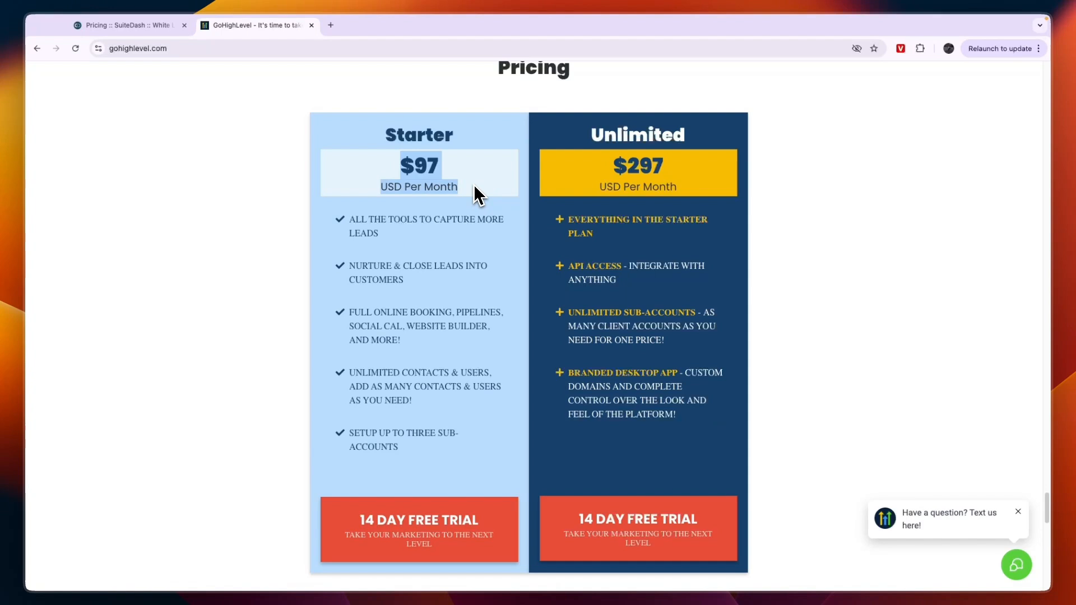
{"action": "mouse_move", "coordinate": [603, 146]}
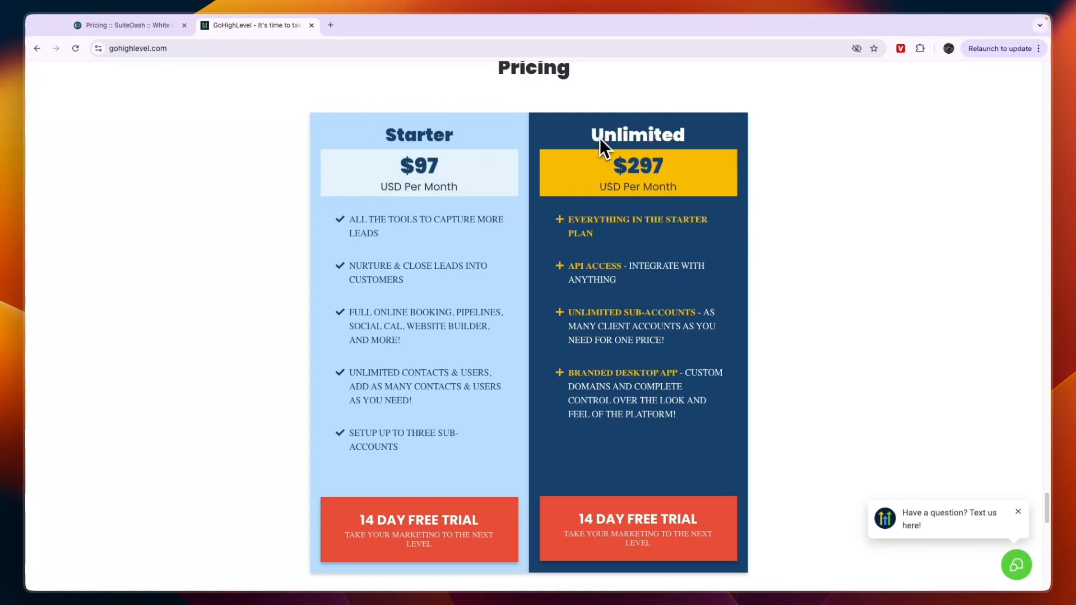
{"action": "mouse_move", "coordinate": [588, 372]}
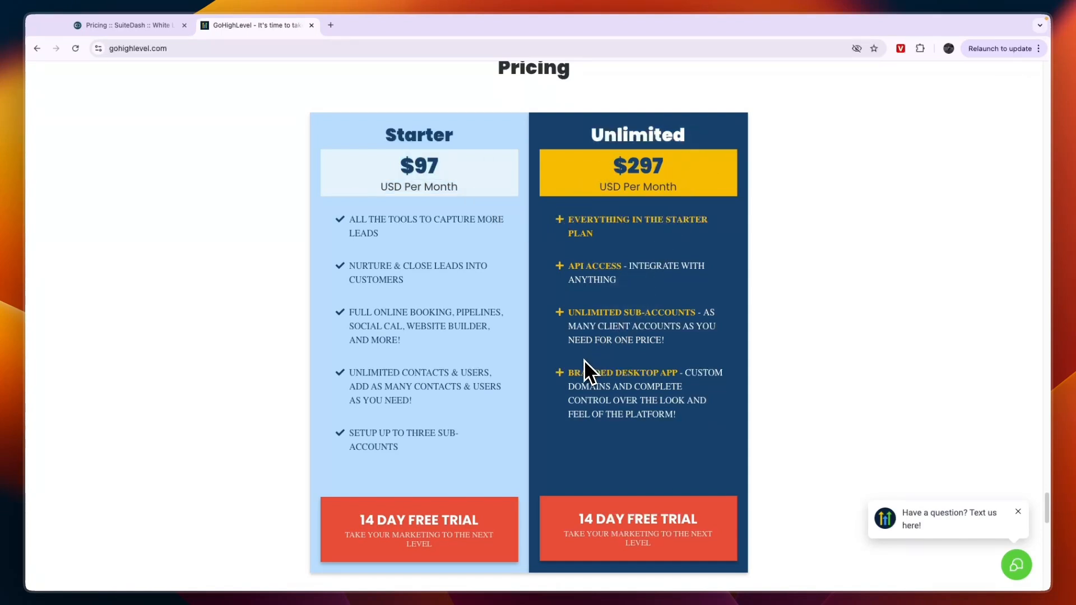
{"action": "mouse_move", "coordinate": [589, 343]}
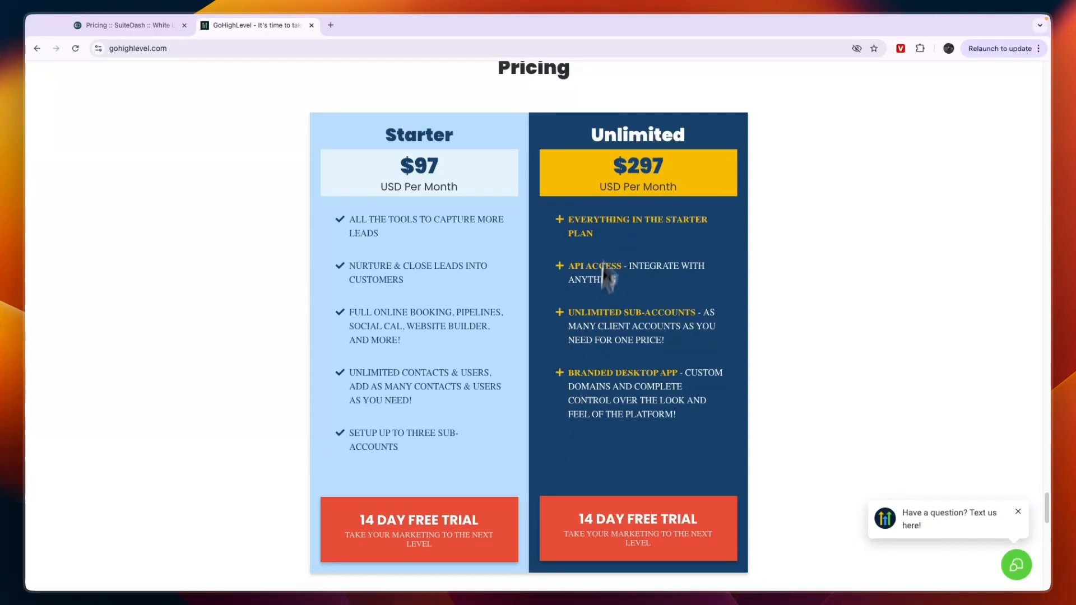
{"action": "double_click", "coordinate": [622, 372]}
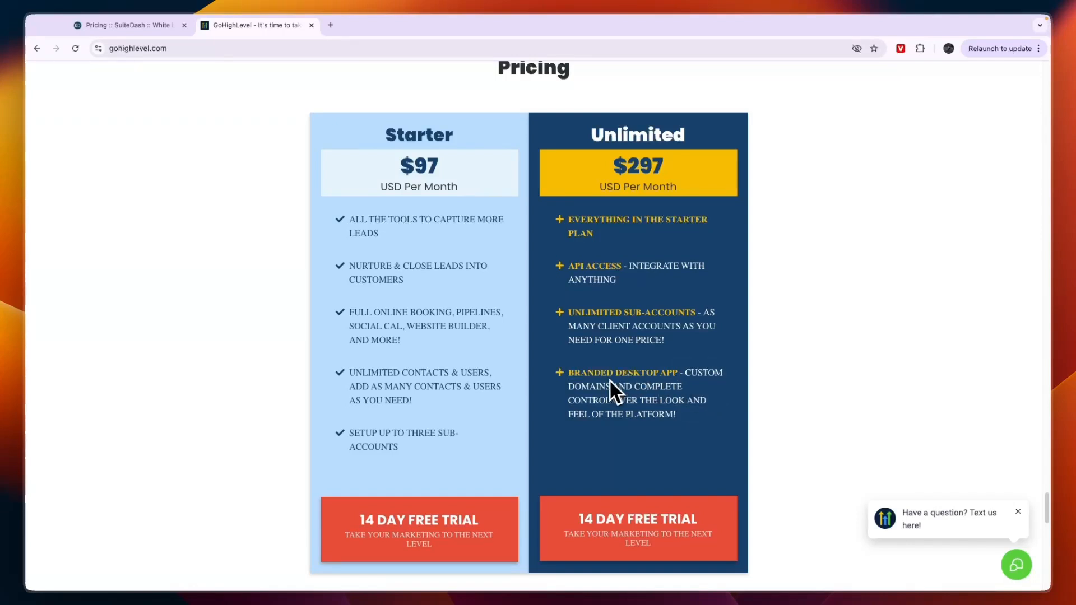
{"action": "mouse_move", "coordinate": [497, 399]}
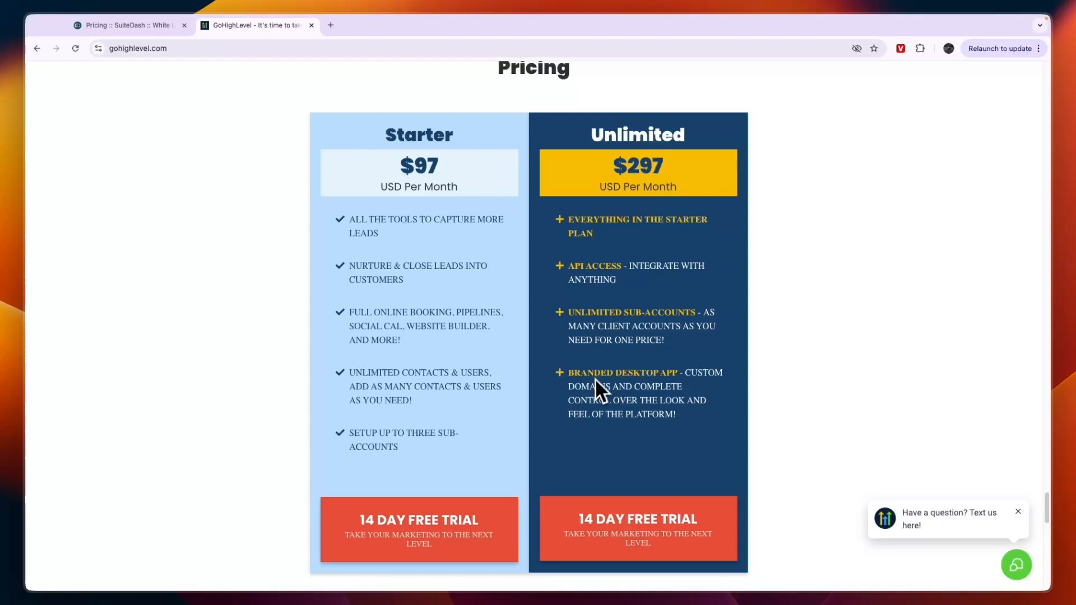
{"action": "mouse_move", "coordinate": [587, 401]}
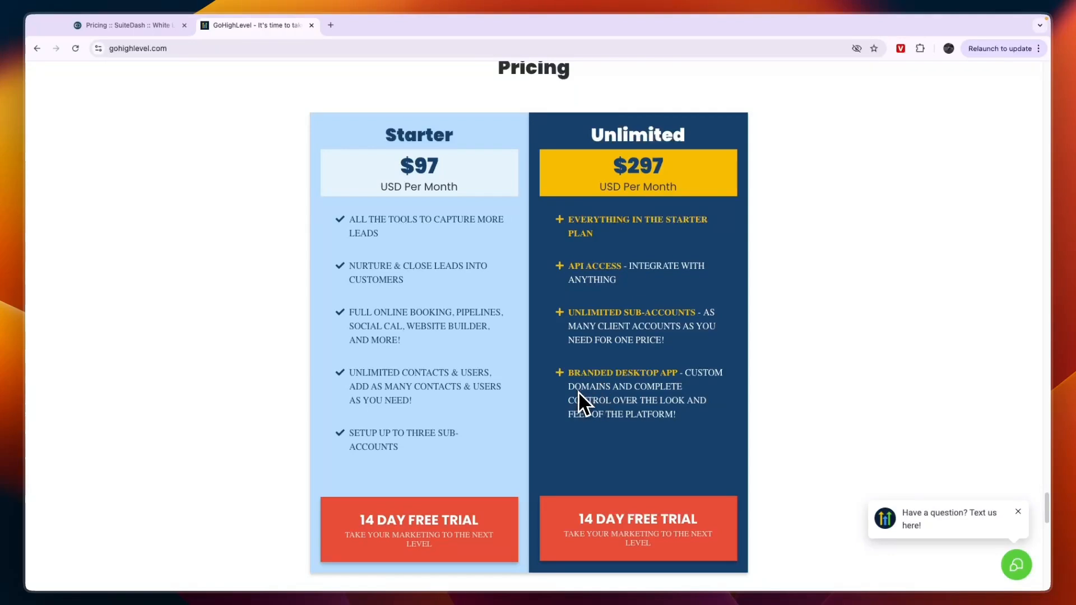
{"action": "mouse_move", "coordinate": [335, 63]}
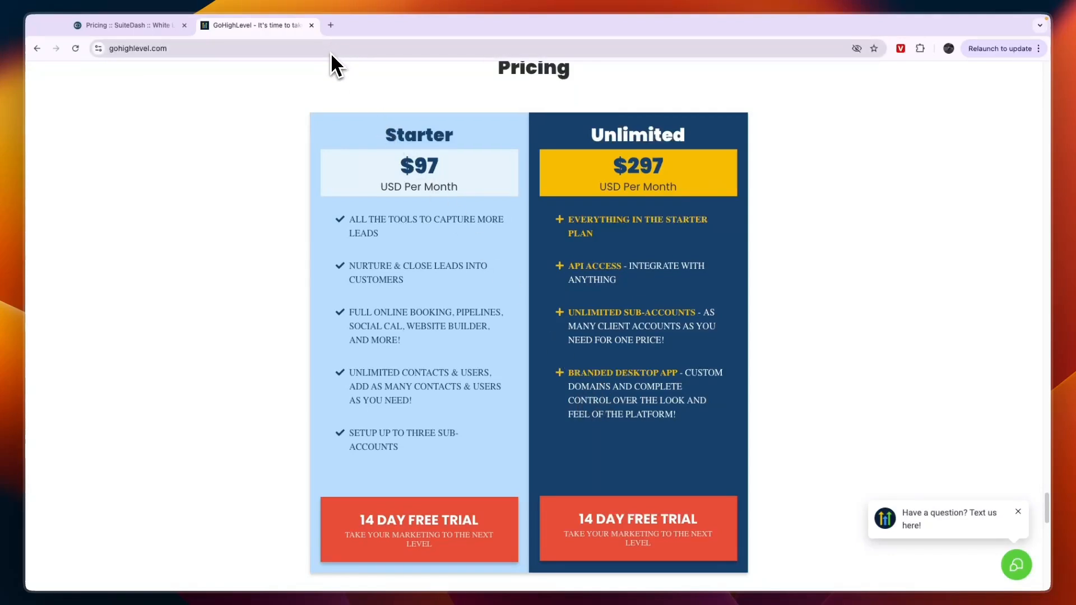
Open the Pro SaaS plan trial page and scroll to its $497/month Award-Winning Features list.
{"action": "left_click", "coordinate": [418, 519]}
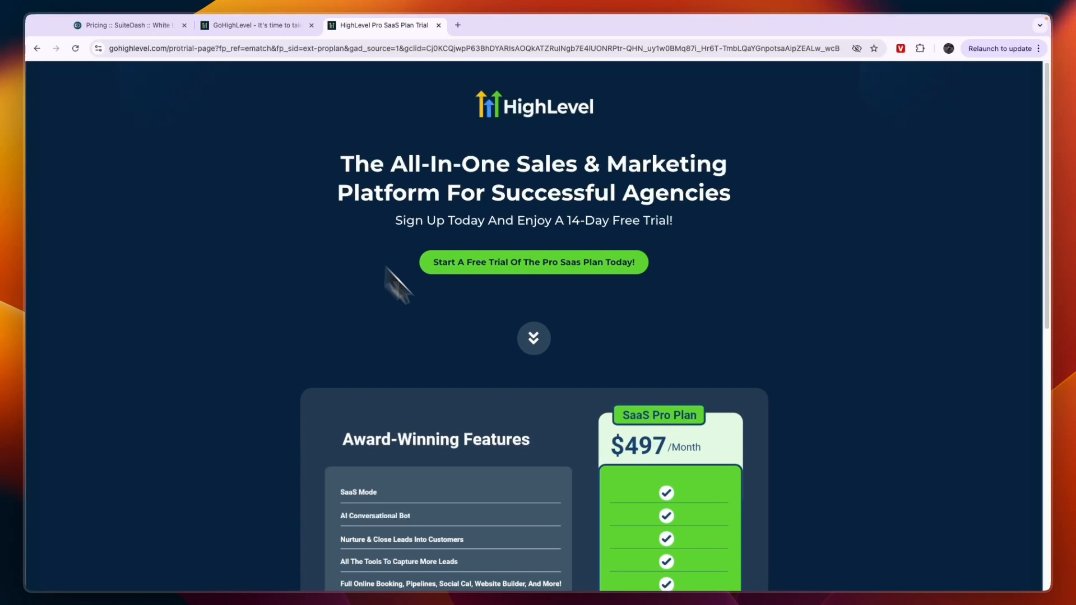
{"action": "scroll", "scroll_direction": "down", "scroll_amount": 3}
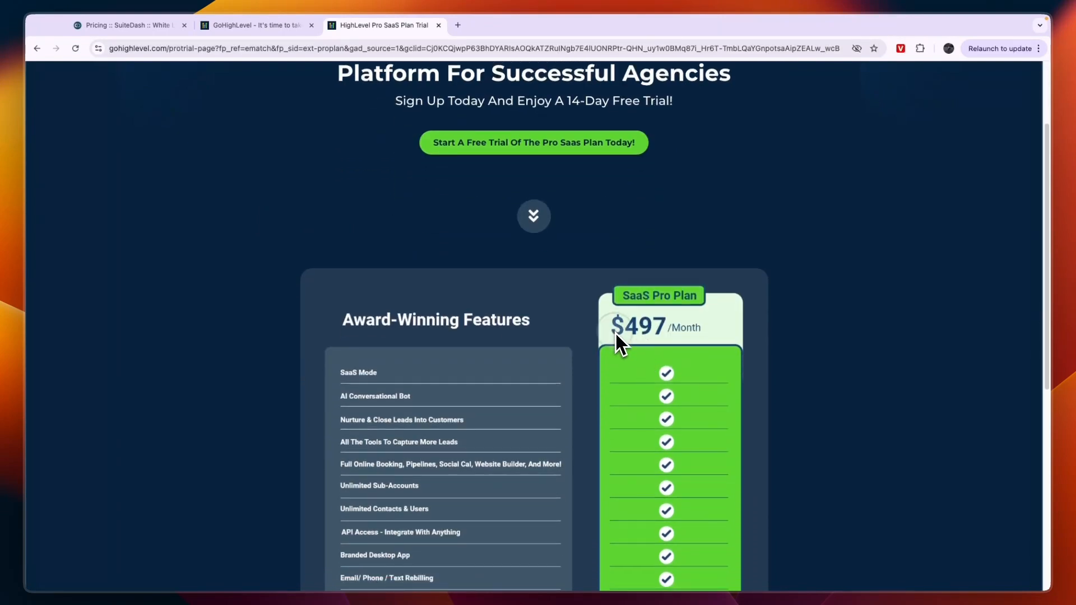
{"action": "scroll", "scroll_direction": "down", "scroll_amount": 3}
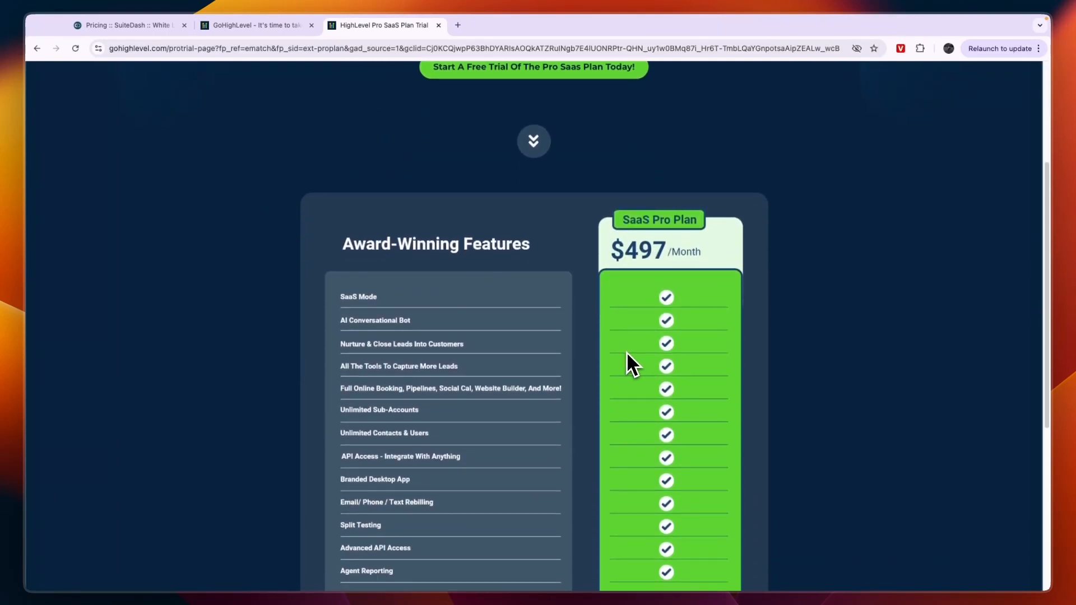
{"action": "scroll", "scroll_direction": "down", "scroll_amount": 3}
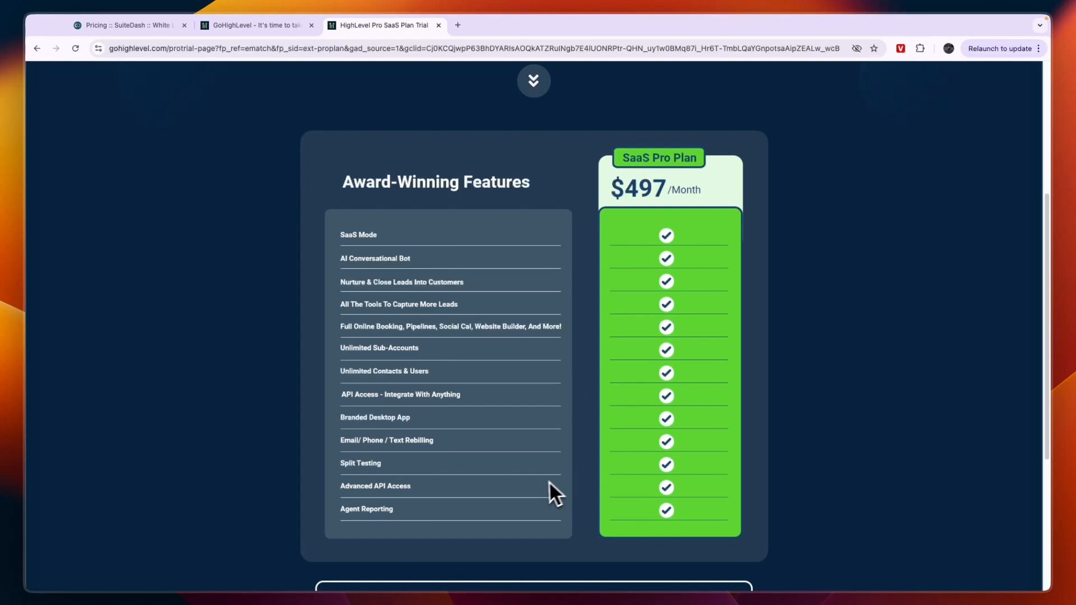
{"action": "mouse_move", "coordinate": [363, 261]}
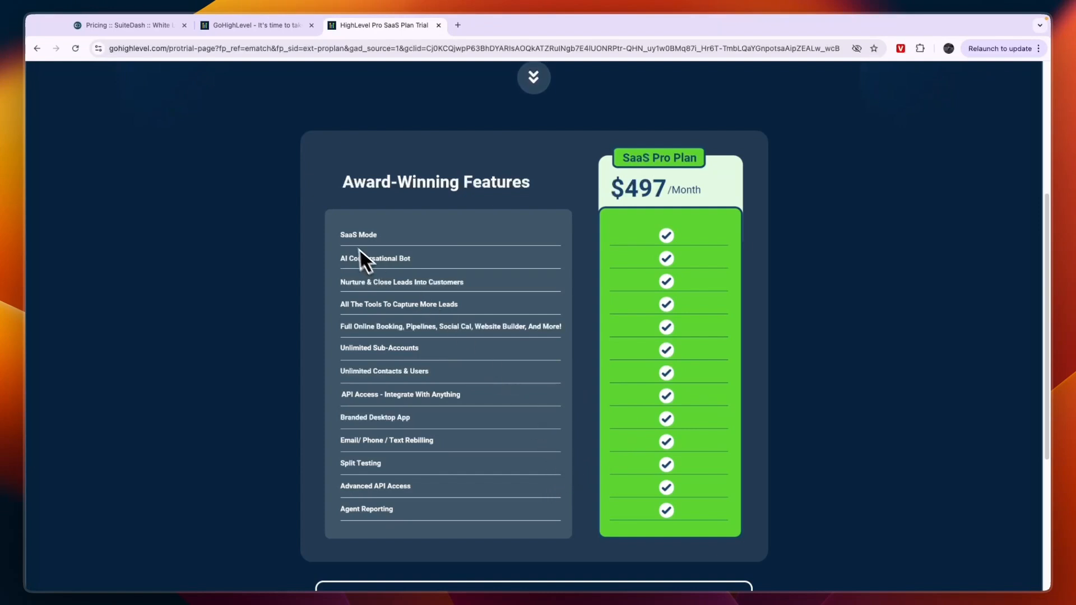
{"action": "mouse_move", "coordinate": [423, 282]}
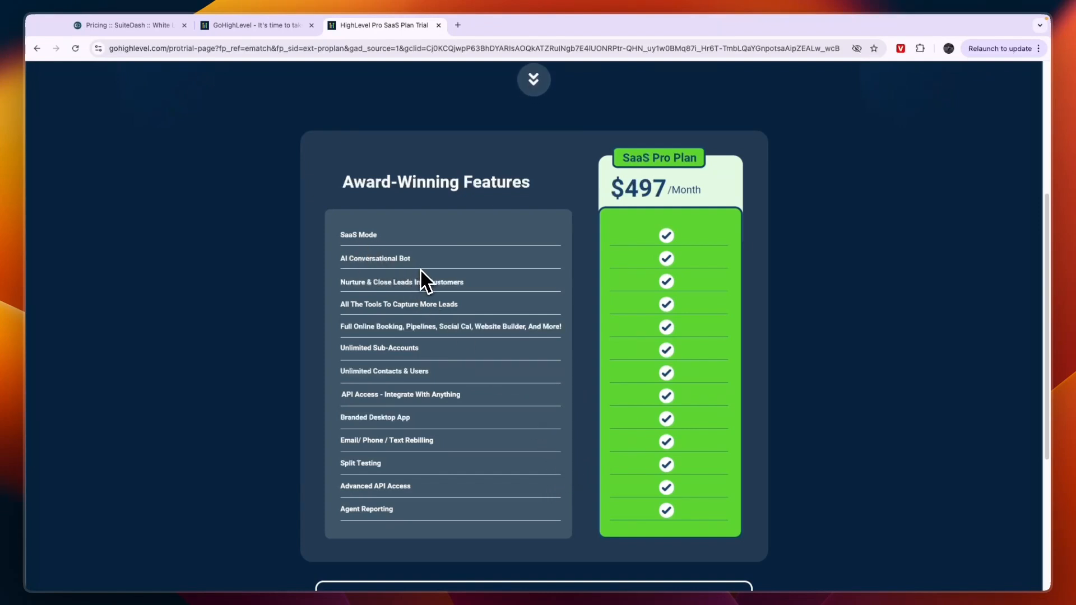
{"action": "mouse_move", "coordinate": [456, 309]}
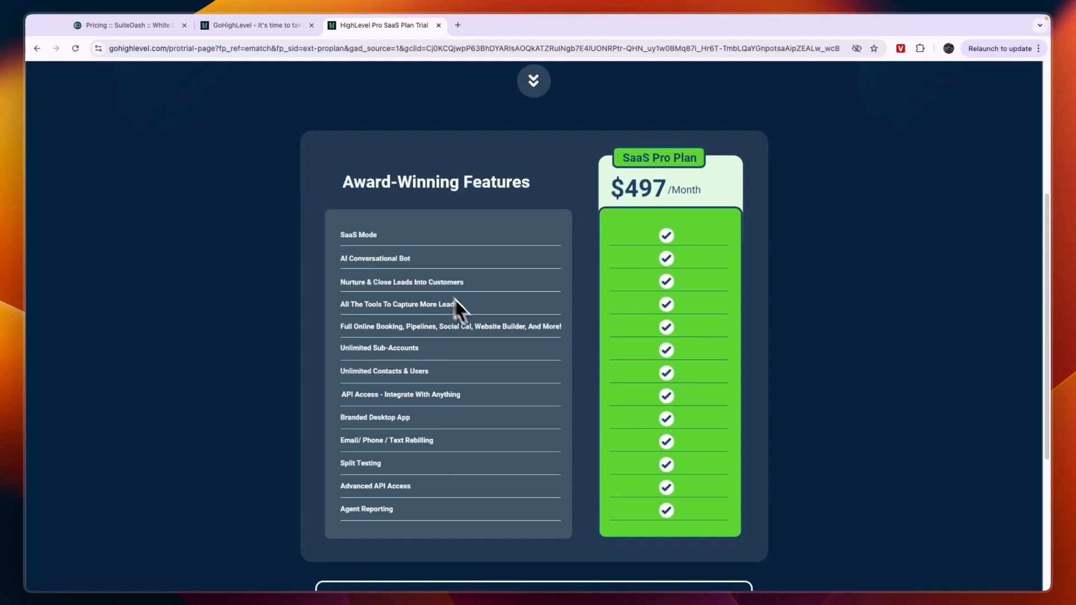
{"action": "mouse_move", "coordinate": [400, 442]}
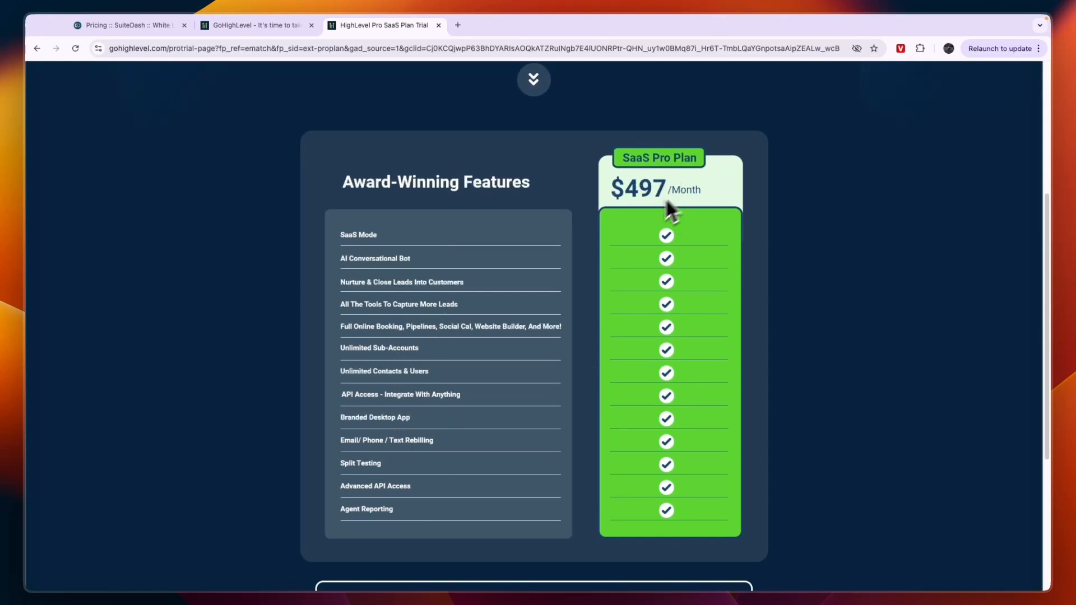
{"action": "scroll", "scroll_direction": "down", "scroll_amount": 3}
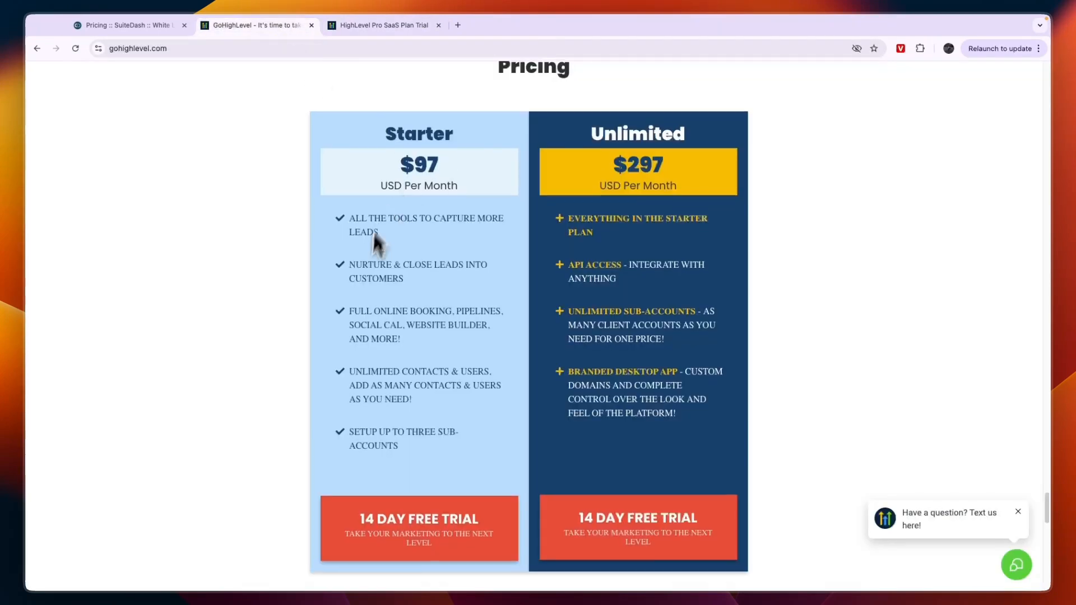
{"action": "scroll", "scroll_direction": "down", "scroll_amount": 3}
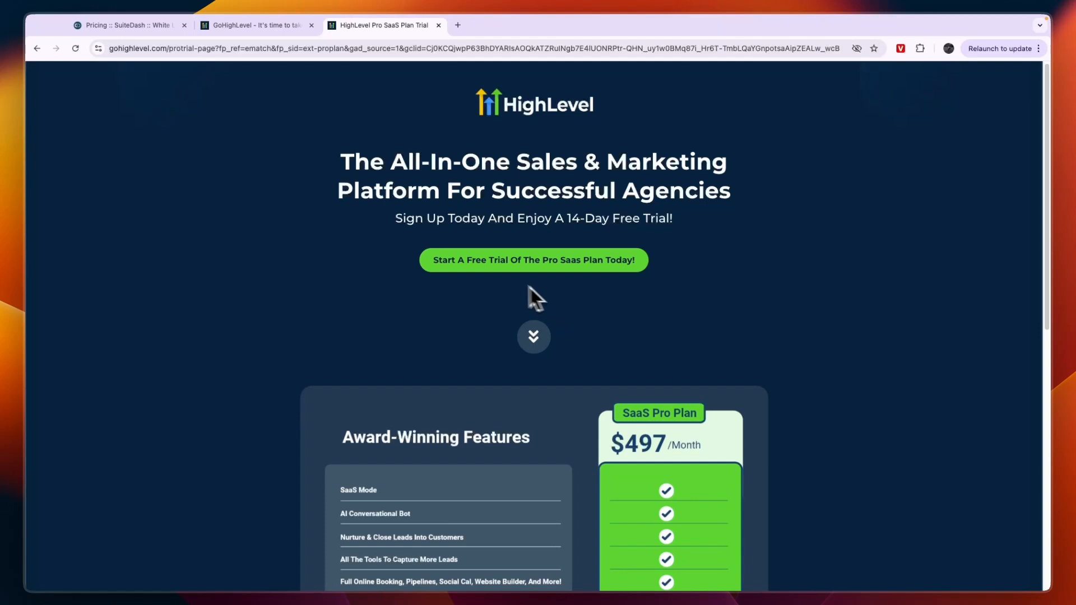
{"action": "scroll", "scroll_direction": "down", "scroll_amount": 3}
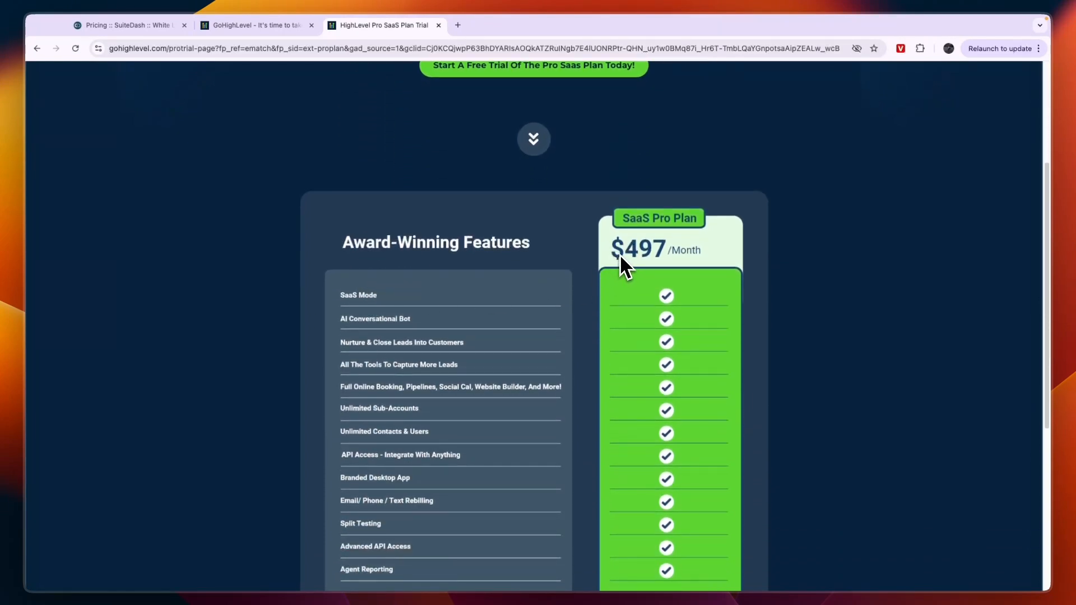
{"action": "mouse_move", "coordinate": [606, 307]}
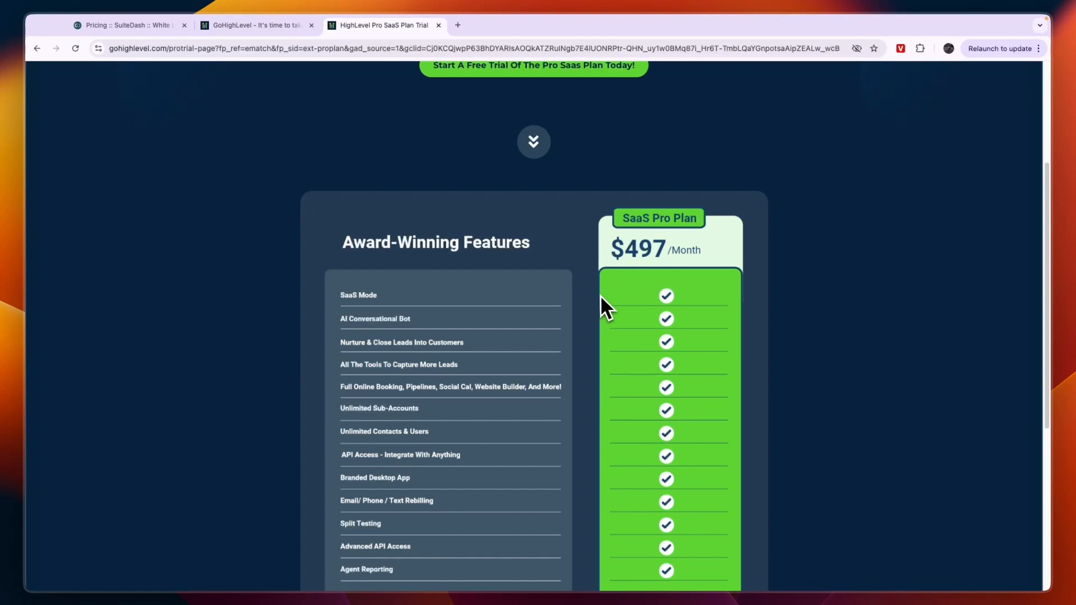
{"action": "scroll", "scroll_direction": "down", "scroll_amount": 3}
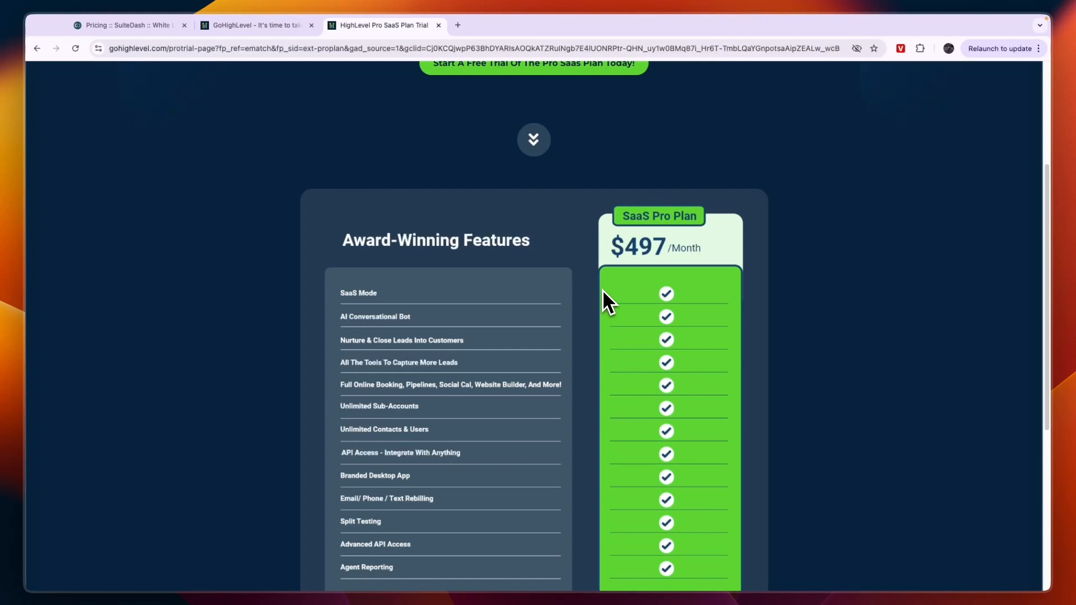
{"action": "mouse_move", "coordinate": [630, 267]}
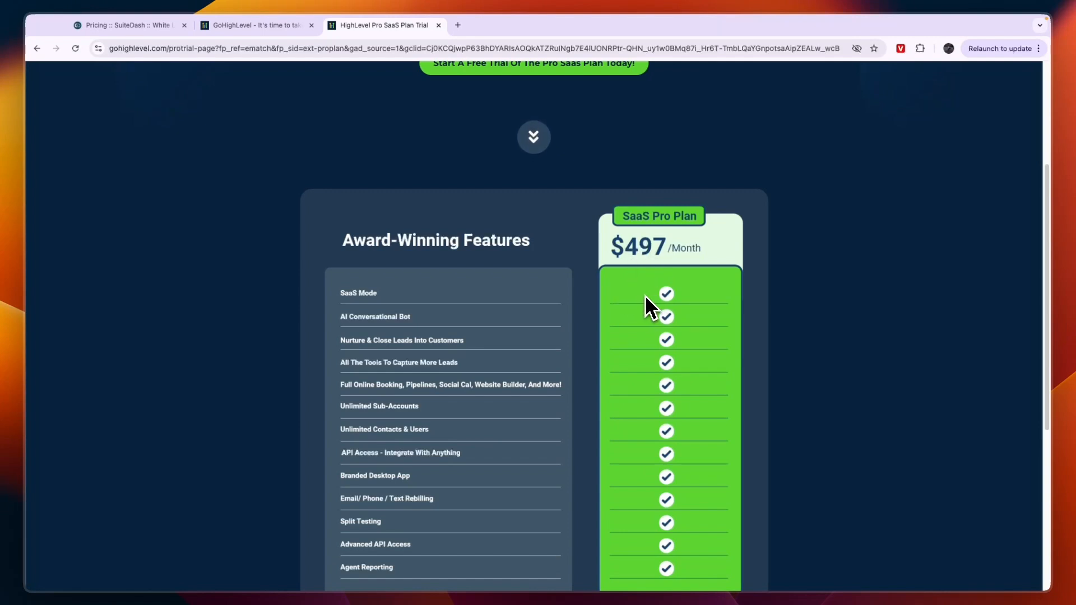
Briefly revisit SuiteDash pricing and the SaaS Pro page, then return to GoHighLevel's Starter and Unlimited plans.
{"action": "left_click", "coordinate": [127, 26]}
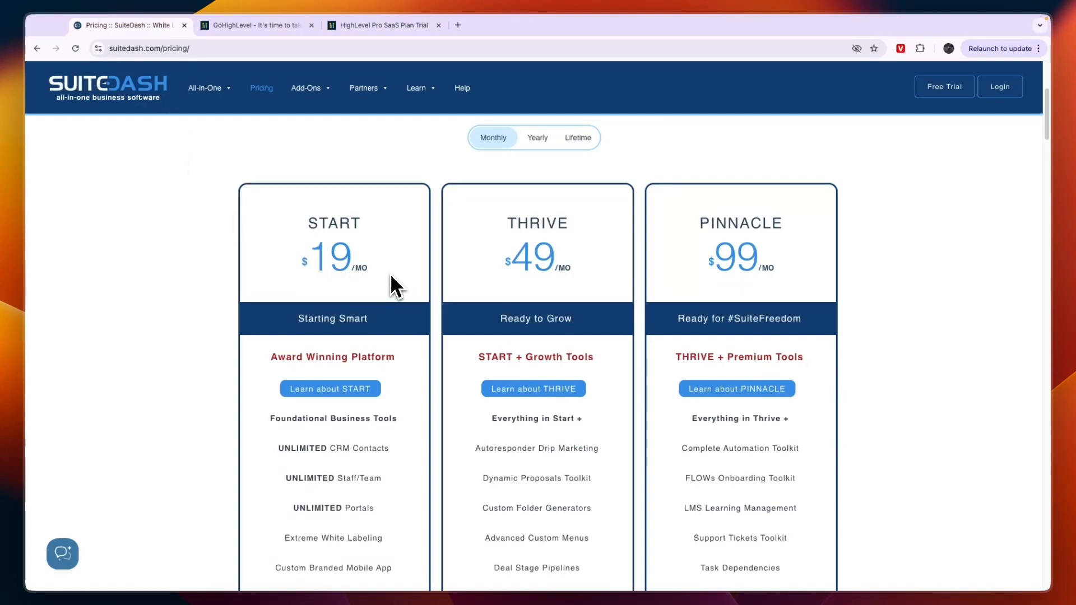
{"action": "left_click", "coordinate": [382, 24]}
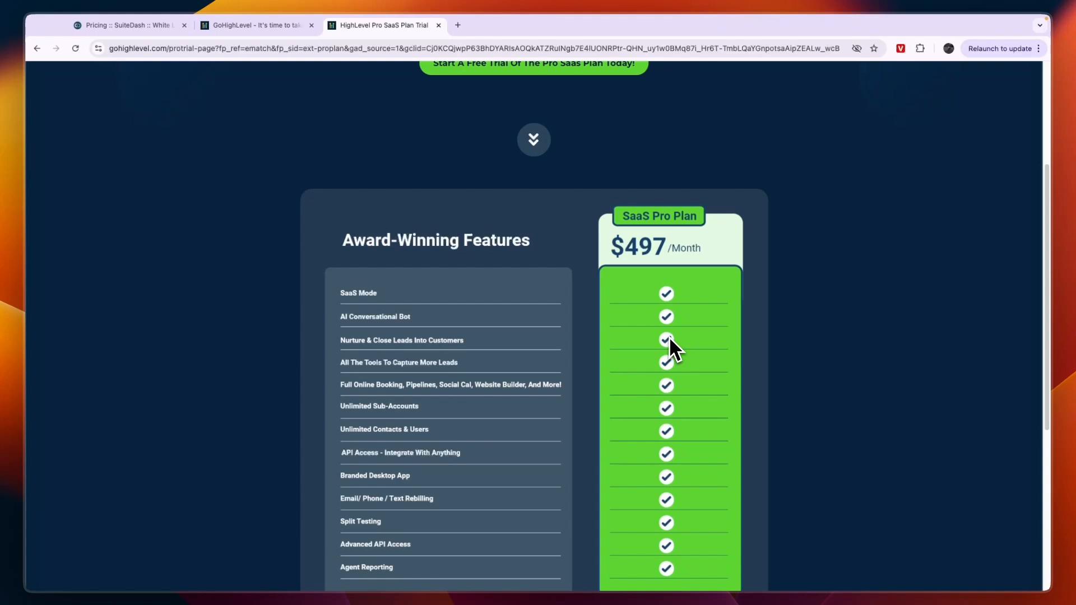
{"action": "scroll", "scroll_direction": "down", "scroll_amount": 3}
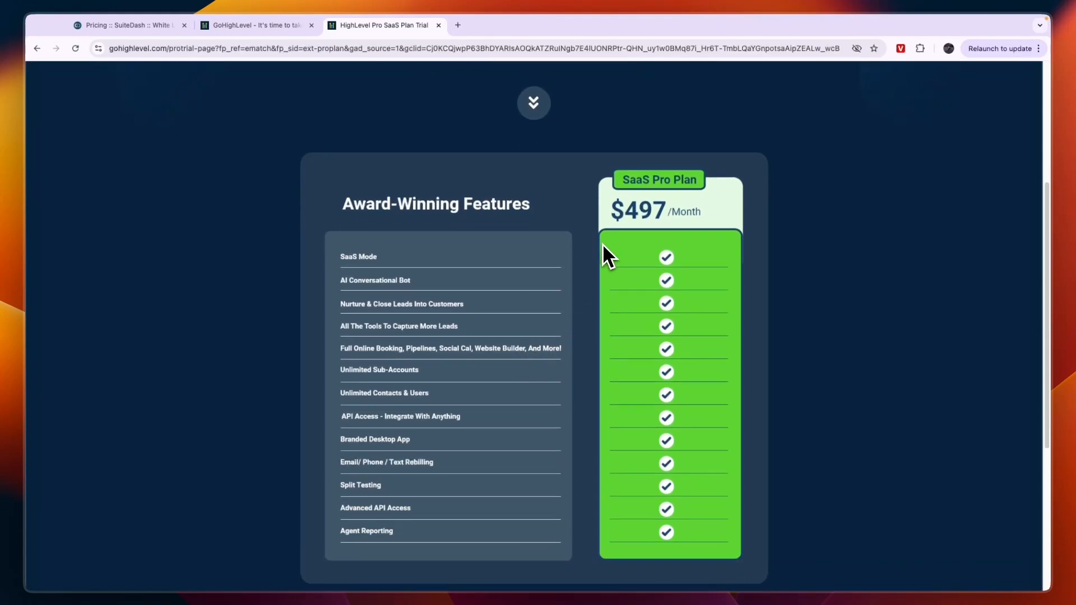
{"action": "scroll", "scroll_direction": "down", "scroll_amount": 3}
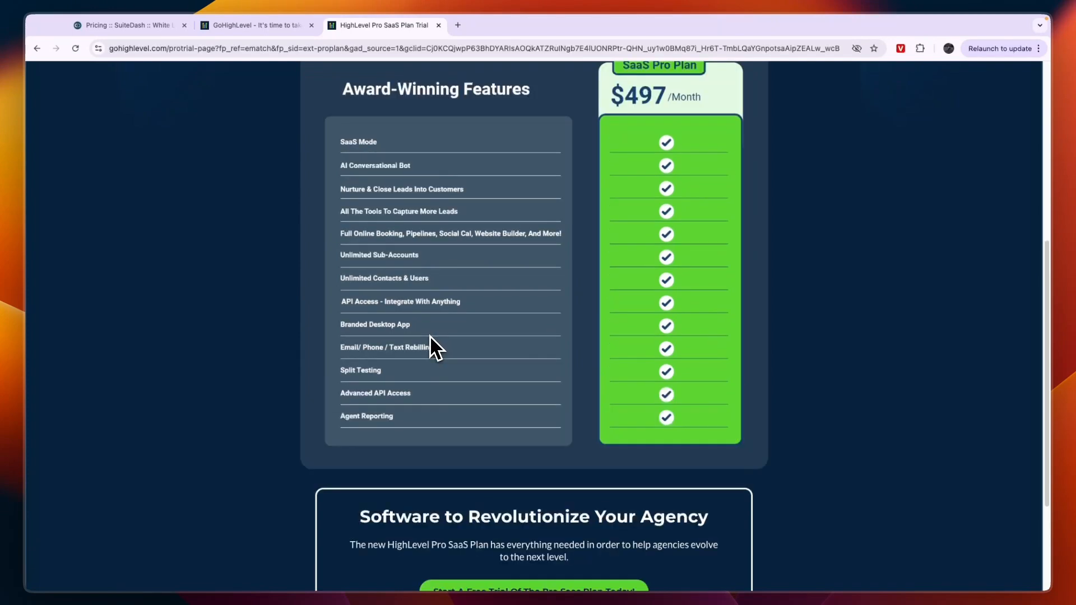
{"action": "scroll", "scroll_direction": "up", "scroll_amount": 3}
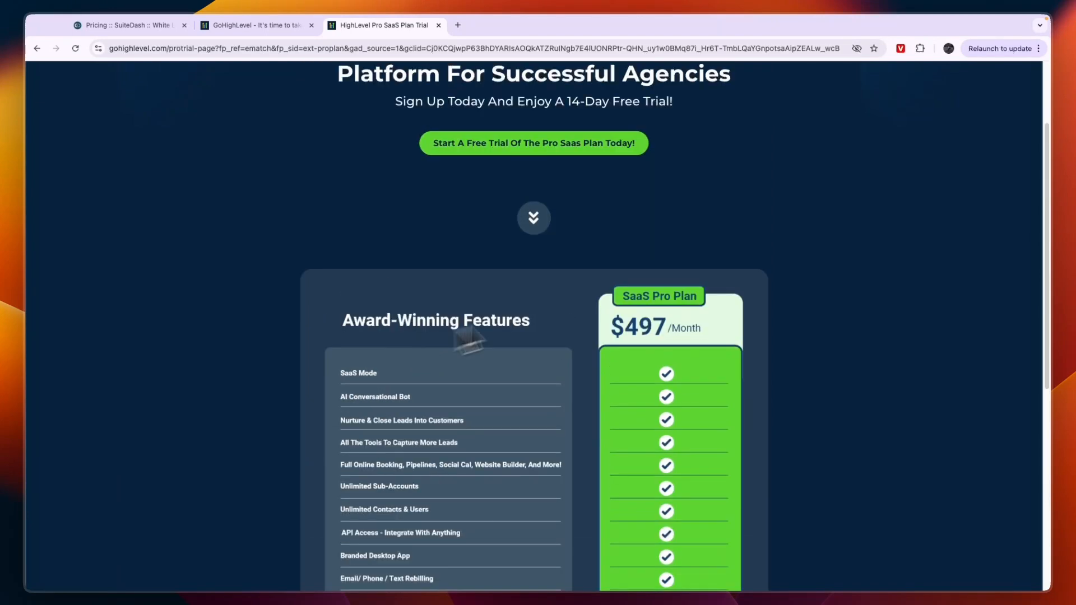
{"action": "left_click", "coordinate": [258, 25]}
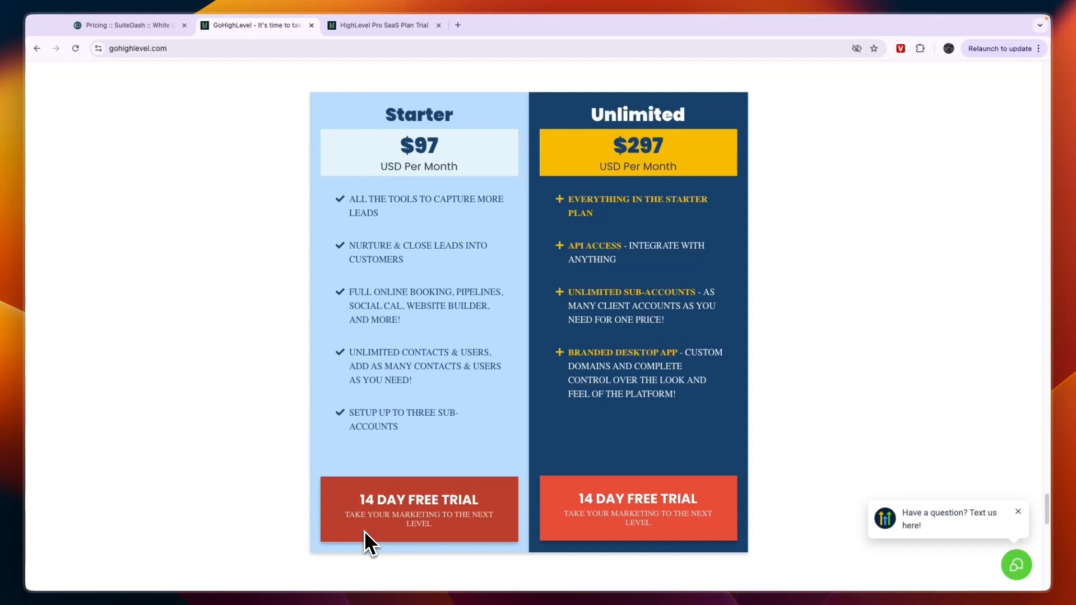
Open the 30-day free trial page, preview and close its signup form, then view Starter $97 and Unlimited $297 pricing.
{"action": "left_click", "coordinate": [419, 508]}
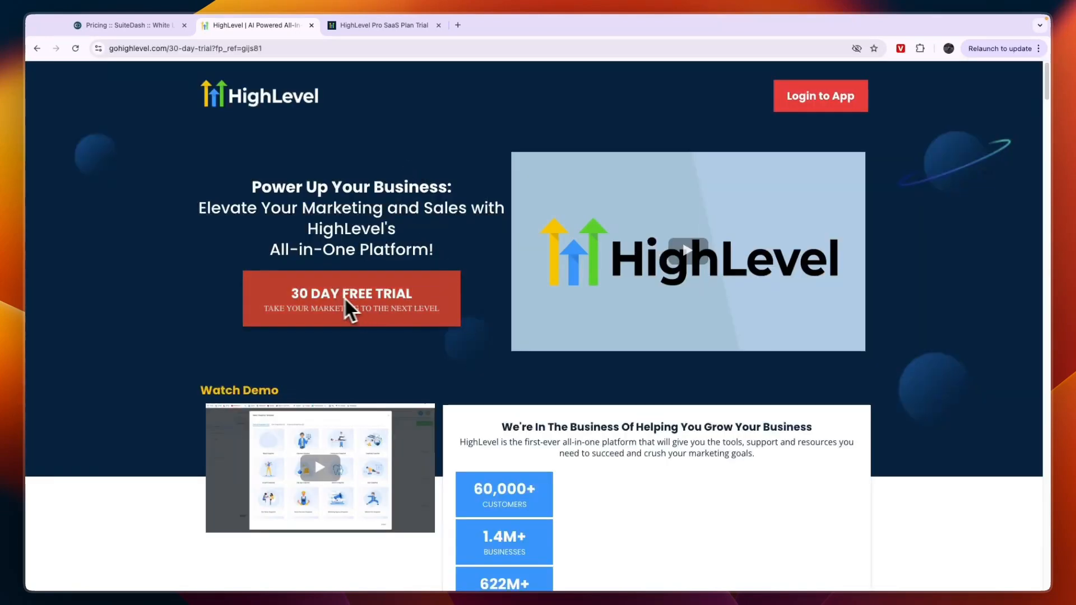
{"action": "left_click", "coordinate": [351, 293]}
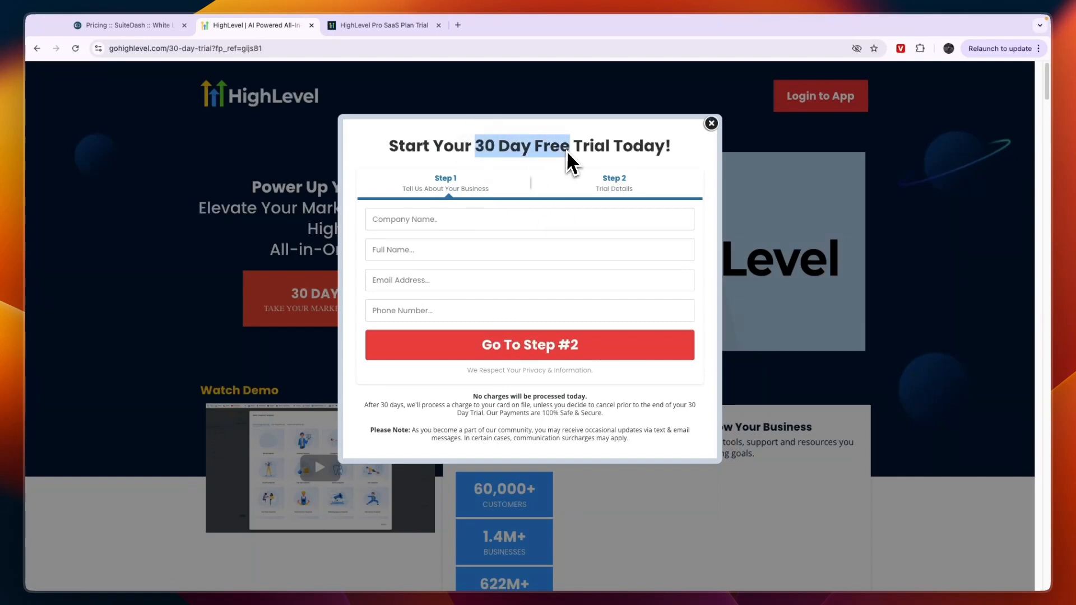
{"action": "scroll", "scroll_direction": "down", "scroll_amount": 3}
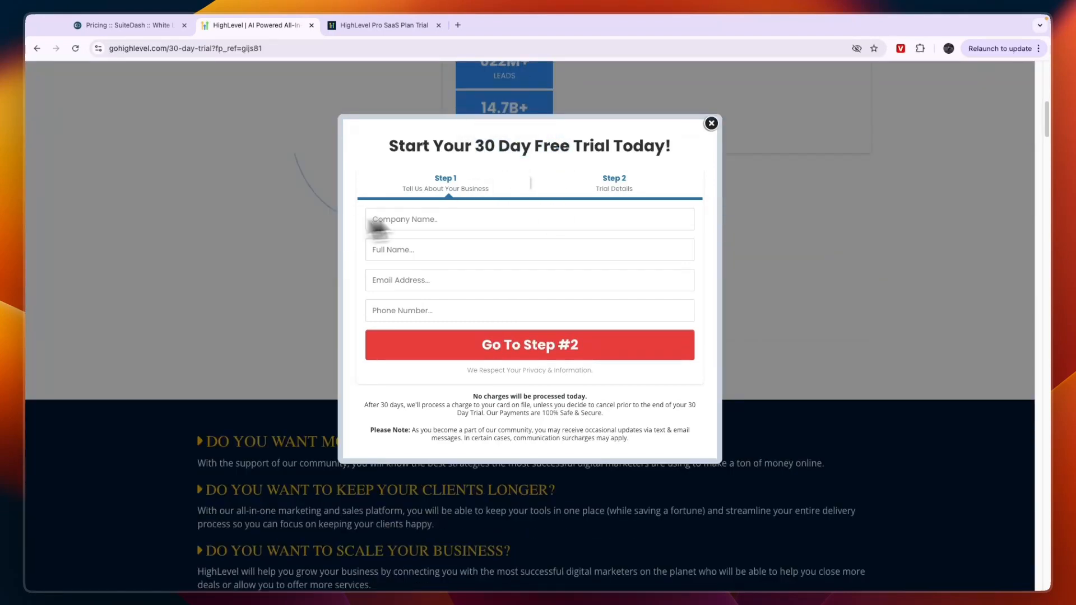
{"action": "left_click", "coordinate": [710, 123]}
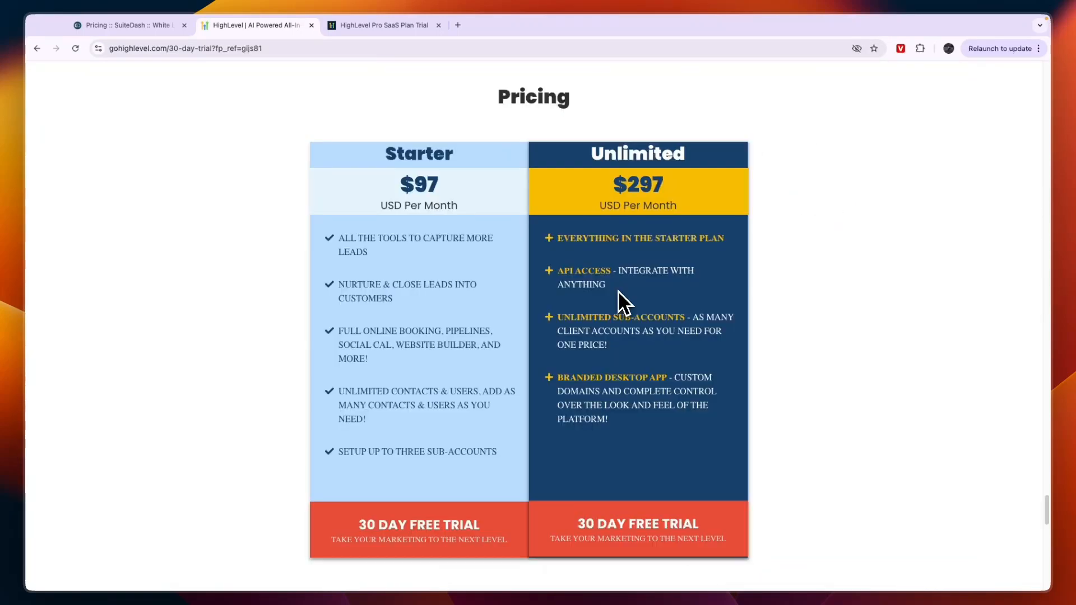
{"action": "mouse_move", "coordinate": [591, 214]}
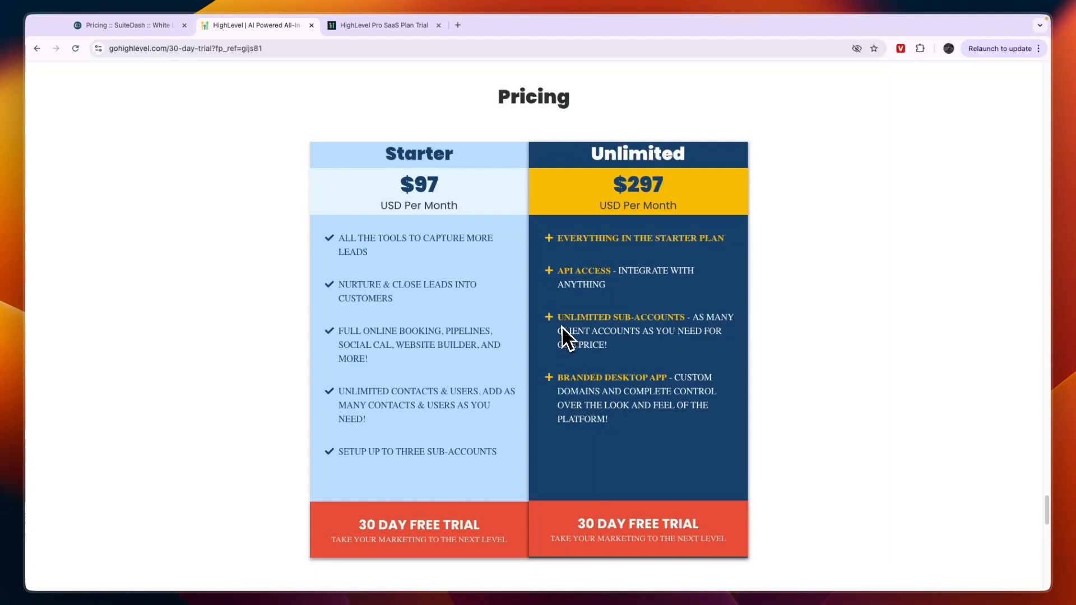
{"action": "left_click_drag", "start_coordinate": [558, 318], "coordinate": [607, 344]}
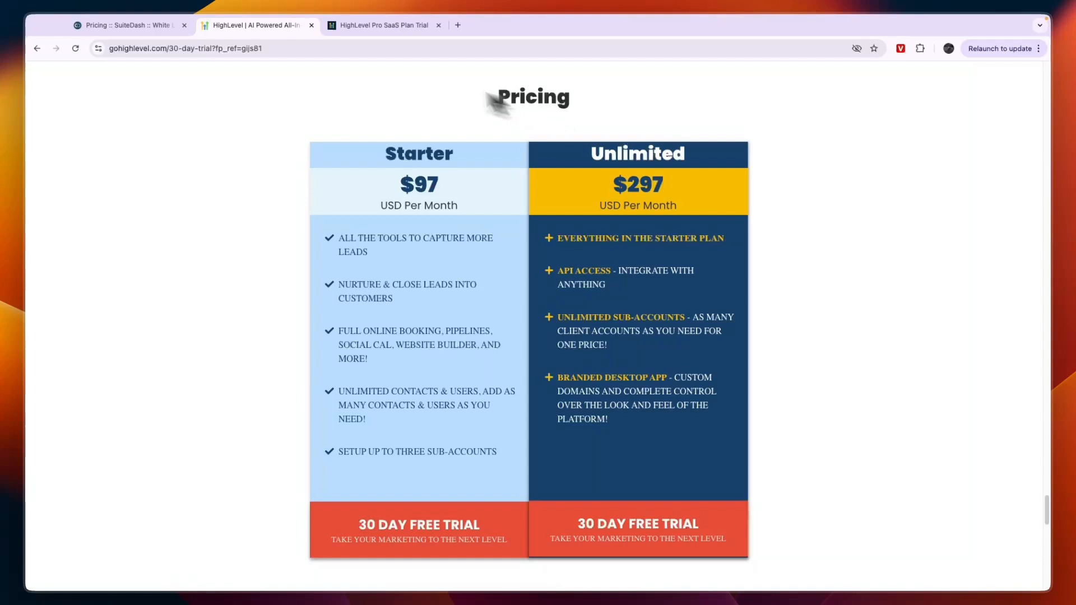
Review SuiteDash's Start, Thrive and Pinnacle plan cards, then return to the HighLevel 30-day trial page.
{"action": "left_click", "coordinate": [127, 26]}
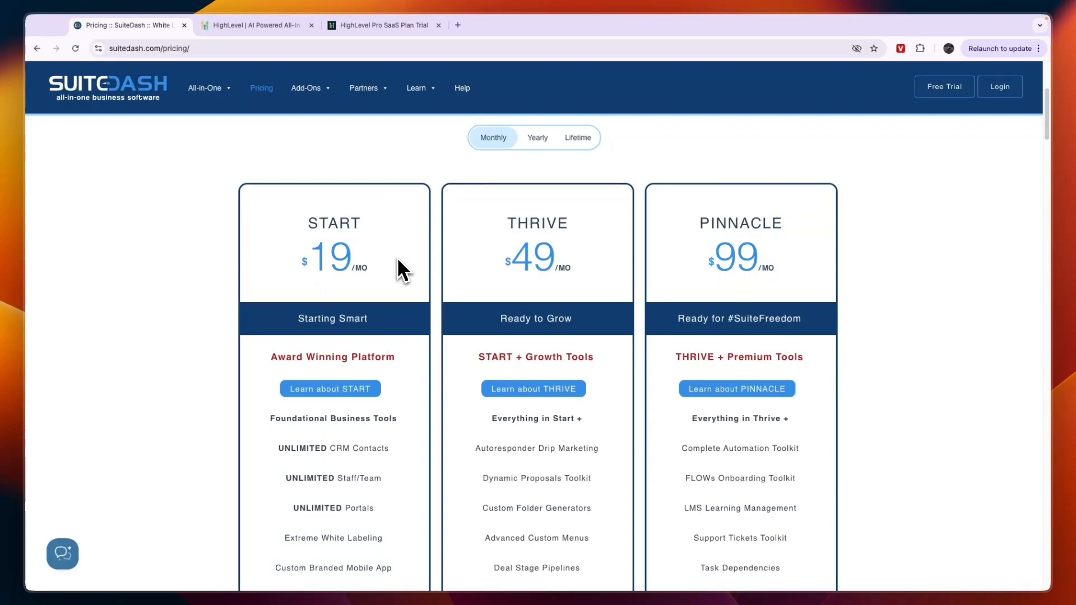
{"action": "mouse_move", "coordinate": [298, 265]}
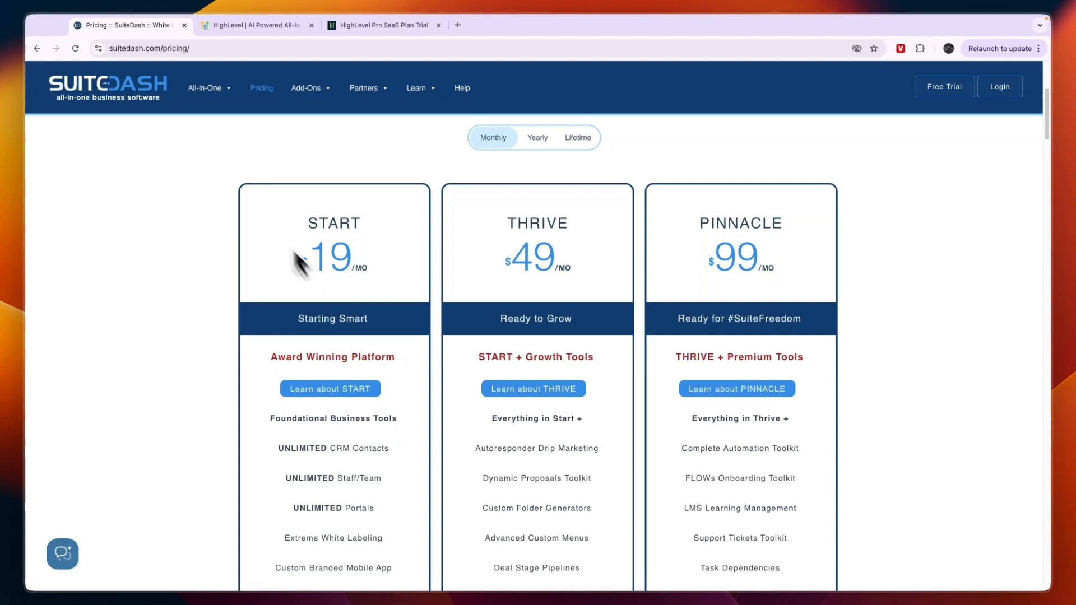
{"action": "mouse_move", "coordinate": [603, 252]}
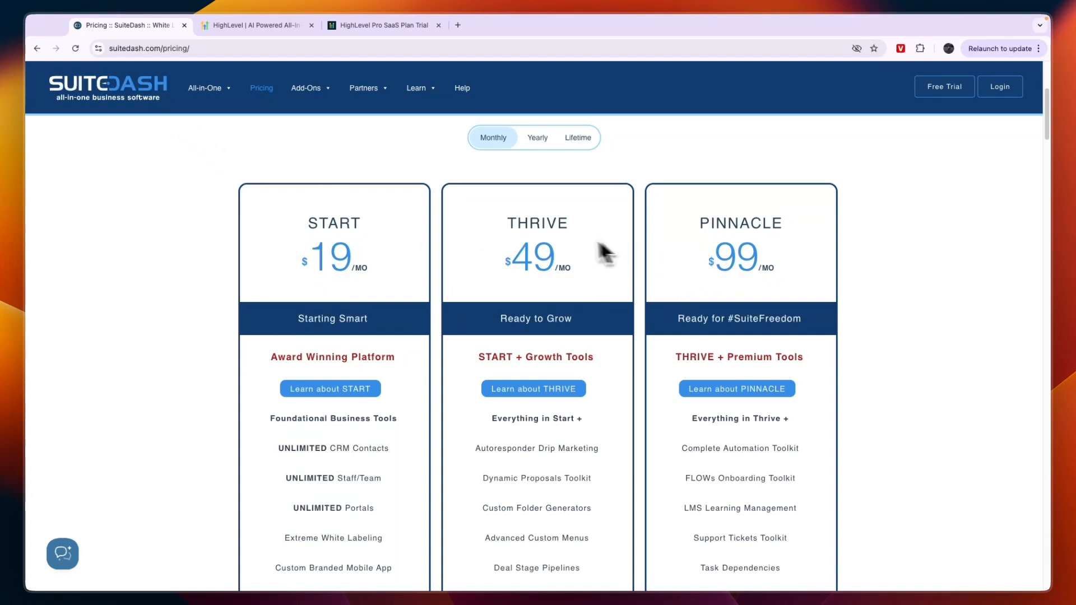
{"action": "mouse_move", "coordinate": [555, 305]}
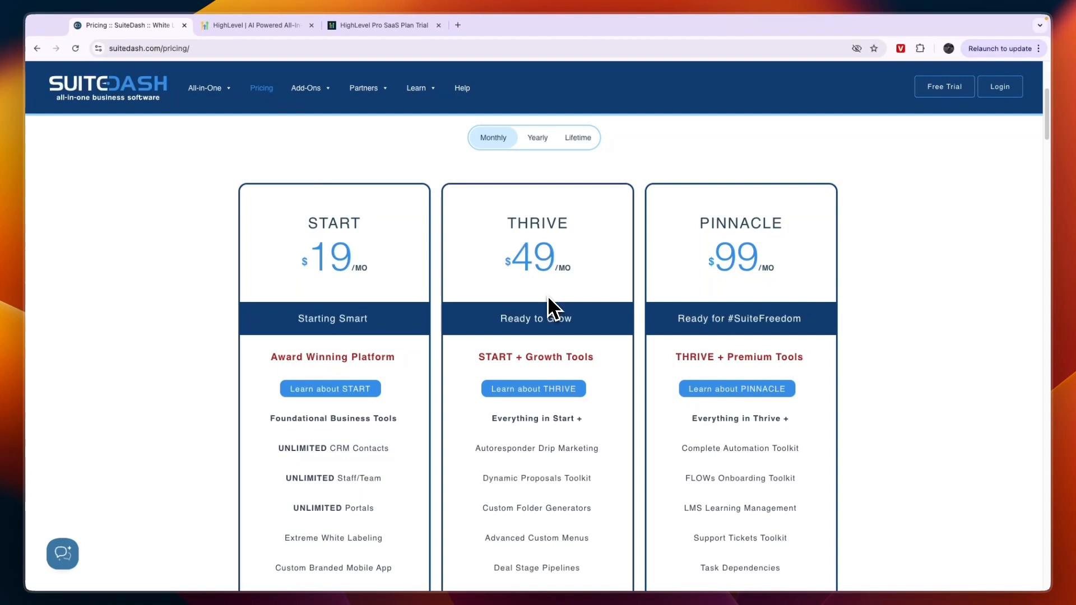
{"action": "scroll", "scroll_direction": "down", "scroll_amount": 3}
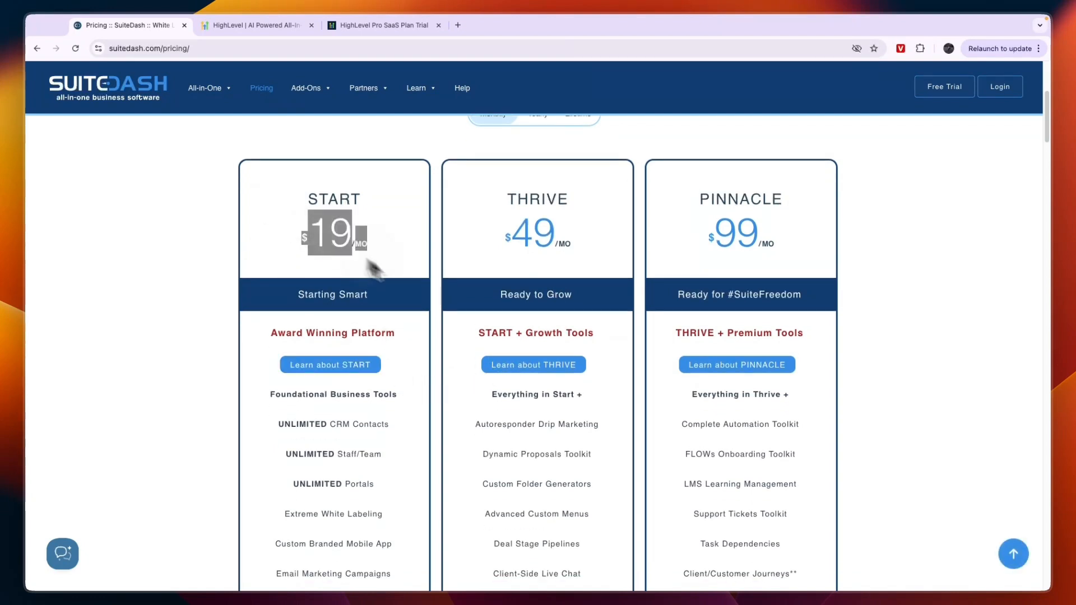
{"action": "scroll", "scroll_direction": "down", "scroll_amount": 3}
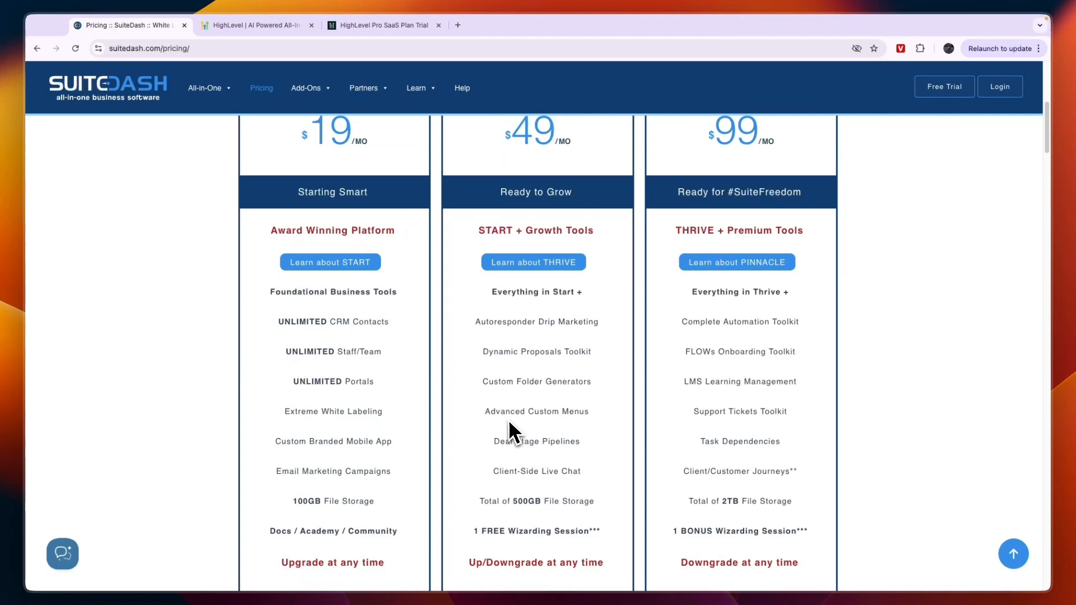
{"action": "mouse_move", "coordinate": [481, 327]}
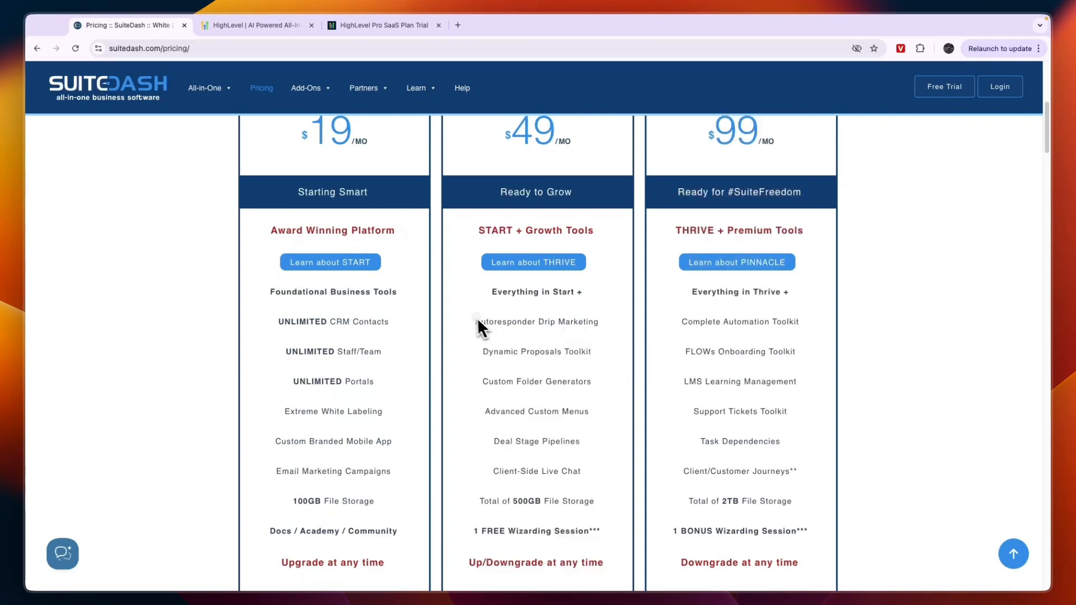
{"action": "mouse_move", "coordinate": [508, 388]}
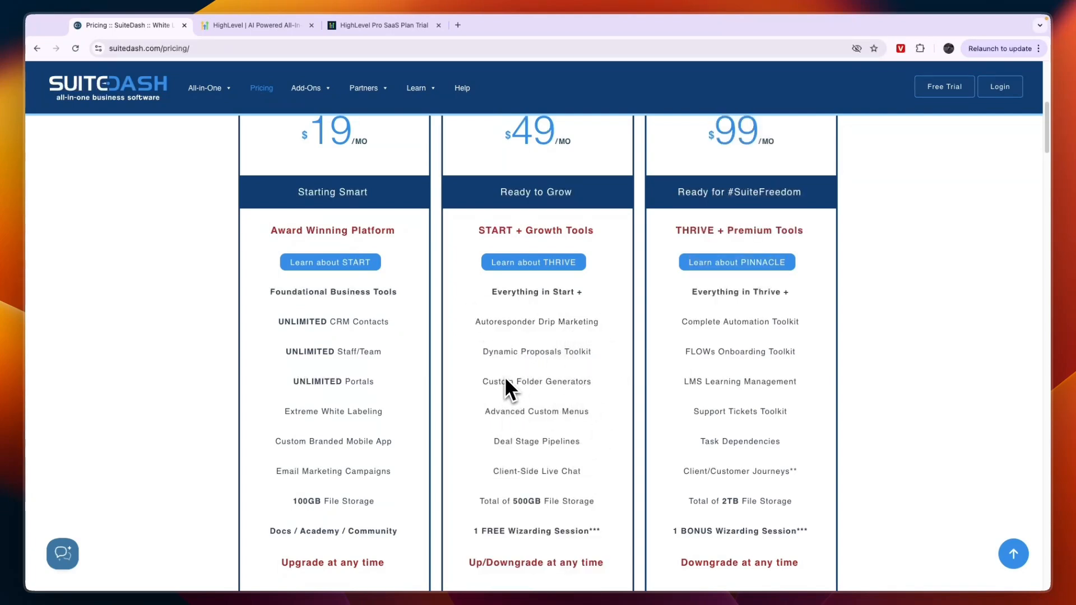
{"action": "left_click", "coordinate": [255, 35]}
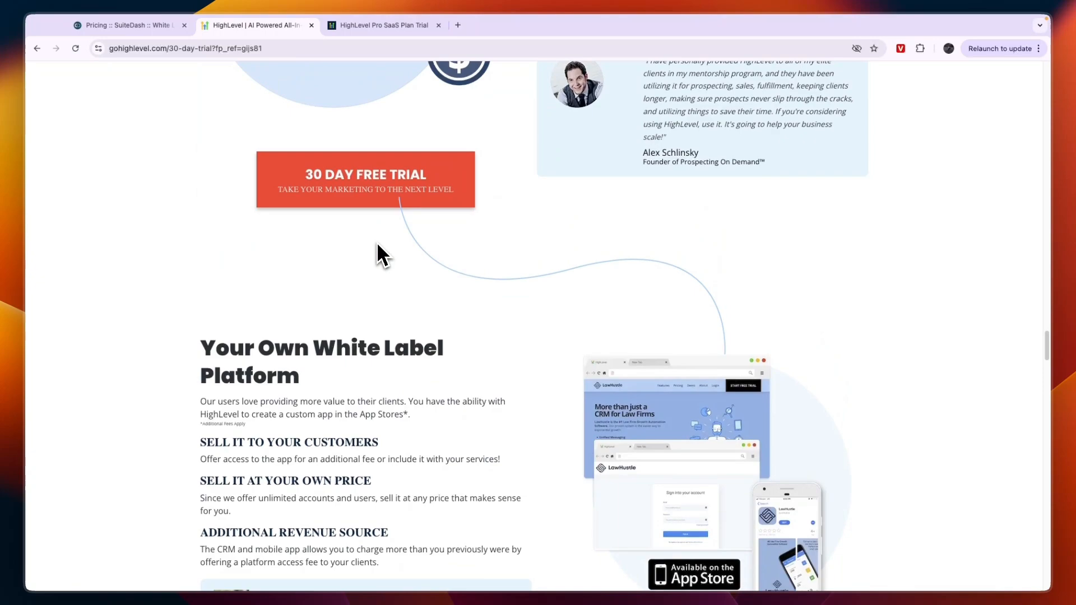
Look over the $497 Pro SaaS plan page again, then return to SuiteDash's monthly plans.
{"action": "scroll", "scroll_direction": "down", "scroll_amount": 3}
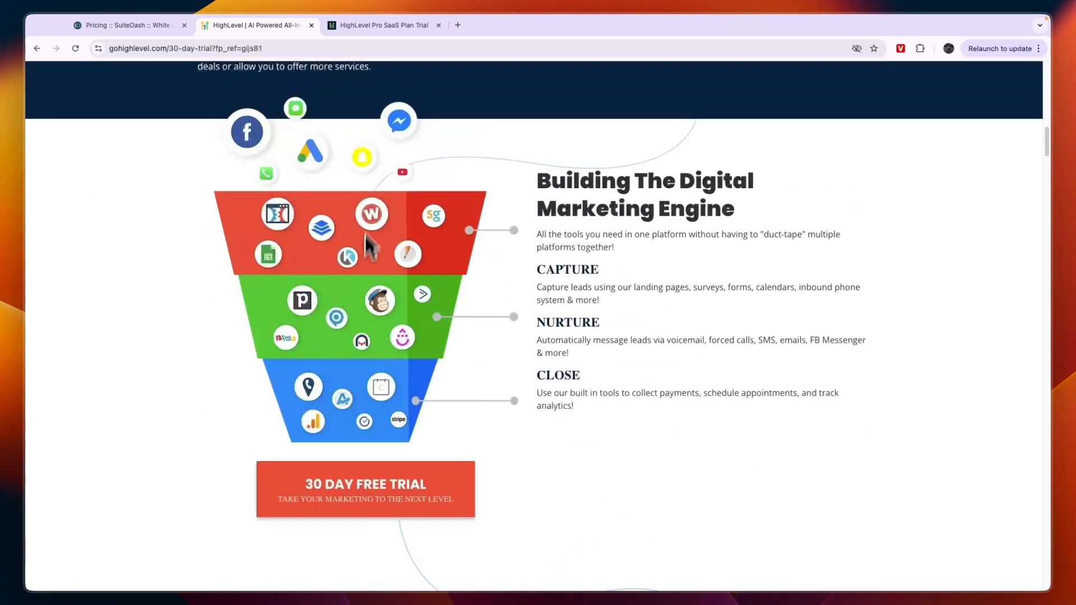
{"action": "left_click", "coordinate": [382, 25]}
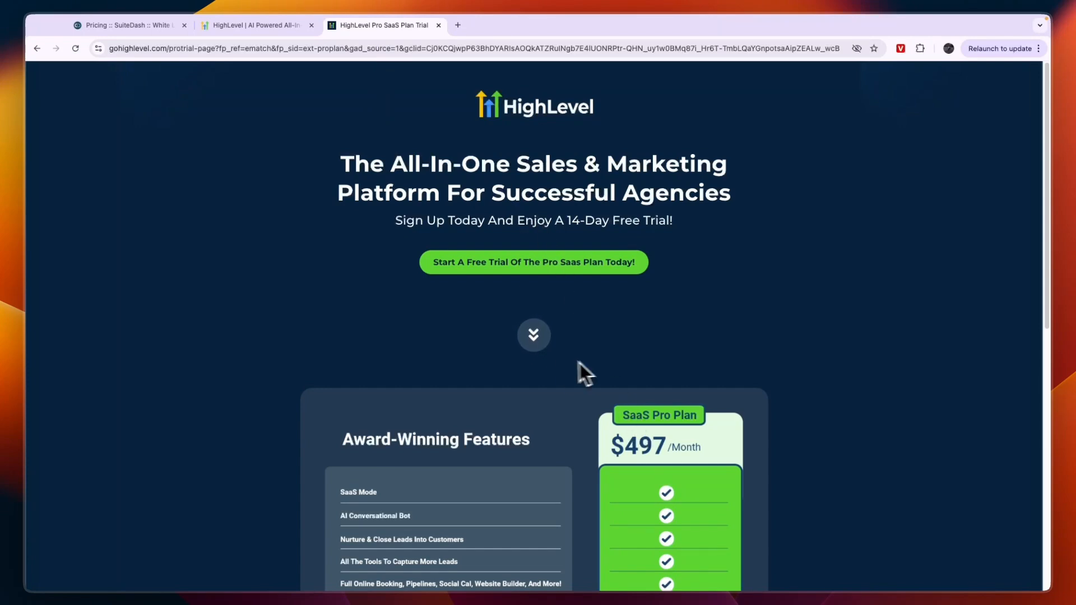
{"action": "scroll", "scroll_direction": "down", "scroll_amount": 3}
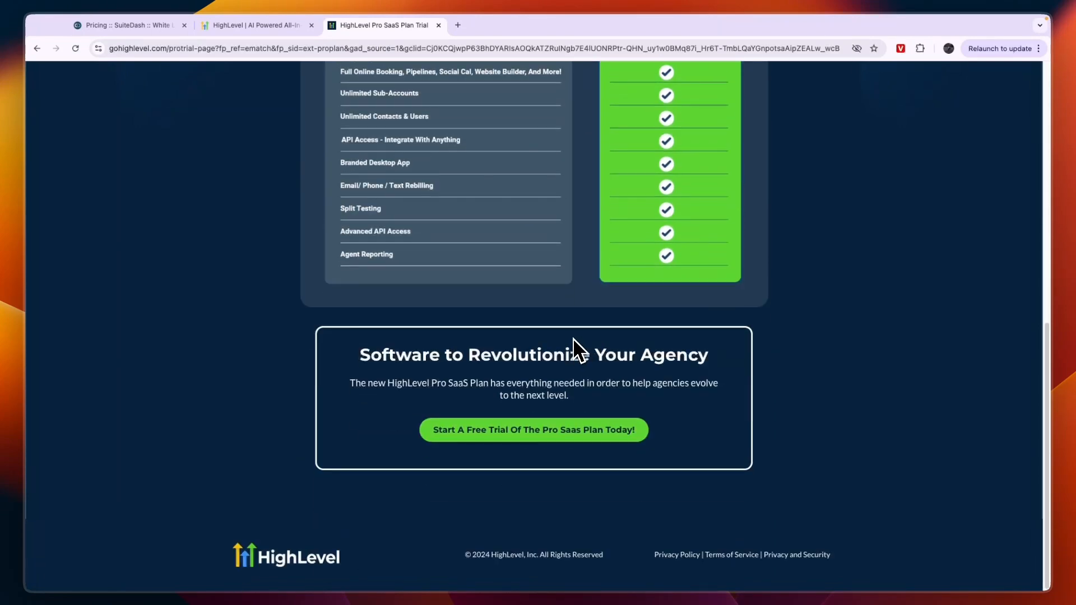
{"action": "scroll", "scroll_direction": "up", "scroll_amount": 3}
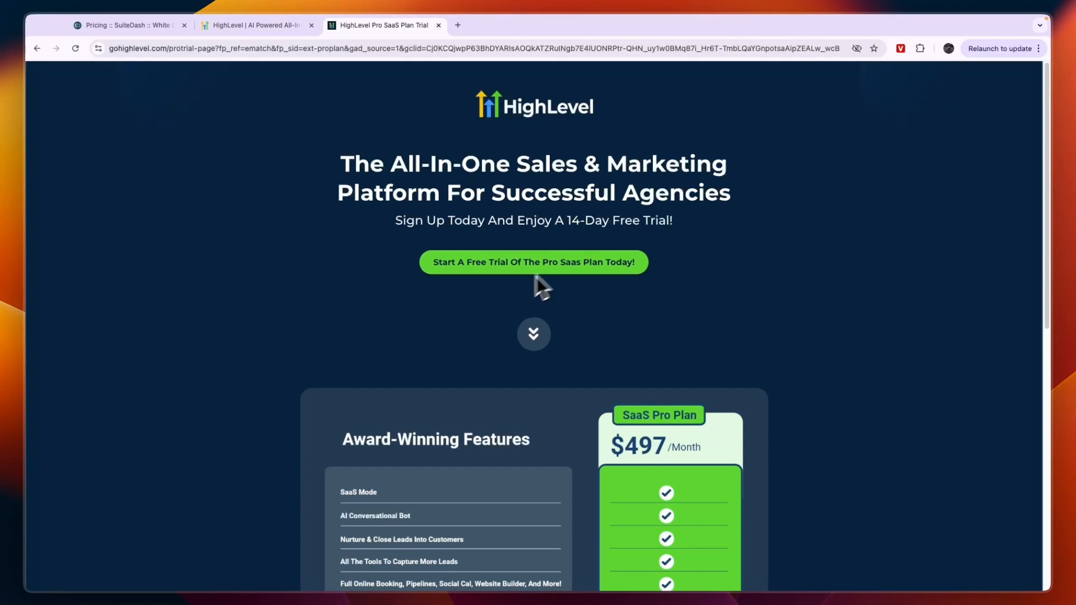
{"action": "left_click", "coordinate": [128, 25]}
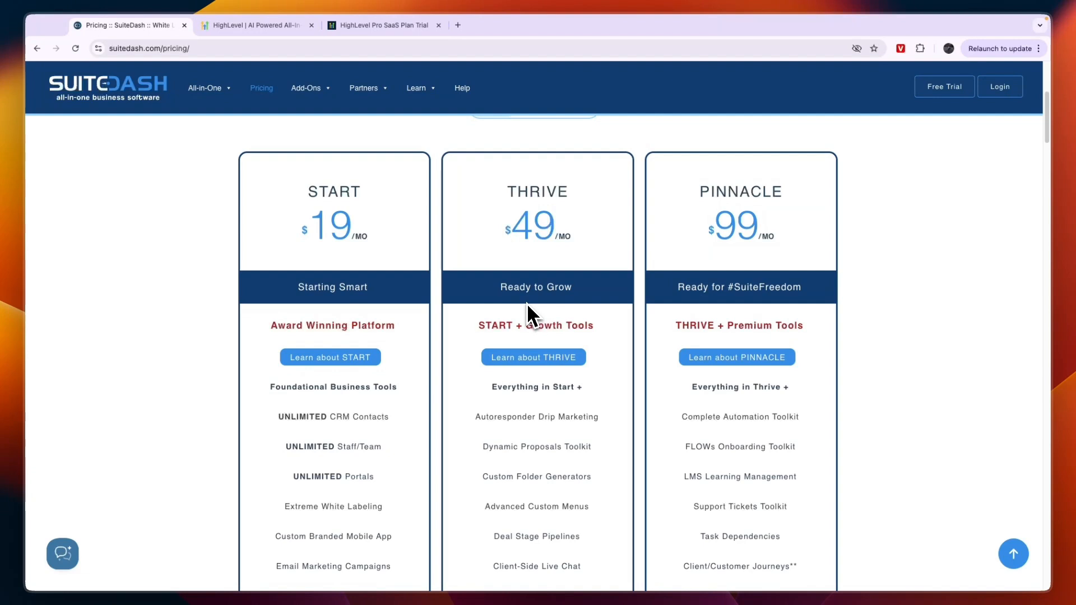
Visit the SuiteDash home page, then bring up HighLevel's 30-day free trial signup form.
{"action": "left_click", "coordinate": [312, 87]}
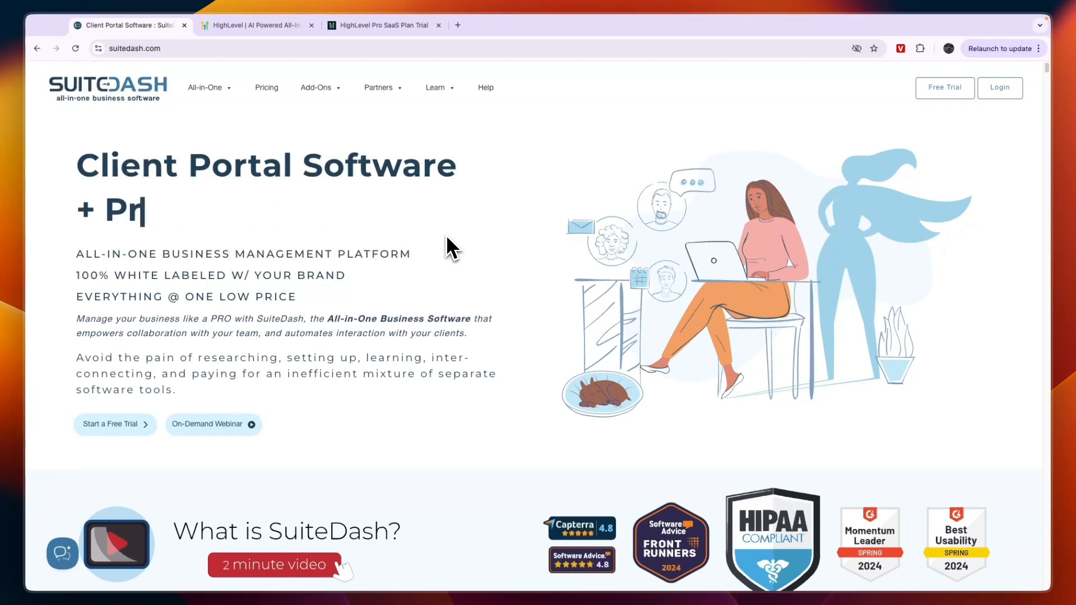
{"action": "key", "text": "Backspace"}
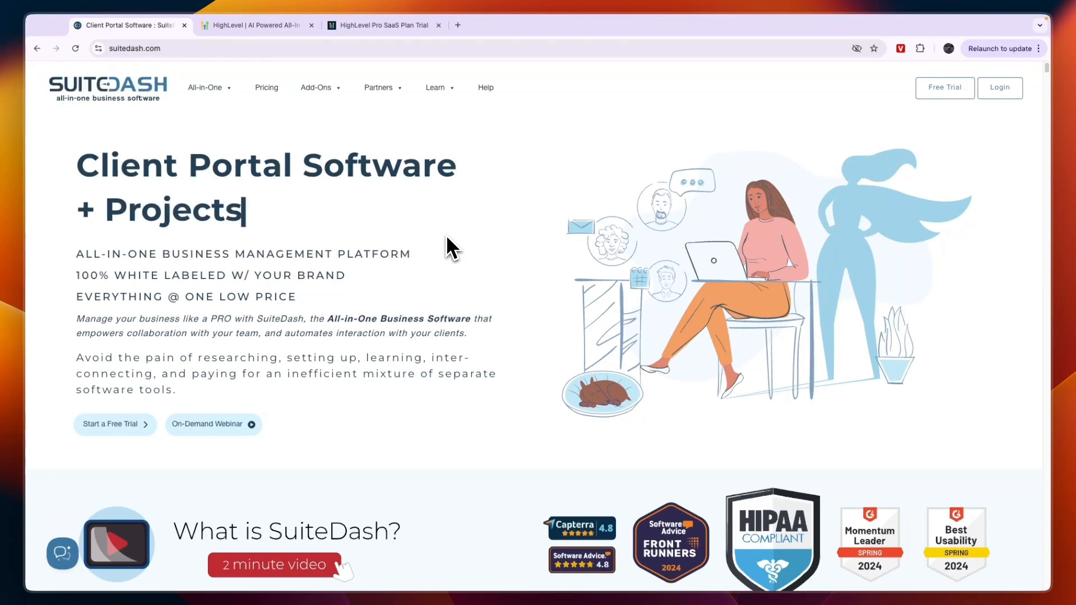
{"action": "left_click", "coordinate": [255, 25]}
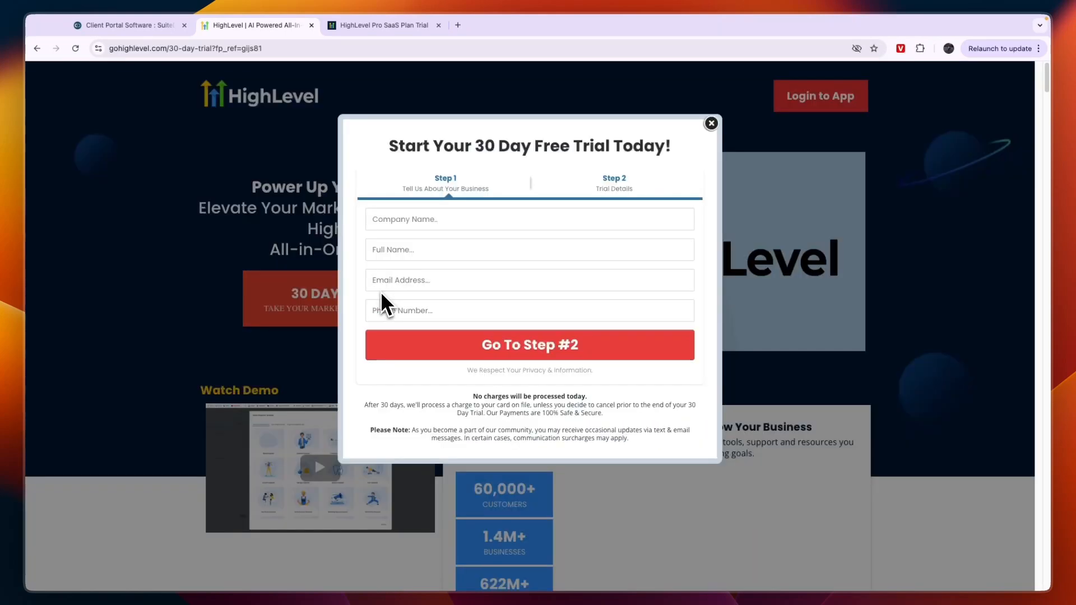
{"action": "mouse_move", "coordinate": [313, 271]}
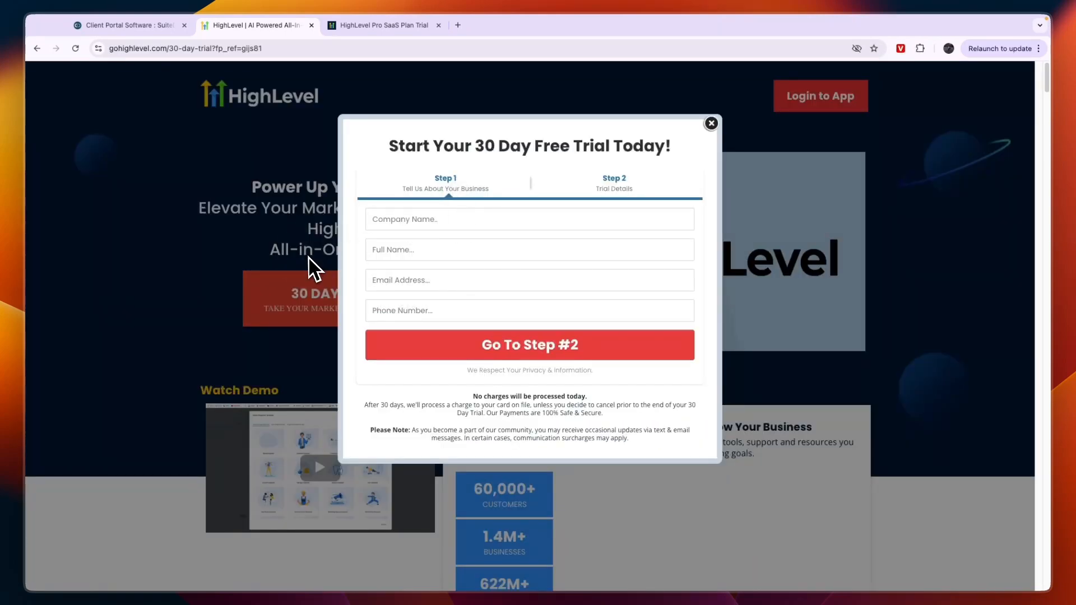